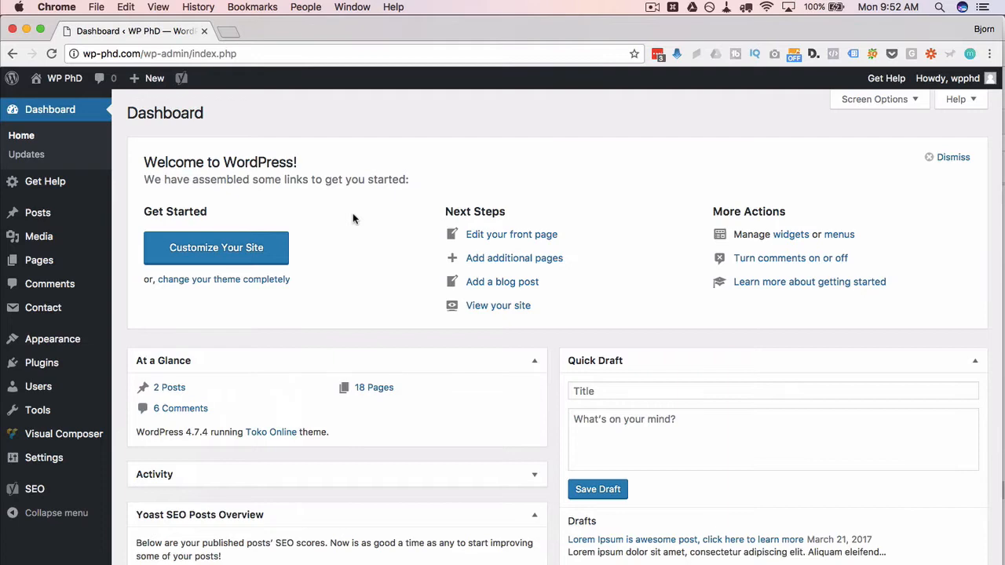
{"action": "mouse_move", "coordinate": [131, 273]}
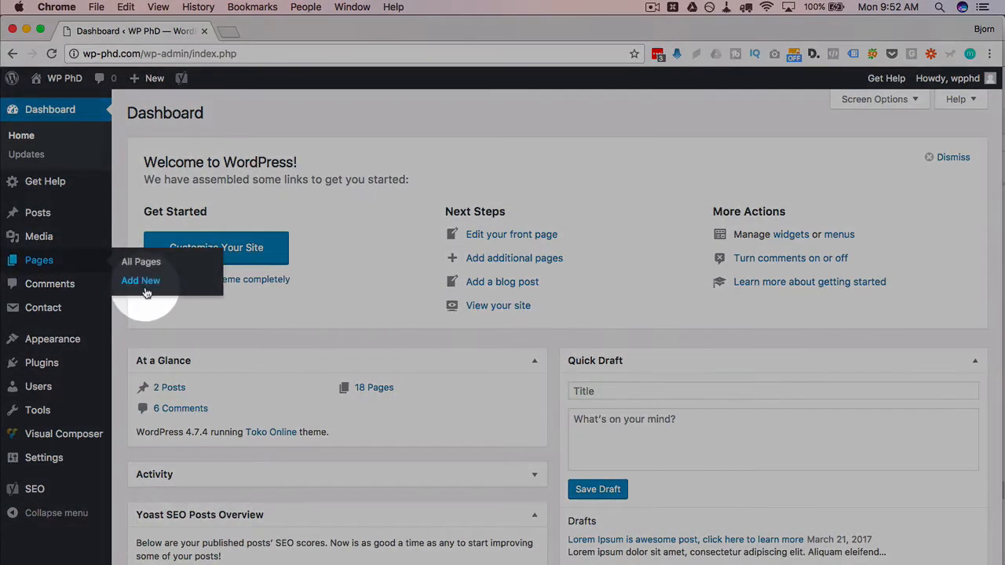
Step: Create a new page and enter 'Parallax Effect' as its title
{"action": "left_click", "coordinate": [141, 281]}
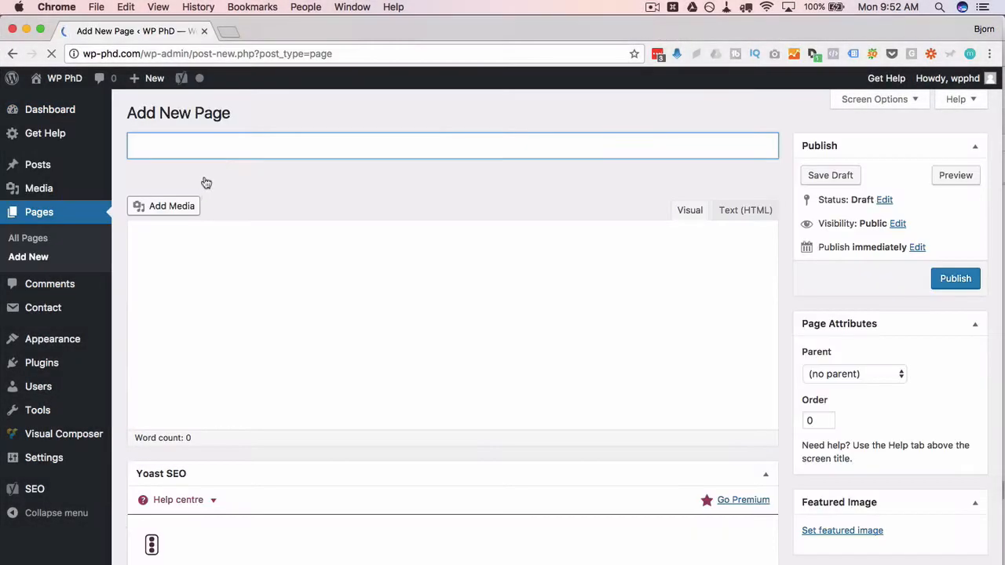
{"action": "left_click", "coordinate": [232, 146]}
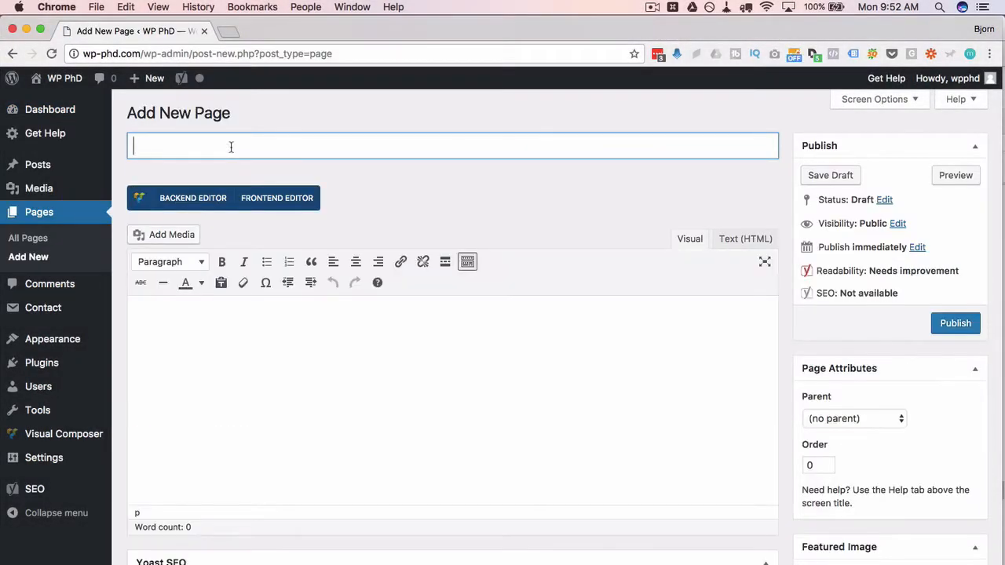
{"action": "type", "text": "Para"}
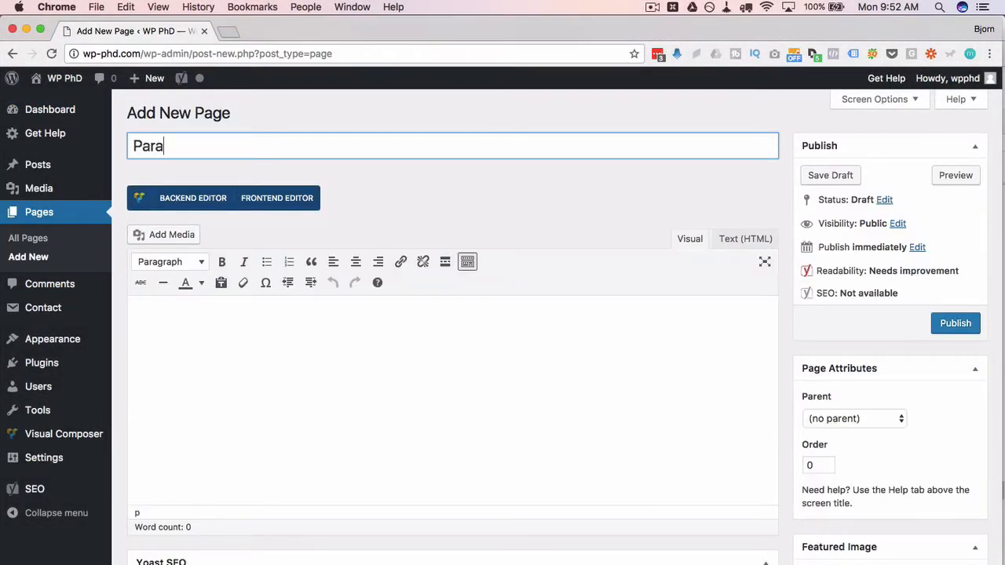
{"action": "type", "text": "llax Effect"}
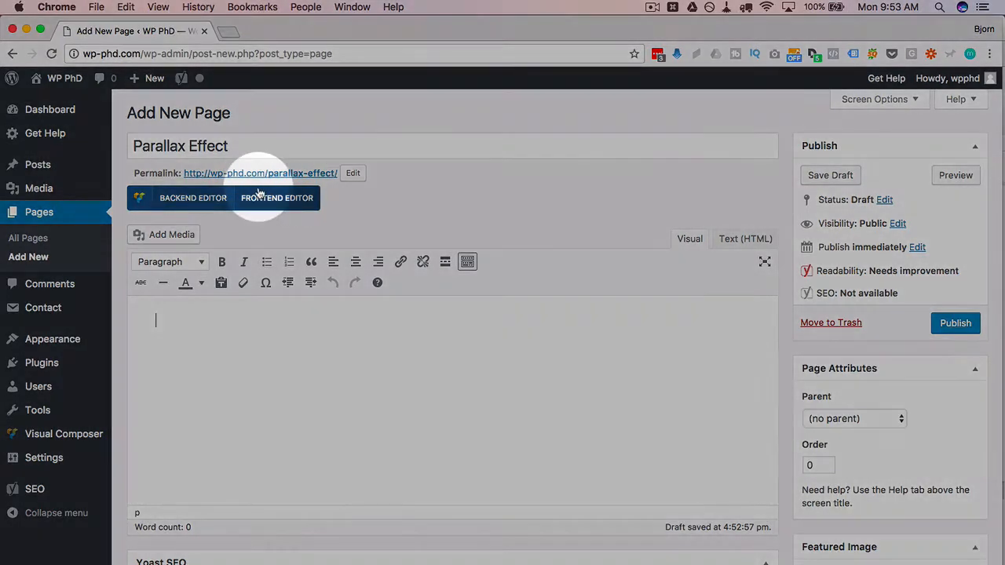
{"action": "mouse_move", "coordinate": [290, 216]}
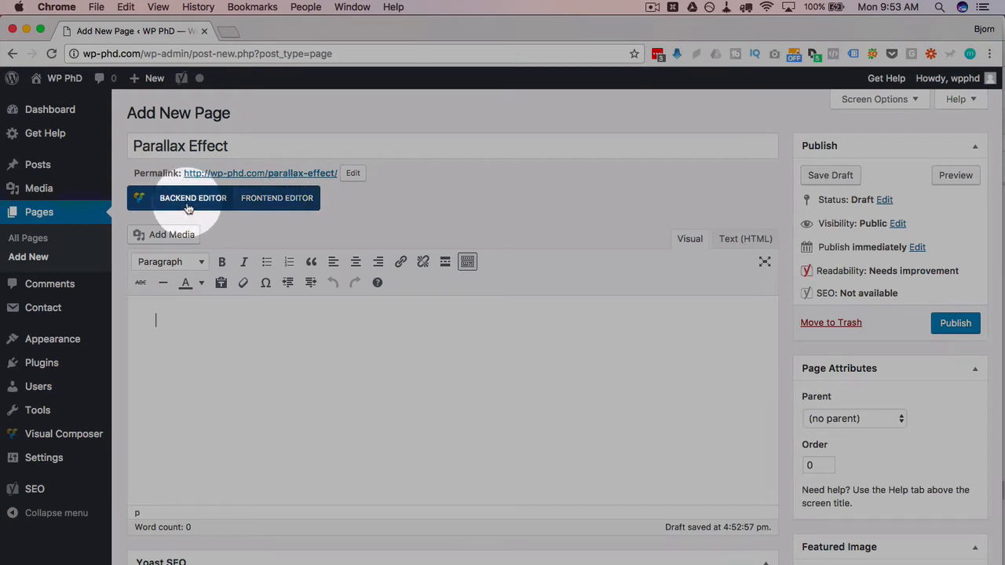
{"action": "mouse_move", "coordinate": [230, 198]}
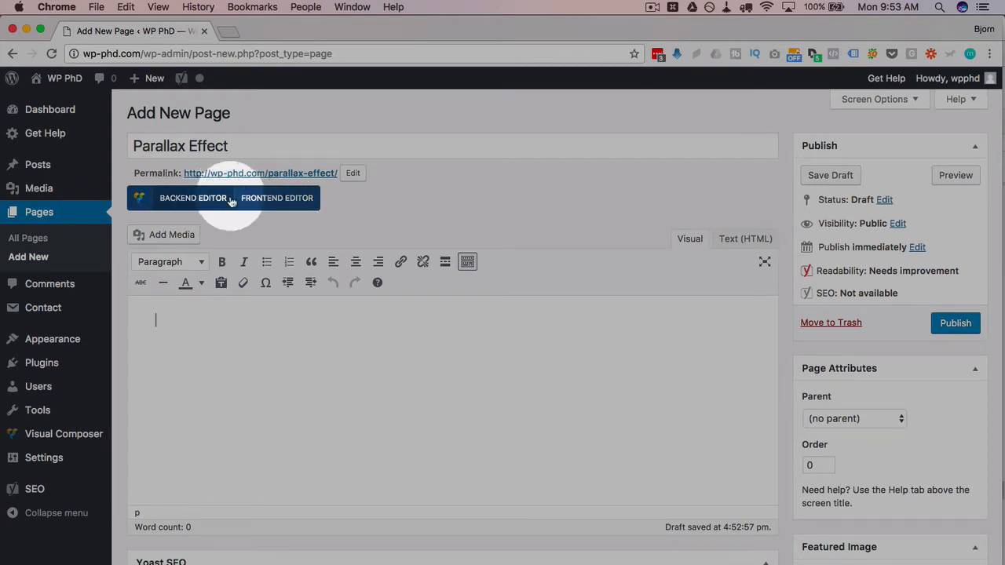
Step: Switch the Parallax Effect page to the Visual Composer backend editor
{"action": "left_click", "coordinate": [192, 198]}
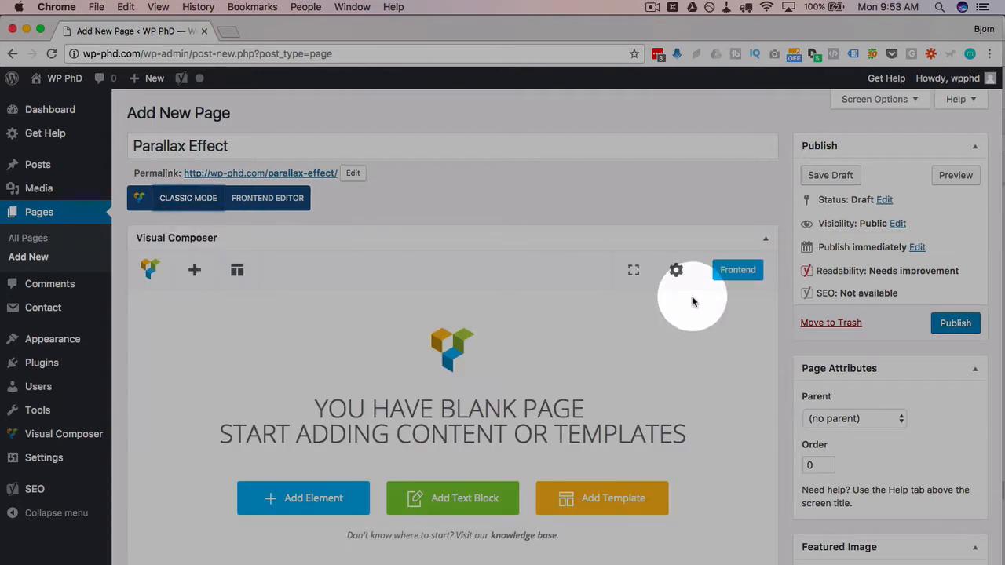
{"action": "mouse_move", "coordinate": [445, 371]}
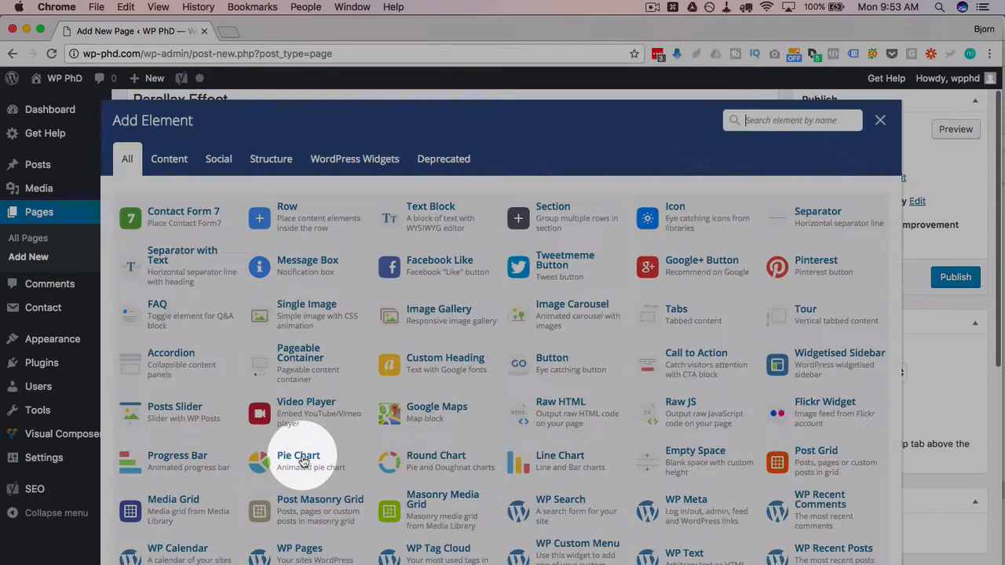
{"action": "mouse_move", "coordinate": [307, 217]}
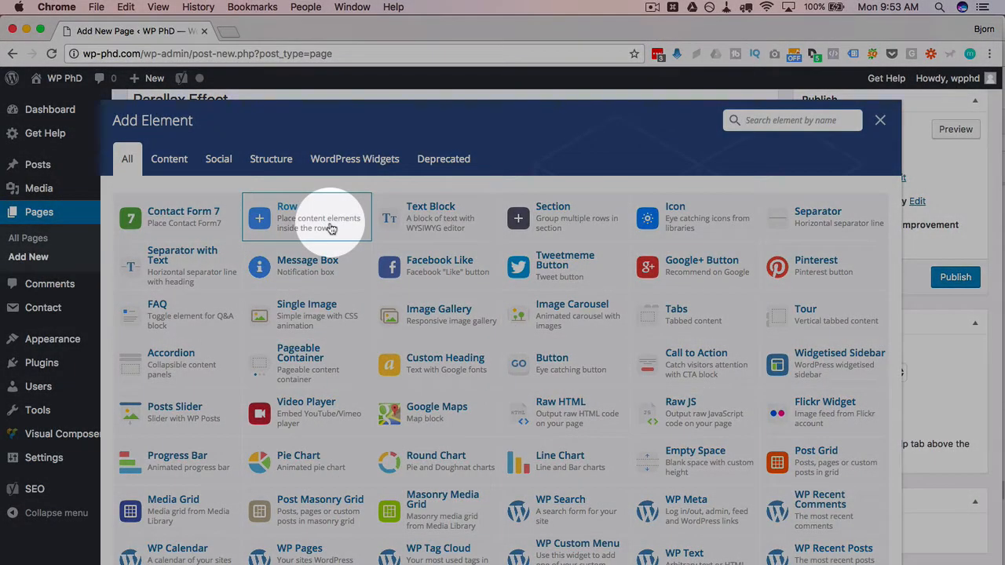
{"action": "mouse_move", "coordinate": [559, 462]}
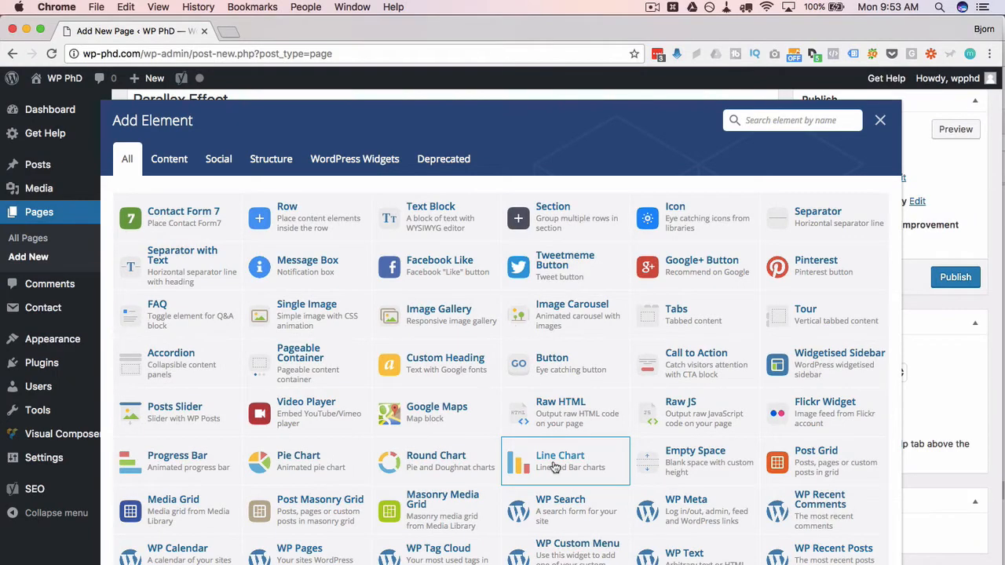
{"action": "mouse_move", "coordinate": [297, 226]}
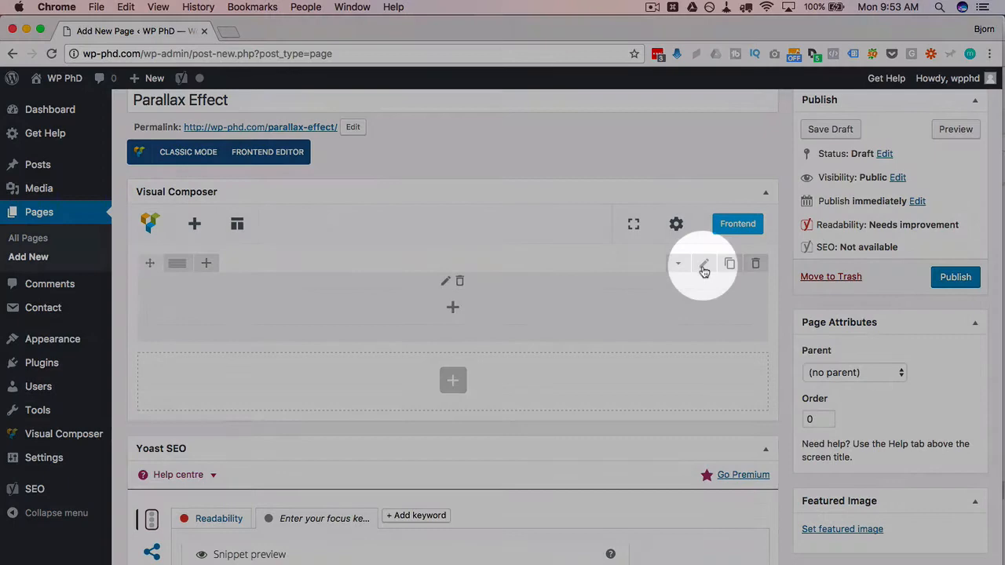
Step: In the row settings, set Row stretch to Stretch row and Parallax to Simple
{"action": "left_click", "coordinate": [704, 263]}
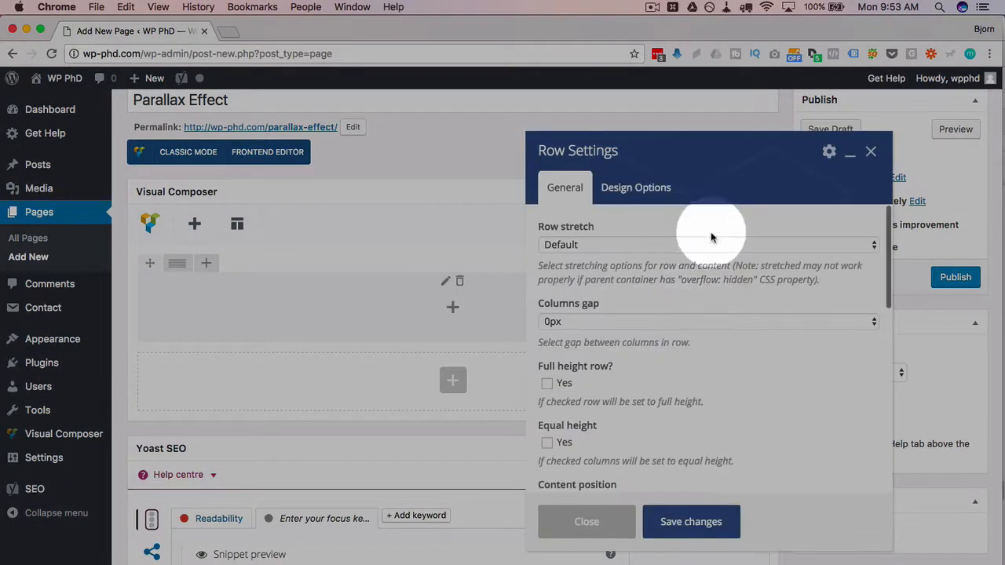
{"action": "mouse_move", "coordinate": [671, 250]}
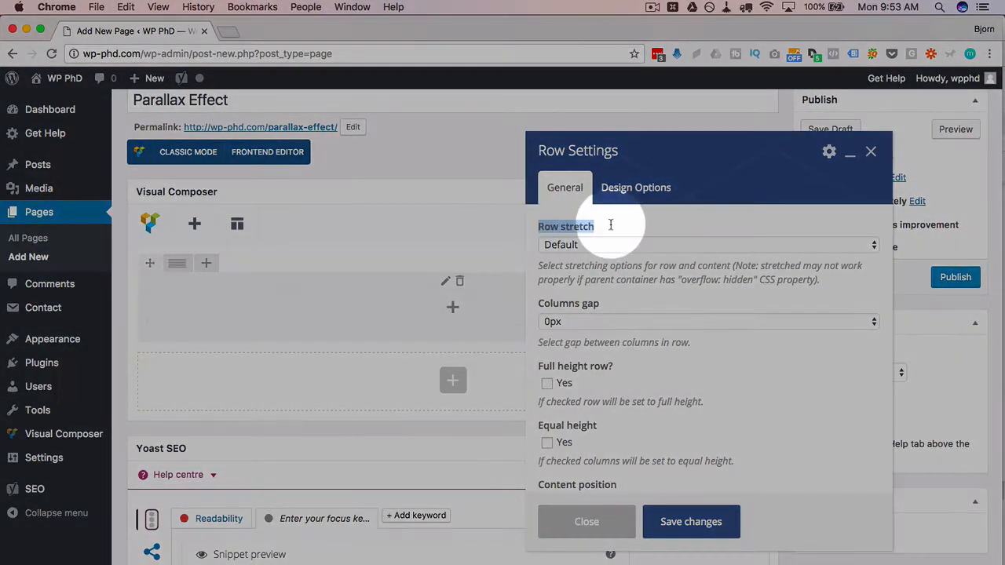
{"action": "left_click", "coordinate": [706, 244]}
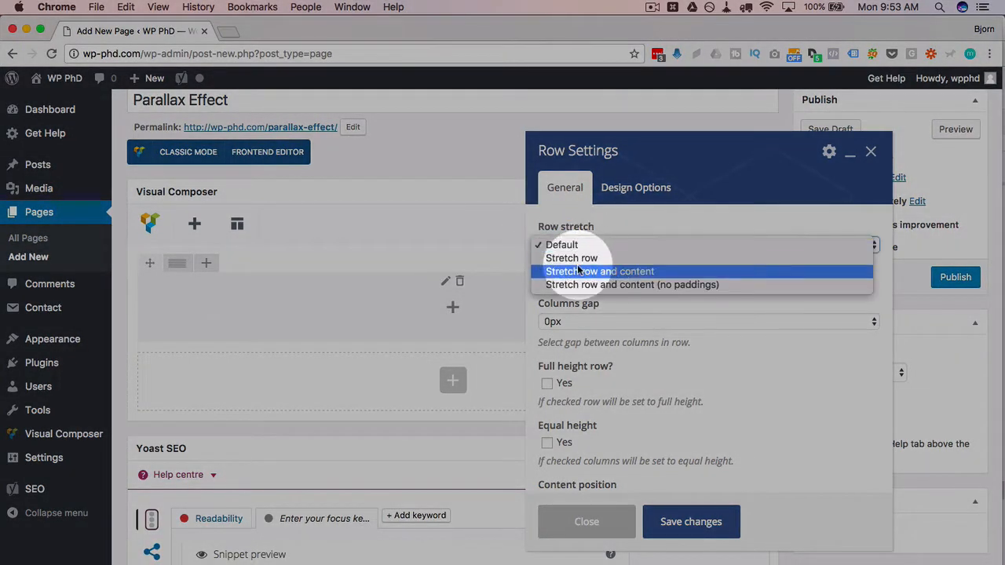
{"action": "mouse_move", "coordinate": [572, 257]}
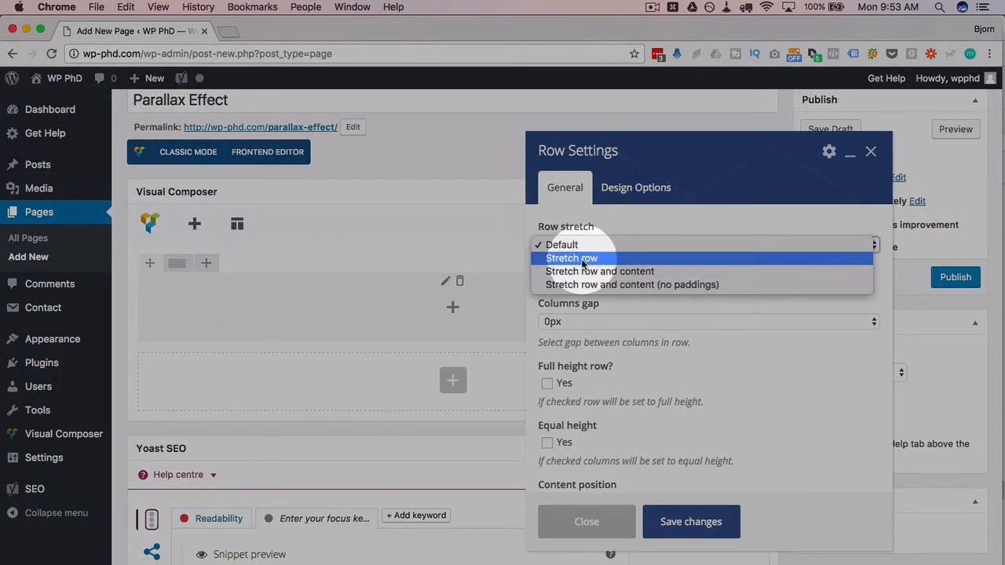
{"action": "left_click", "coordinate": [571, 258]}
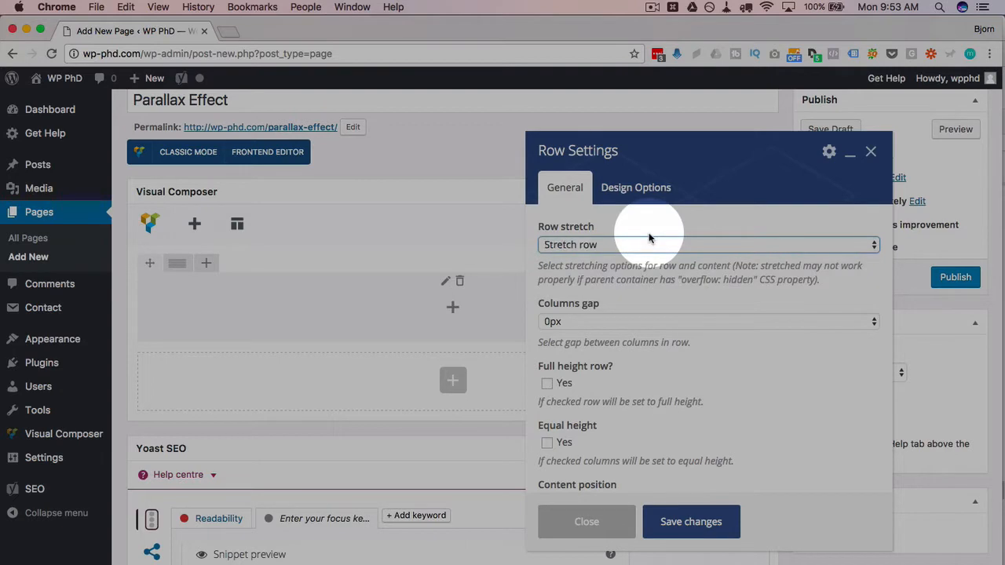
{"action": "mouse_move", "coordinate": [649, 238]}
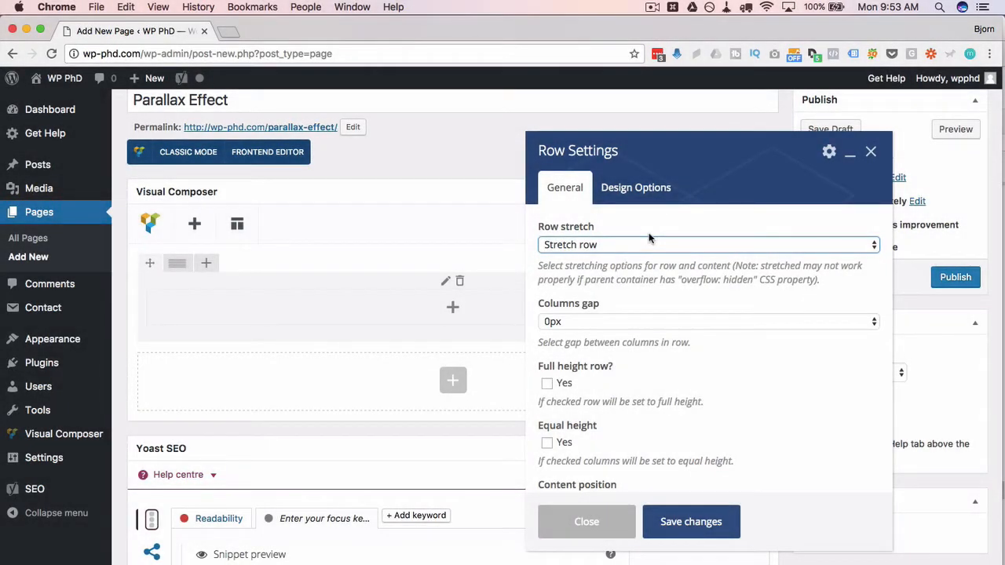
{"action": "mouse_move", "coordinate": [656, 315]}
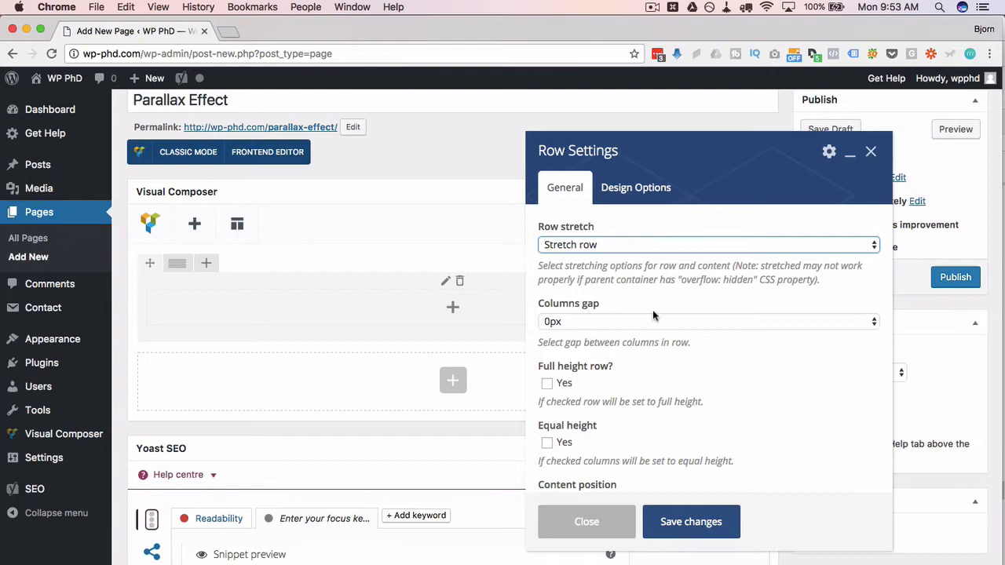
{"action": "scroll", "scroll_direction": "down", "scroll_amount": 3}
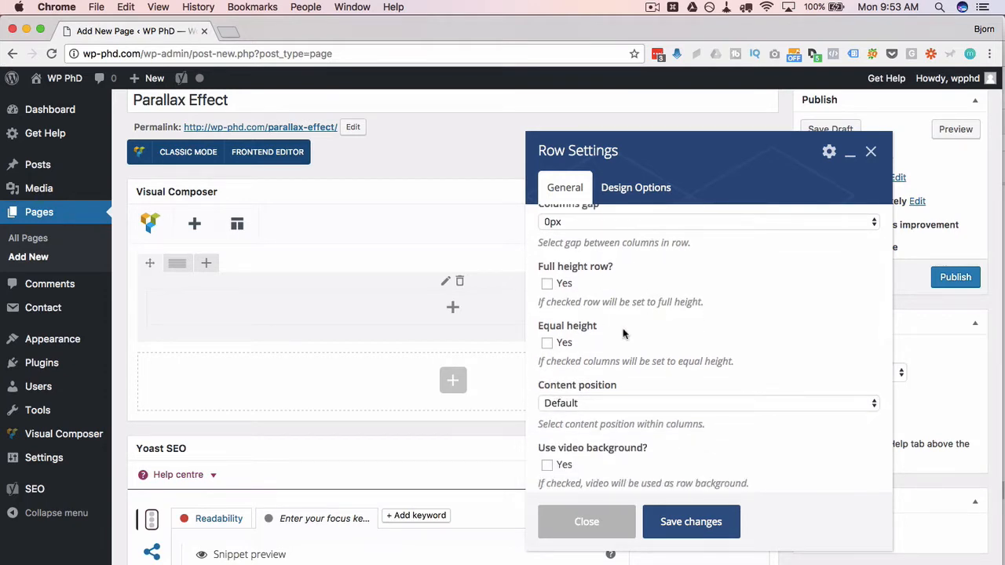
{"action": "scroll", "scroll_direction": "down", "scroll_amount": 3}
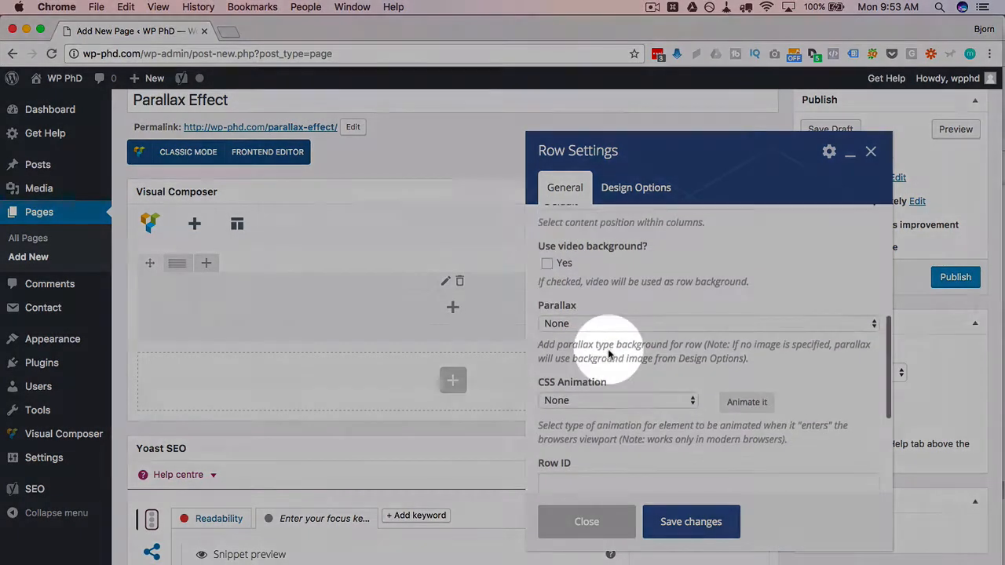
{"action": "left_click", "coordinate": [705, 323]}
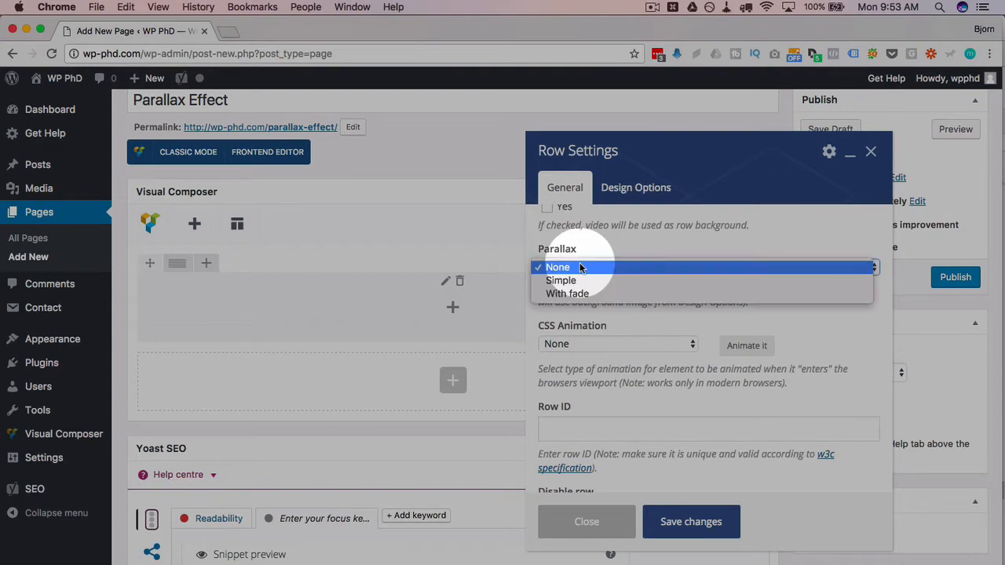
{"action": "left_click", "coordinate": [561, 280]}
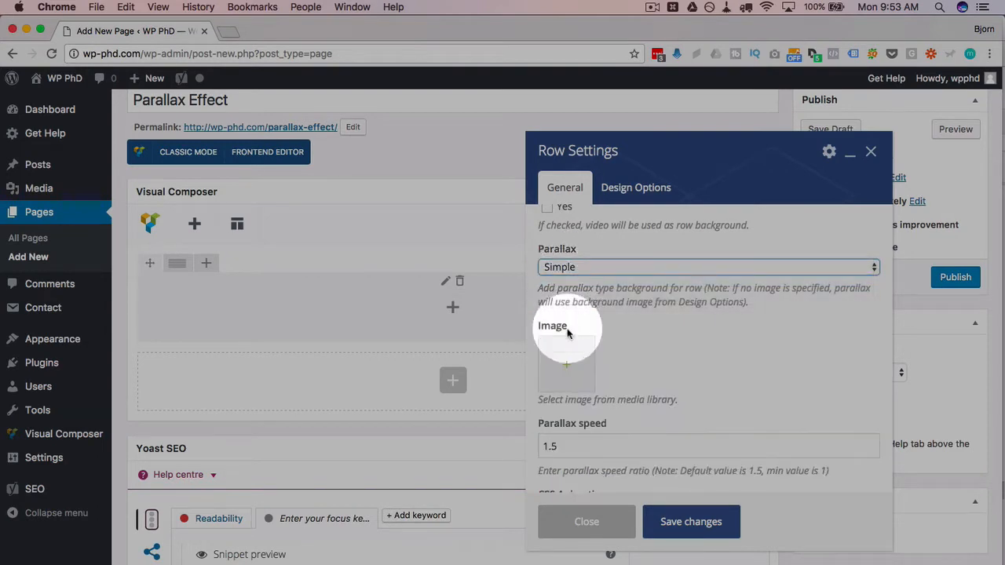
Step: Upload the Italy landscape wallpaper and set it as the row's parallax image
{"action": "left_click", "coordinate": [566, 364]}
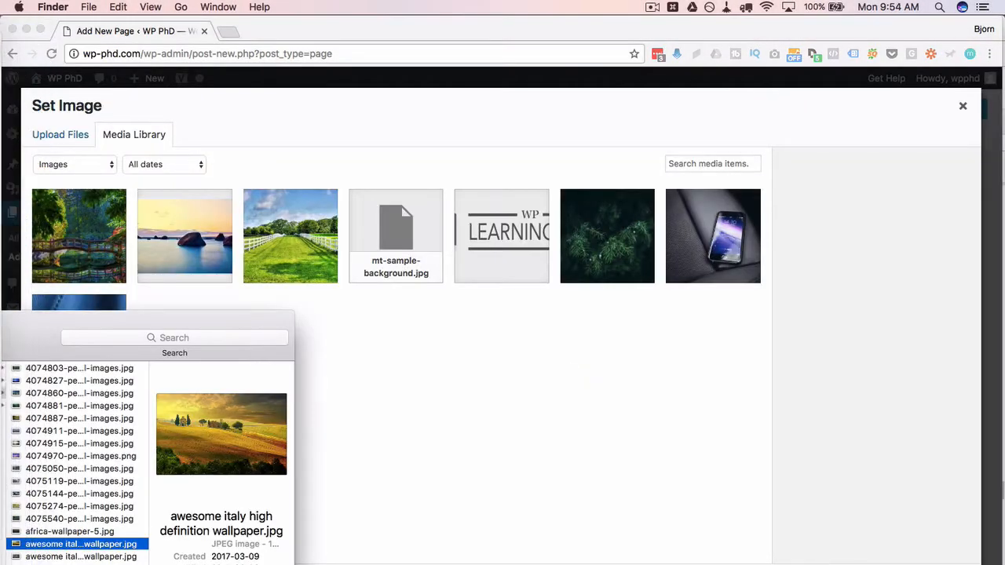
{"action": "left_click_drag", "start_coordinate": [81, 544], "coordinate": [458, 381]}
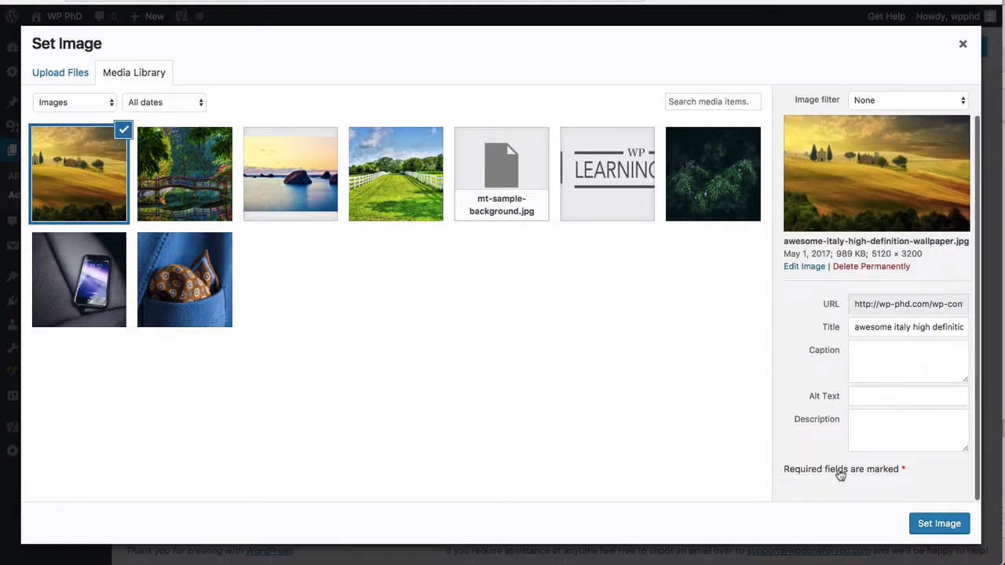
{"action": "left_click", "coordinate": [939, 523]}
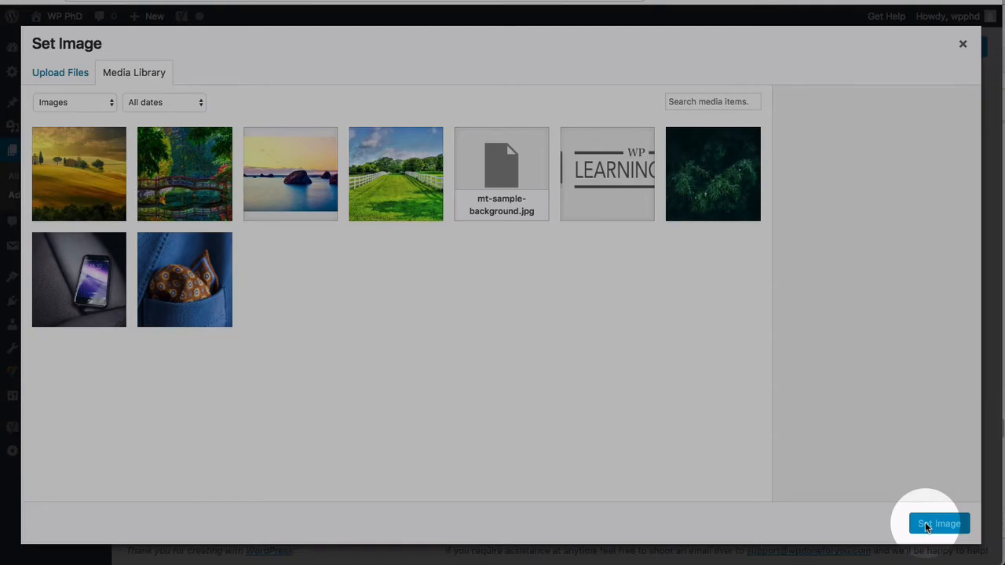
{"action": "left_click", "coordinate": [939, 523]}
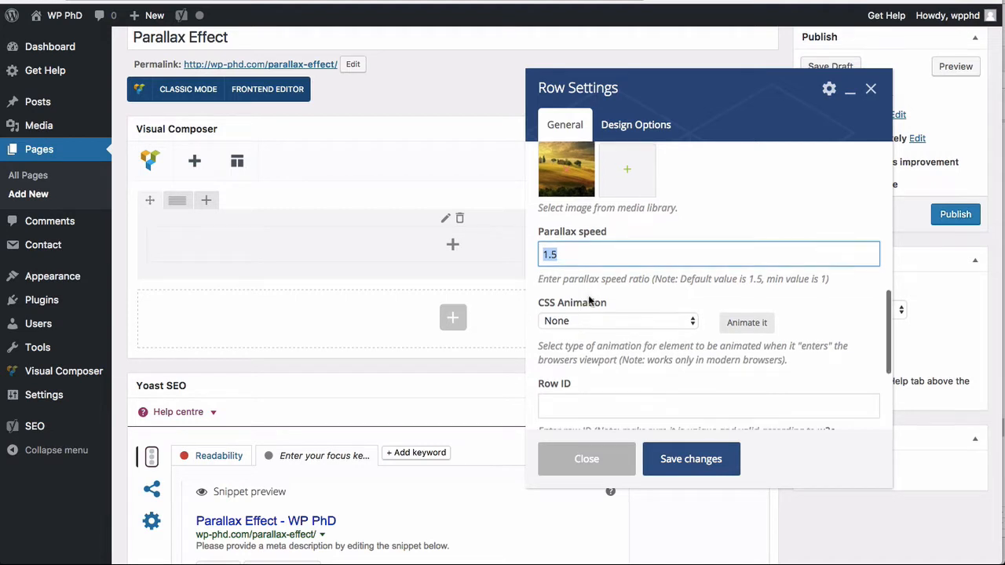
{"action": "scroll", "scroll_direction": "down", "scroll_amount": 3}
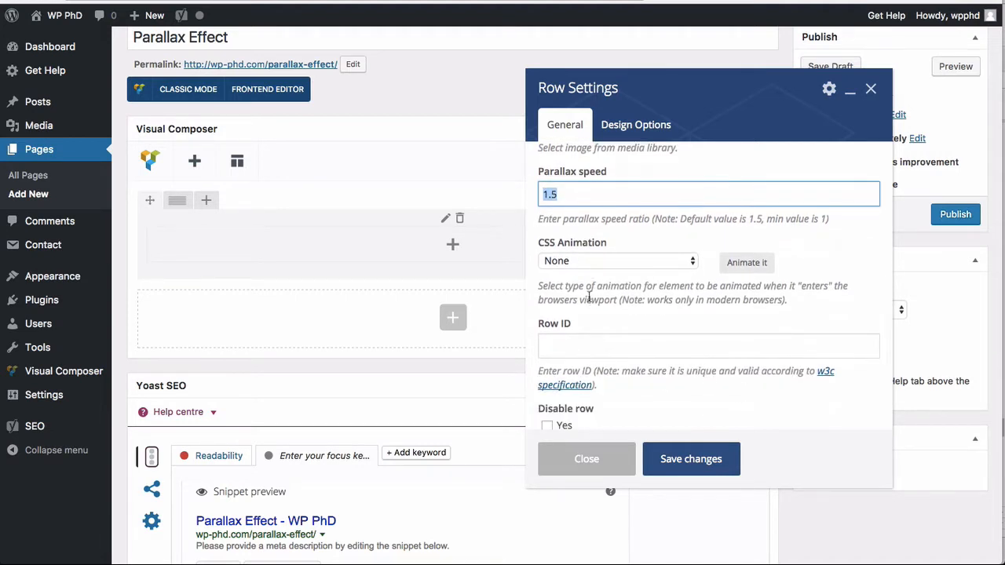
{"action": "scroll", "scroll_direction": "up", "scroll_amount": 3}
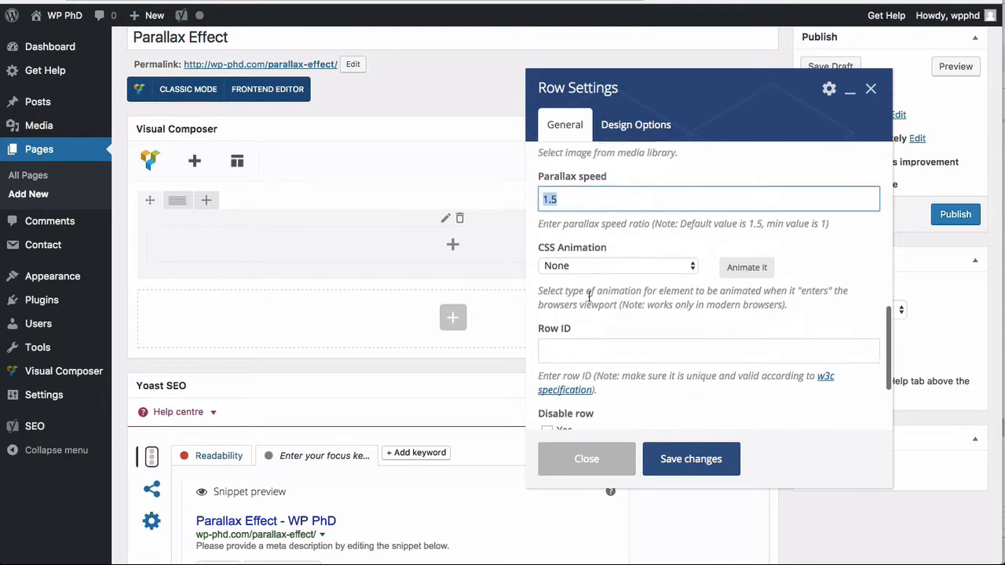
Step: Save the row, then set 250 top and bottom padding and save again
{"action": "left_click", "coordinate": [690, 459]}
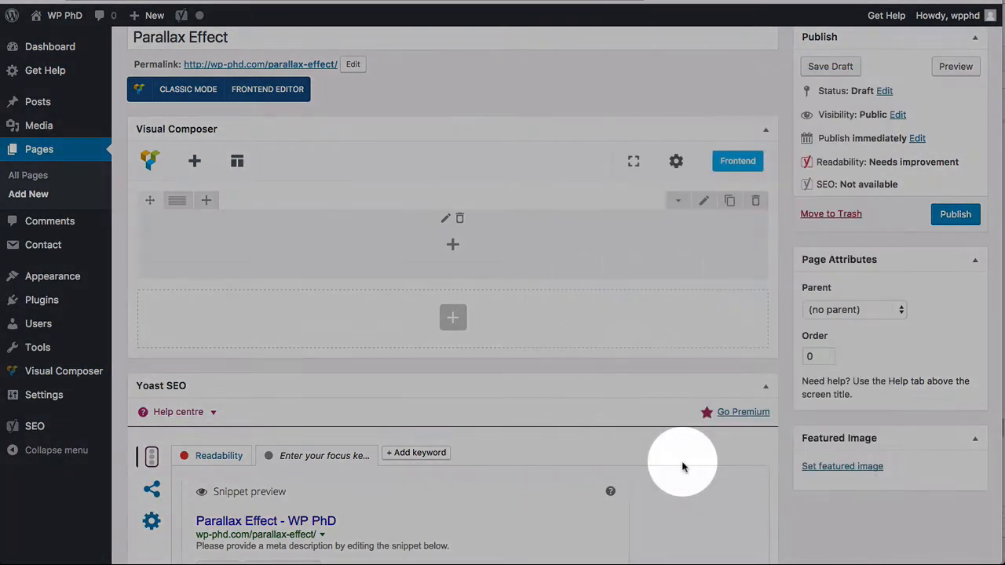
{"action": "mouse_move", "coordinate": [955, 214]}
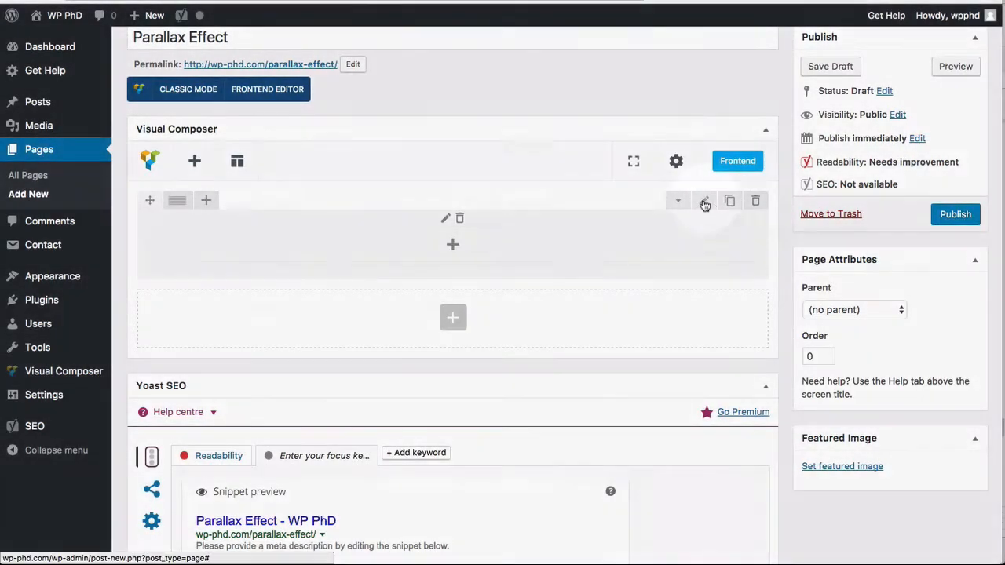
{"action": "left_click", "coordinate": [704, 201]}
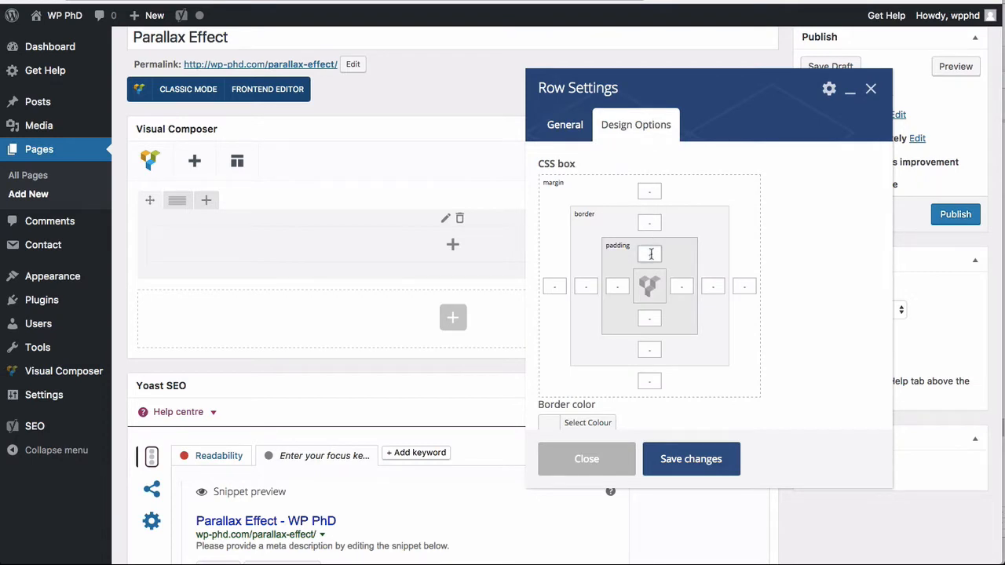
{"action": "type", "text": "250"}
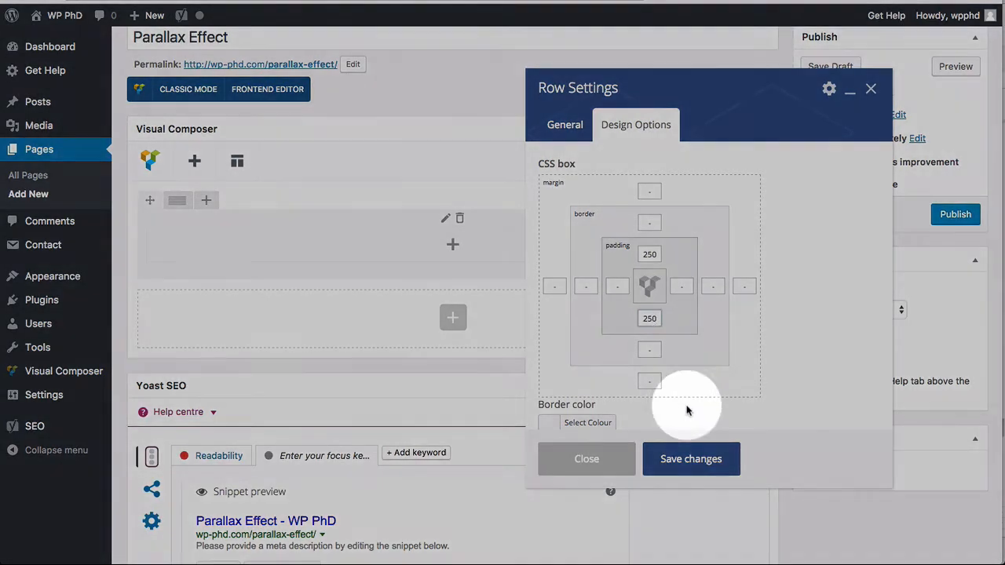
{"action": "mouse_move", "coordinate": [691, 459]}
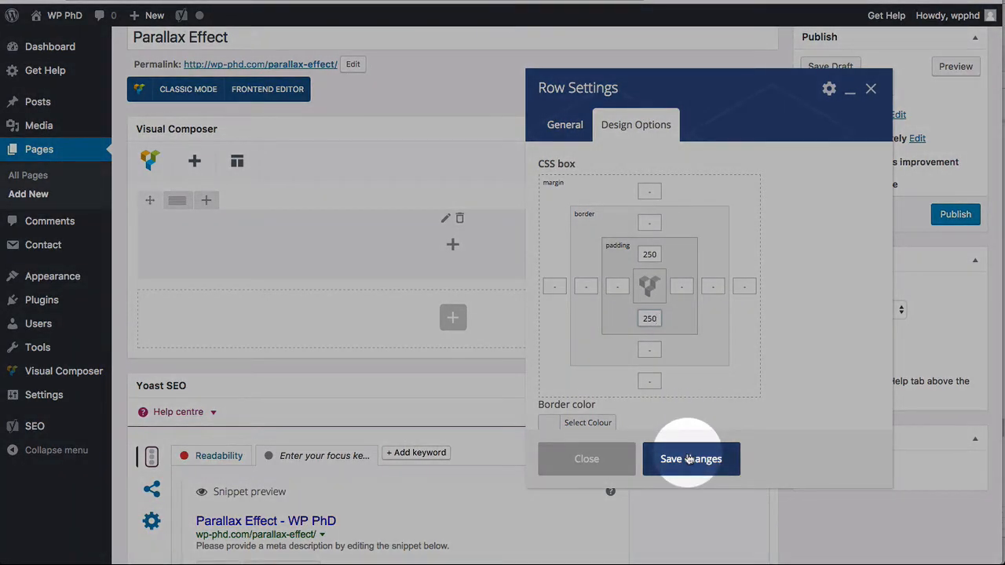
{"action": "left_click", "coordinate": [690, 459]}
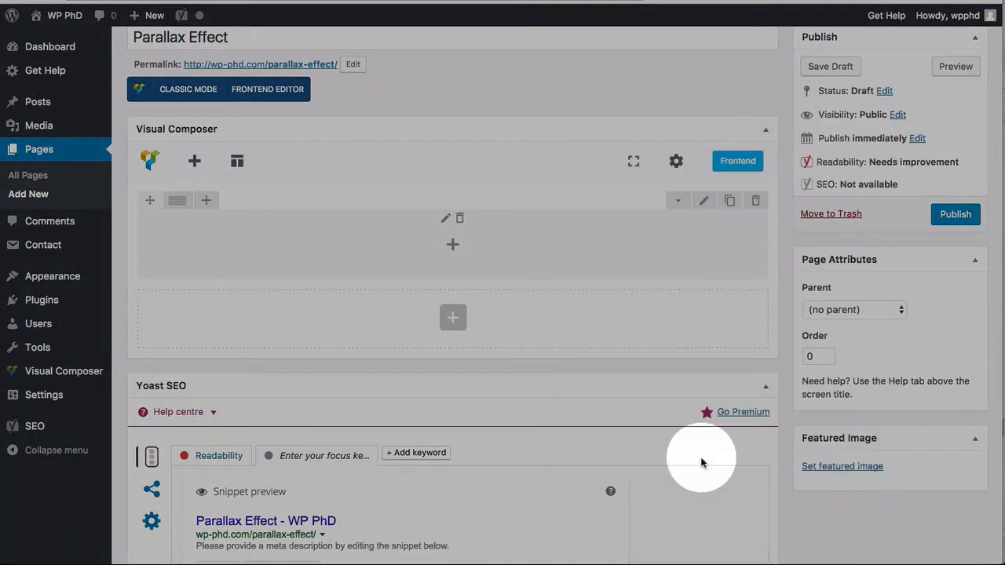
{"action": "mouse_move", "coordinate": [954, 213]}
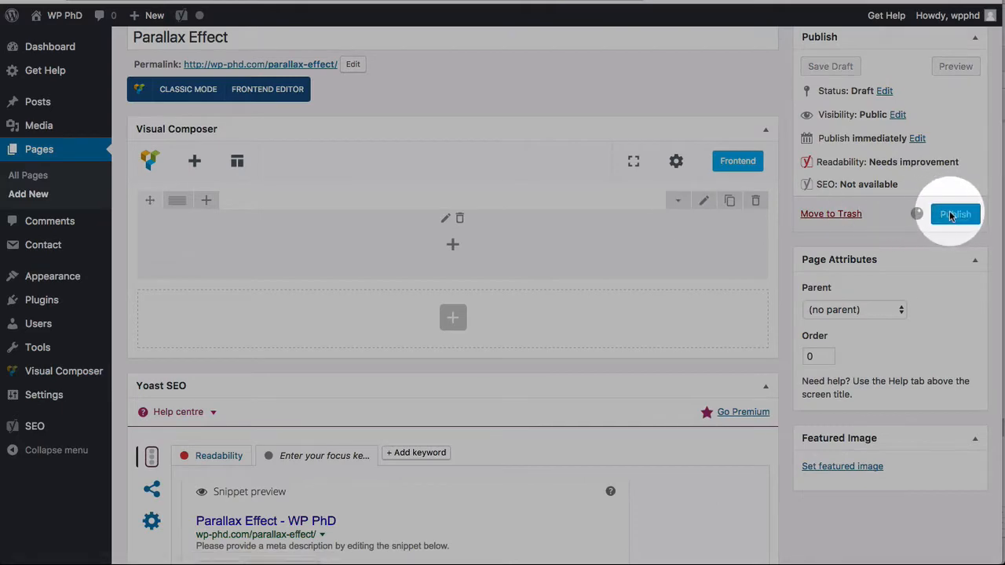
Step: Publish the page and scroll the live view to inspect the landscape row
{"action": "left_click", "coordinate": [955, 214]}
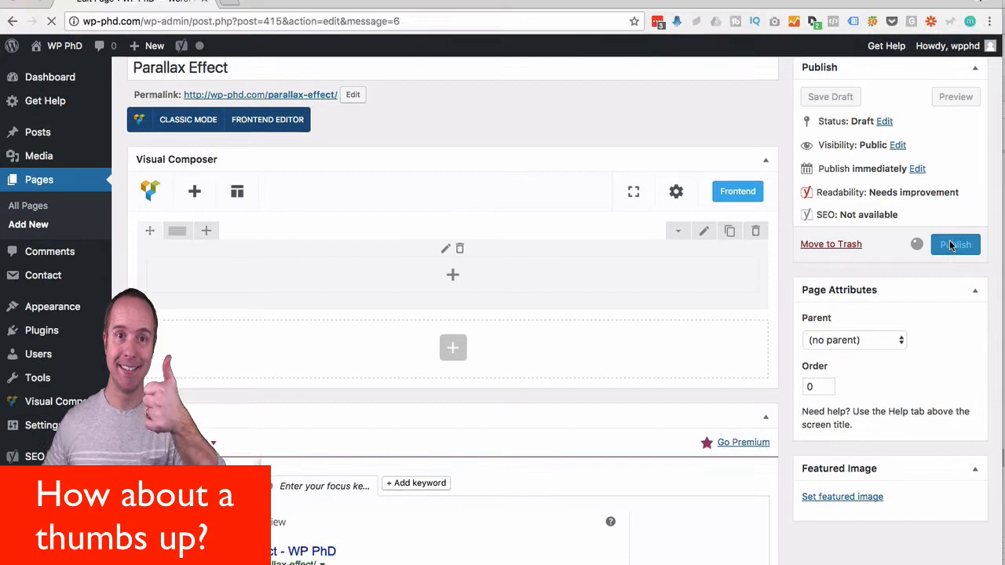
{"action": "left_click", "coordinate": [955, 244]}
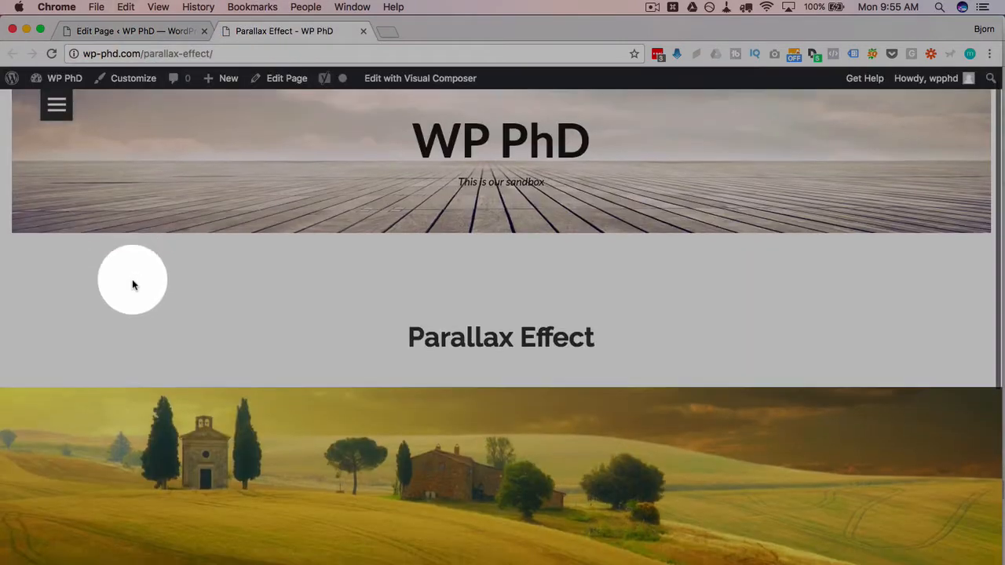
{"action": "scroll", "scroll_direction": "down", "scroll_amount": 3}
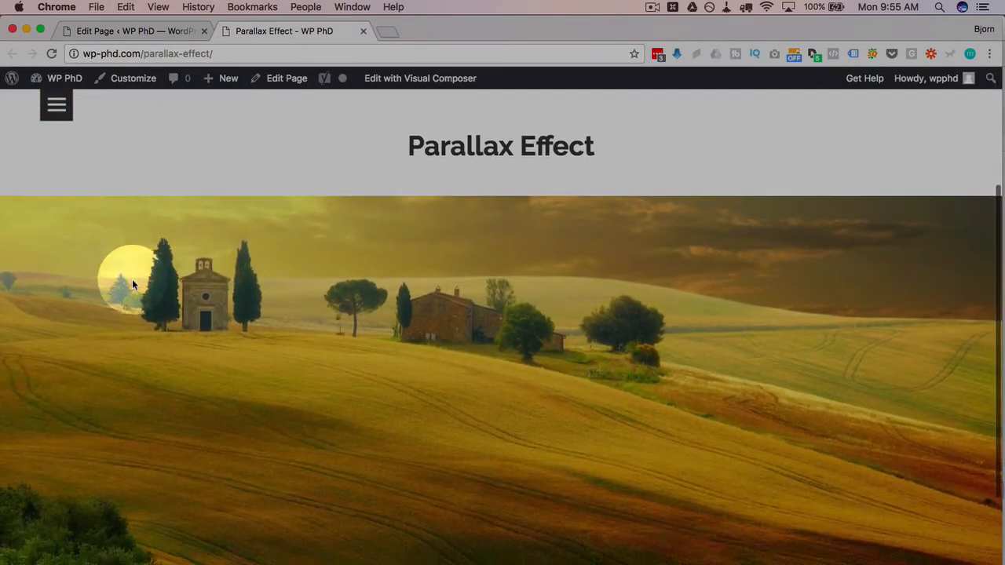
{"action": "scroll", "scroll_direction": "down", "scroll_amount": 3}
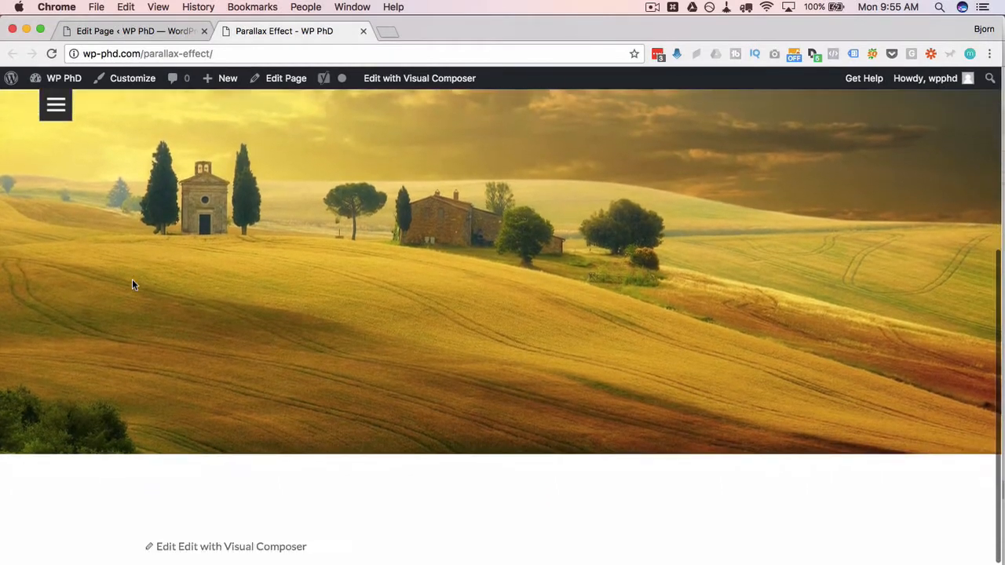
{"action": "scroll", "scroll_direction": "down", "scroll_amount": 3}
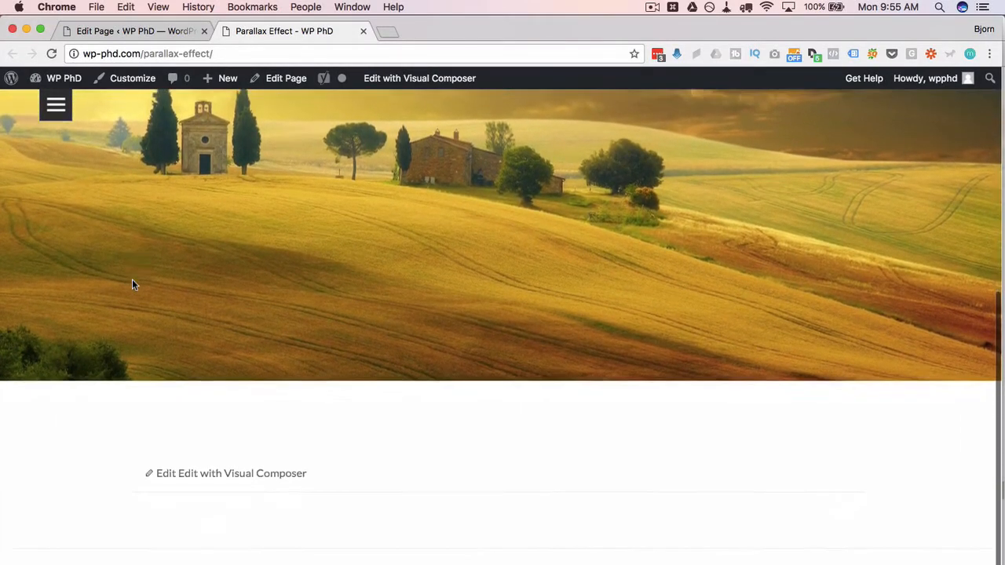
{"action": "scroll", "scroll_direction": "up", "scroll_amount": 3}
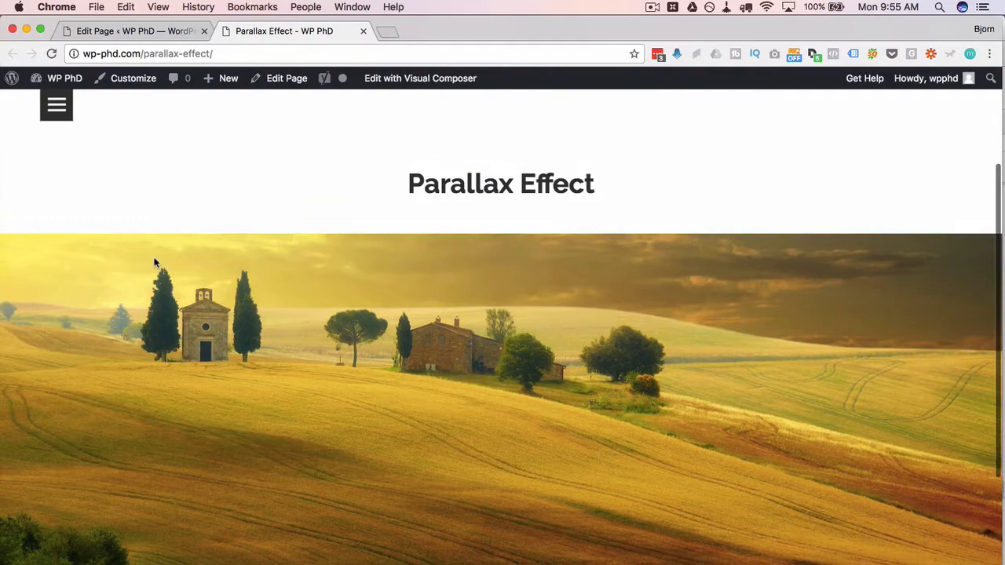
{"action": "scroll", "scroll_direction": "down", "scroll_amount": 3}
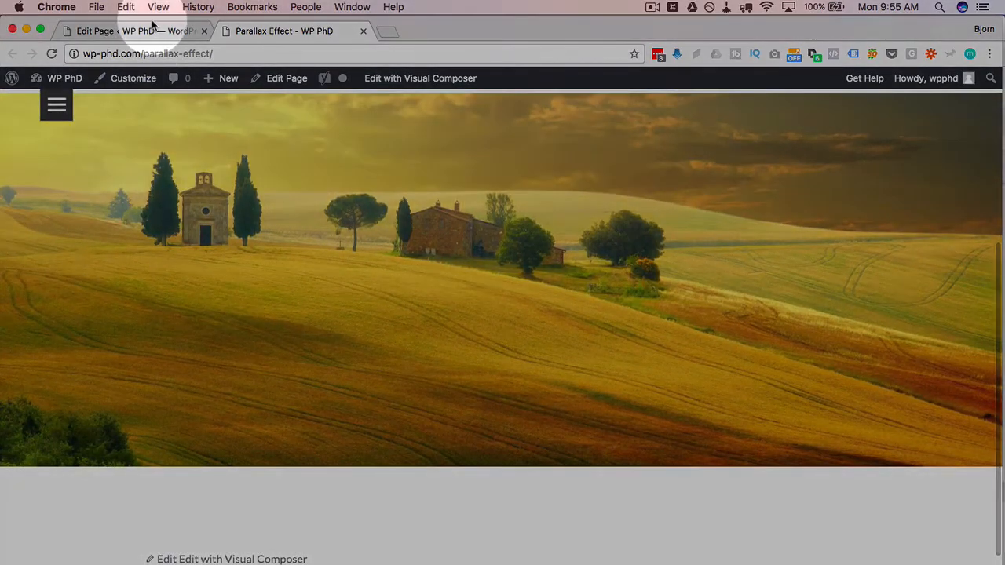
Step: Set the row's parallax speed to 4 and update the published page
{"action": "left_click", "coordinate": [285, 78]}
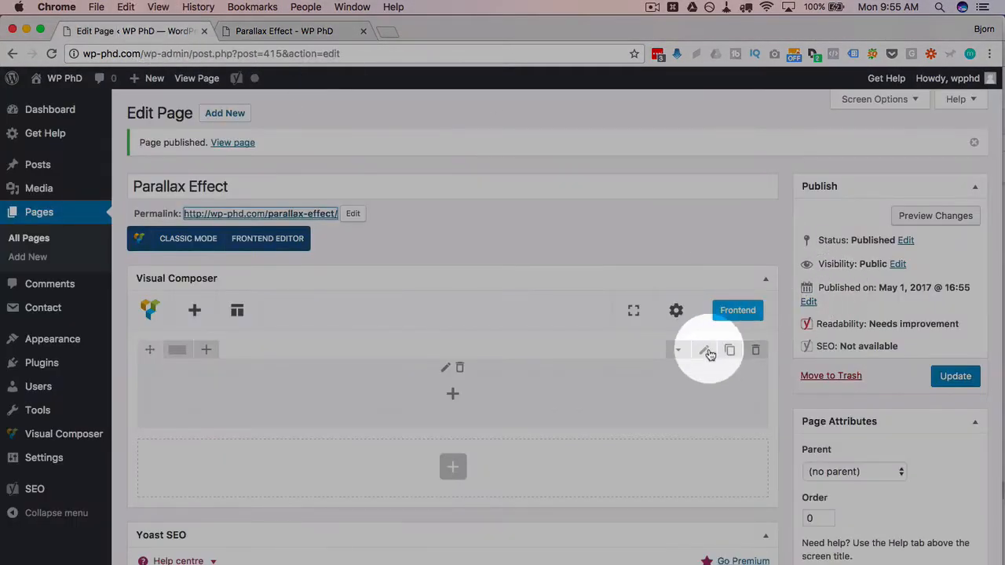
{"action": "left_click", "coordinate": [706, 350]}
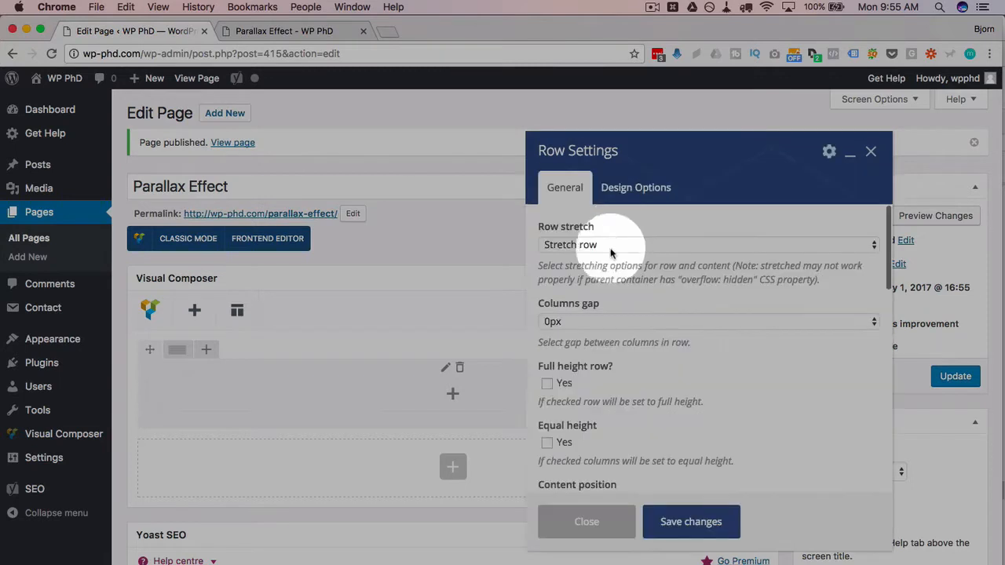
{"action": "scroll", "scroll_direction": "down", "scroll_amount": 3}
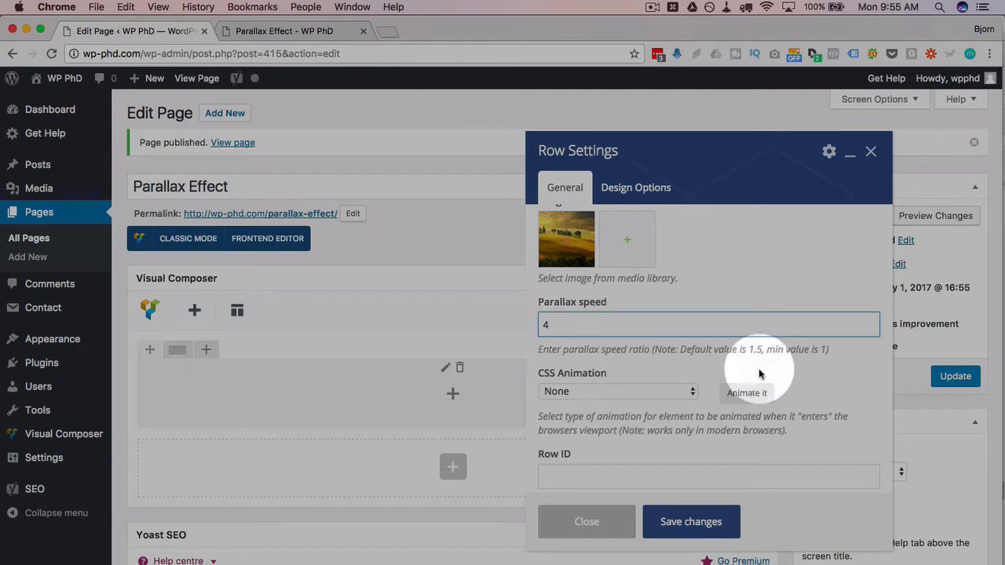
{"action": "mouse_move", "coordinate": [875, 405]}
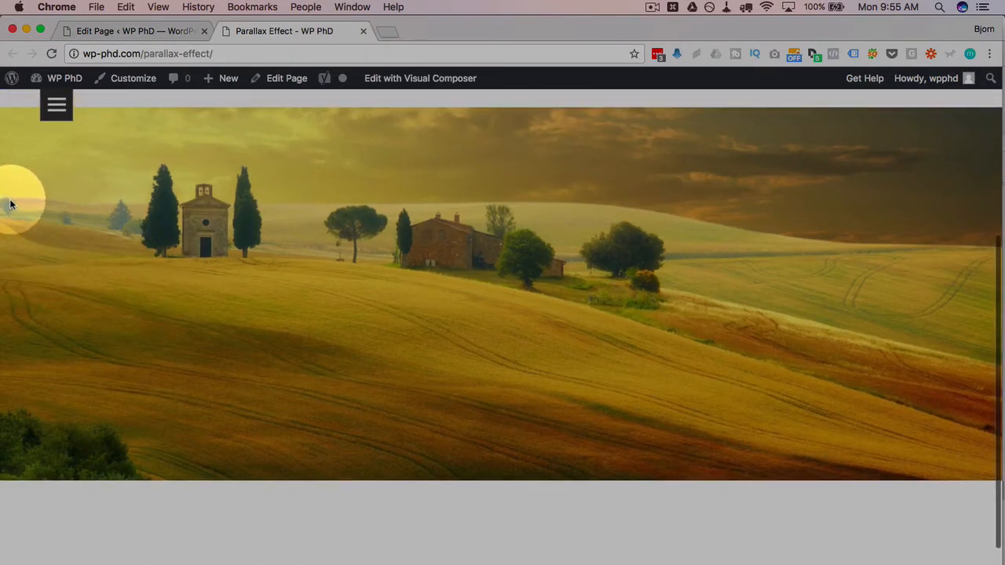
{"action": "mouse_move", "coordinate": [11, 215]}
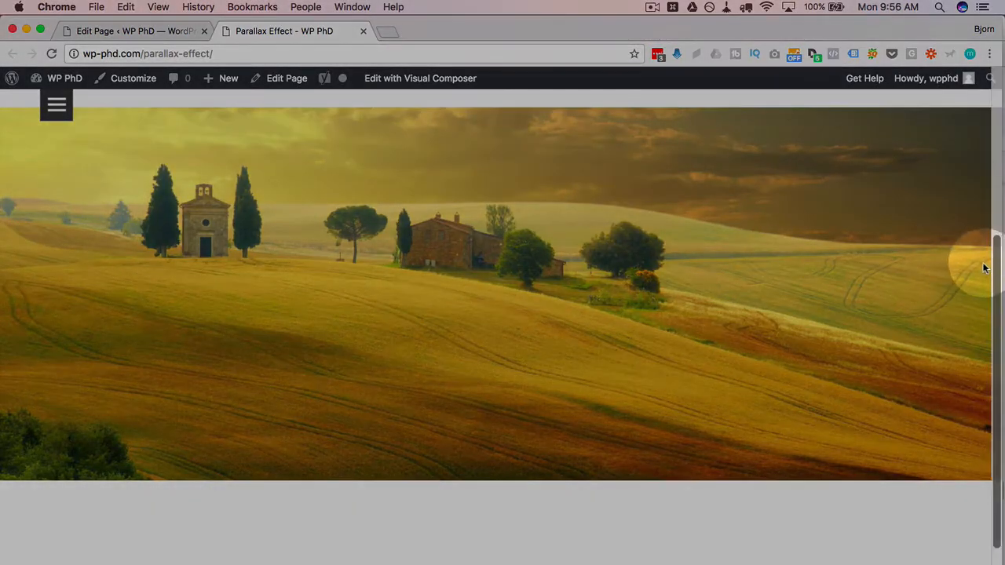
{"action": "left_click", "coordinate": [130, 30]}
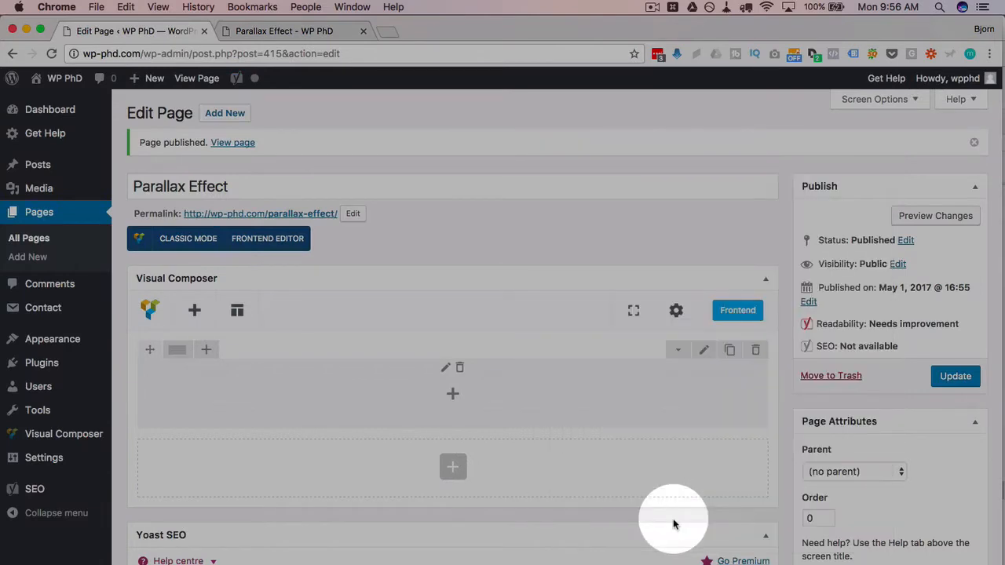
{"action": "left_click", "coordinate": [955, 376]}
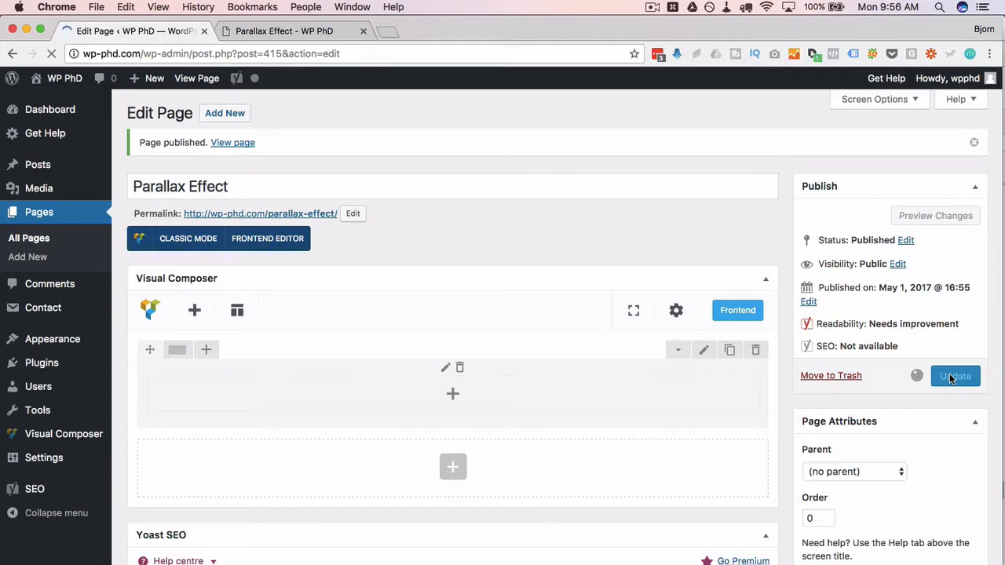
{"action": "left_click", "coordinate": [955, 376]}
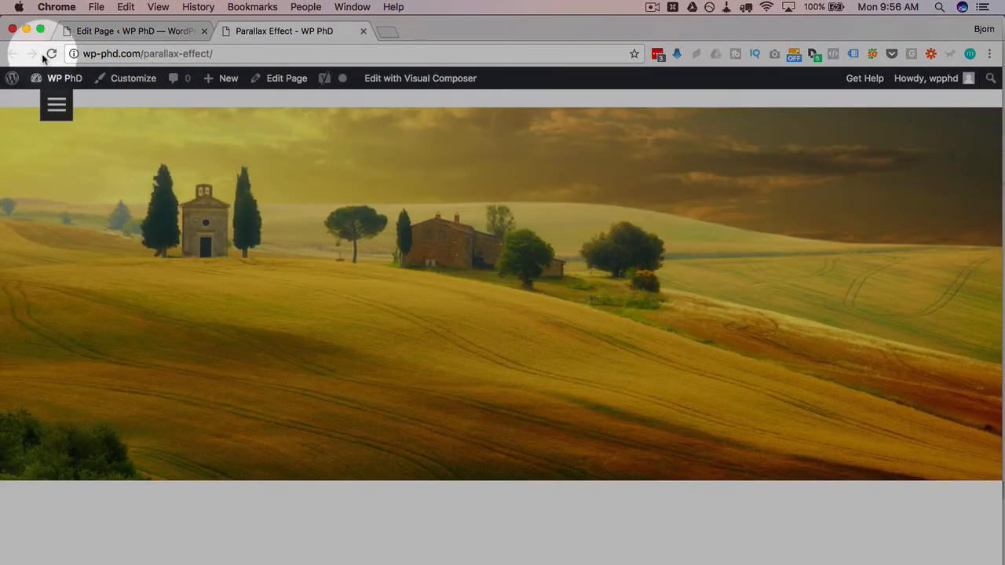
{"action": "scroll", "scroll_direction": "down", "scroll_amount": 3}
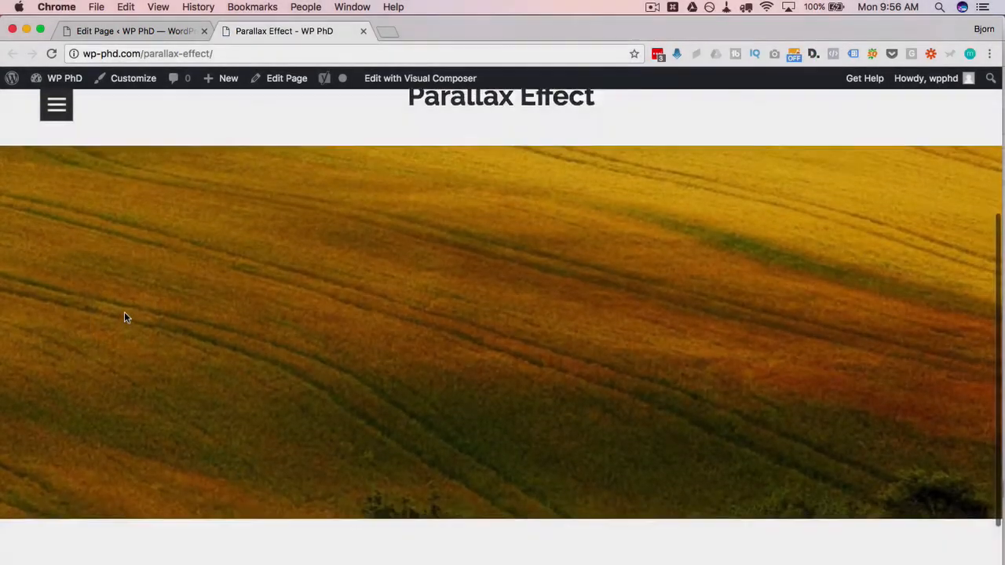
{"action": "scroll", "scroll_direction": "down", "scroll_amount": 3}
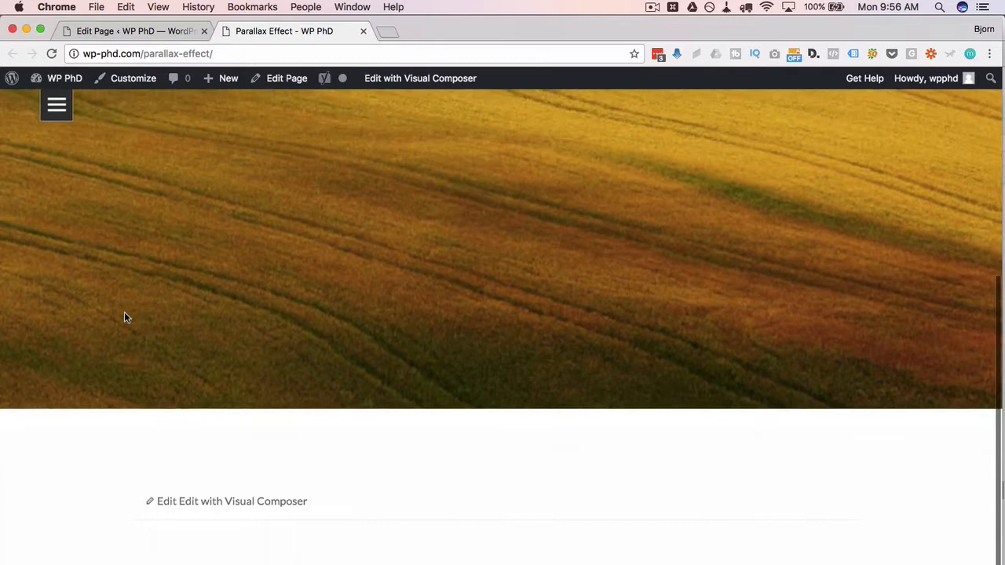
{"action": "scroll", "scroll_direction": "down", "scroll_amount": 3}
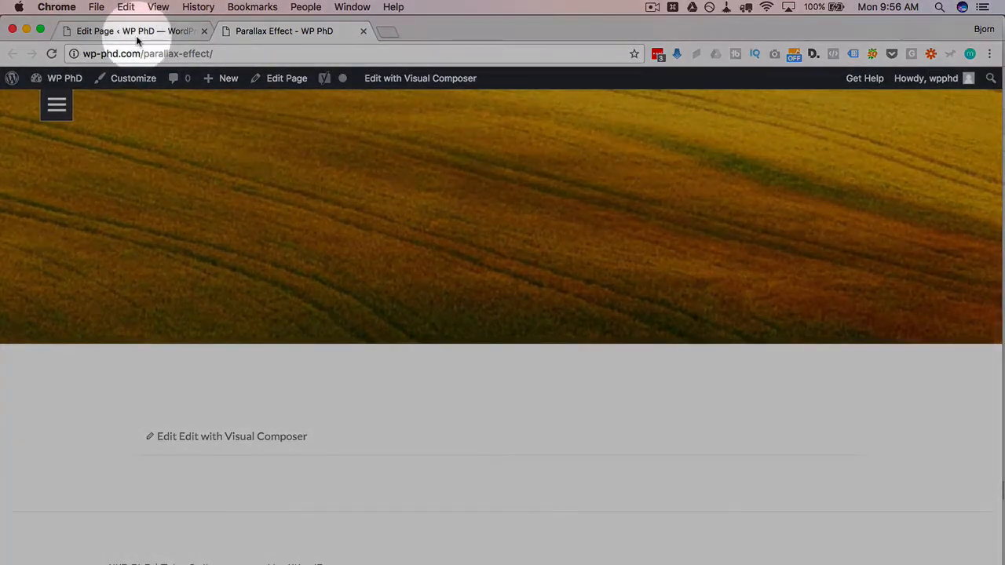
Step: Back in the page editor, update the Parallax Effect page again
{"action": "left_click", "coordinate": [129, 30]}
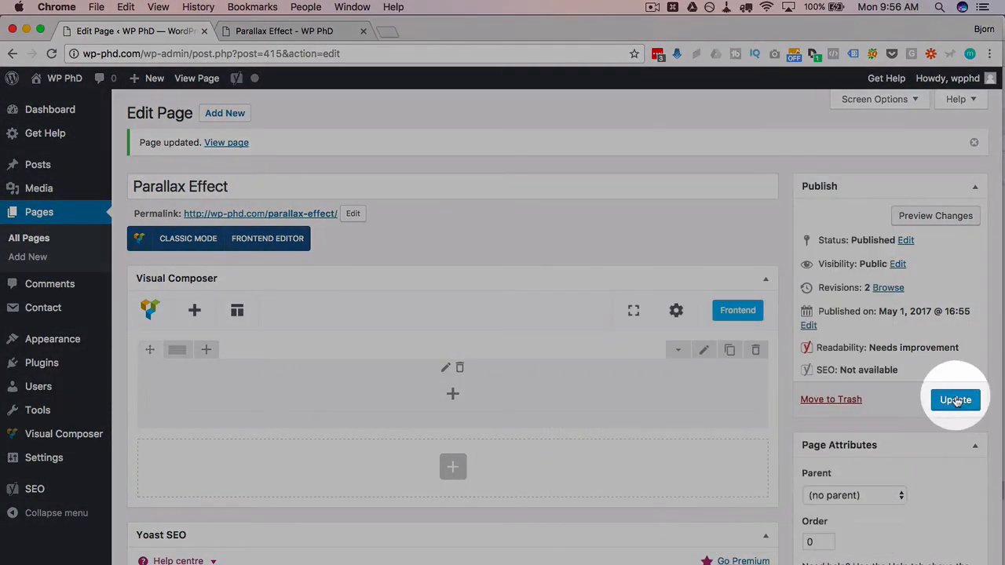
{"action": "left_click", "coordinate": [955, 400]}
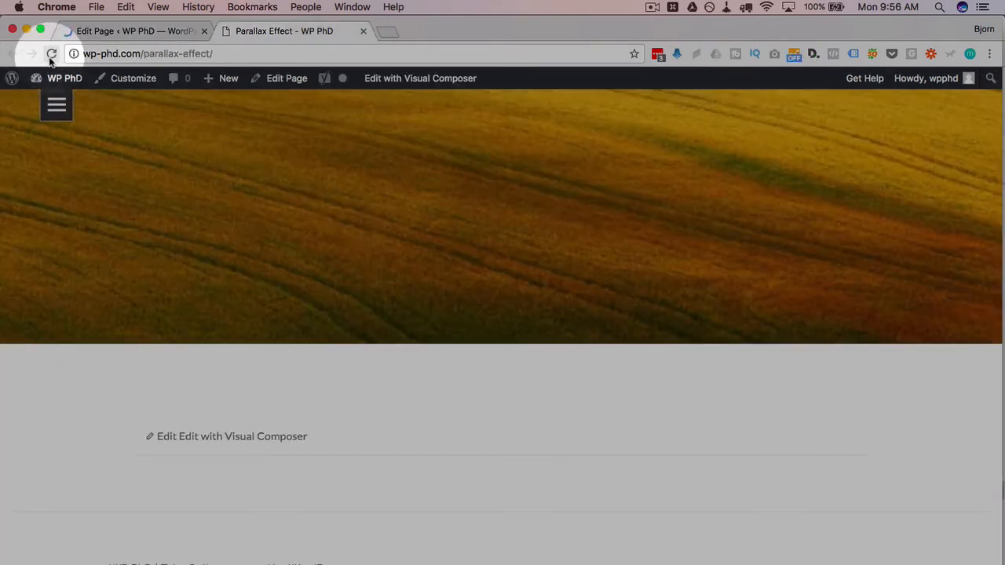
Step: Reload the live page and scroll to watch the parallax landscape row
{"action": "left_click", "coordinate": [52, 53]}
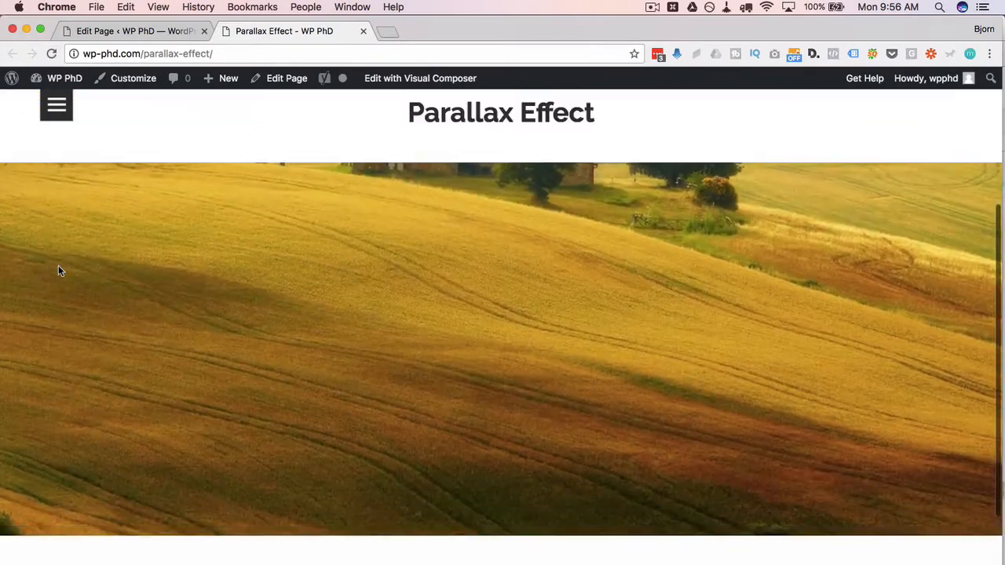
{"action": "scroll", "scroll_direction": "down", "scroll_amount": 3}
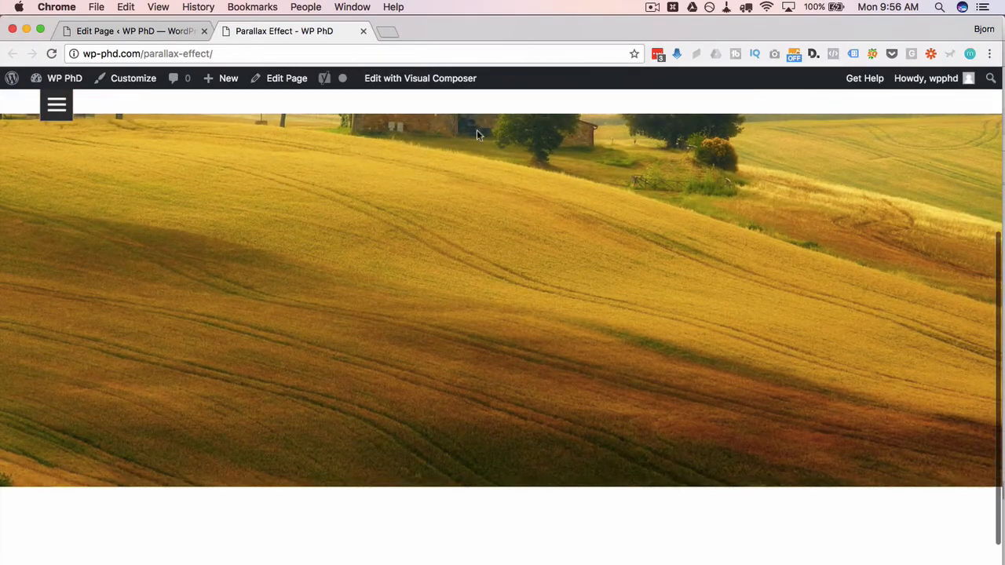
{"action": "scroll", "scroll_direction": "up", "scroll_amount": 3}
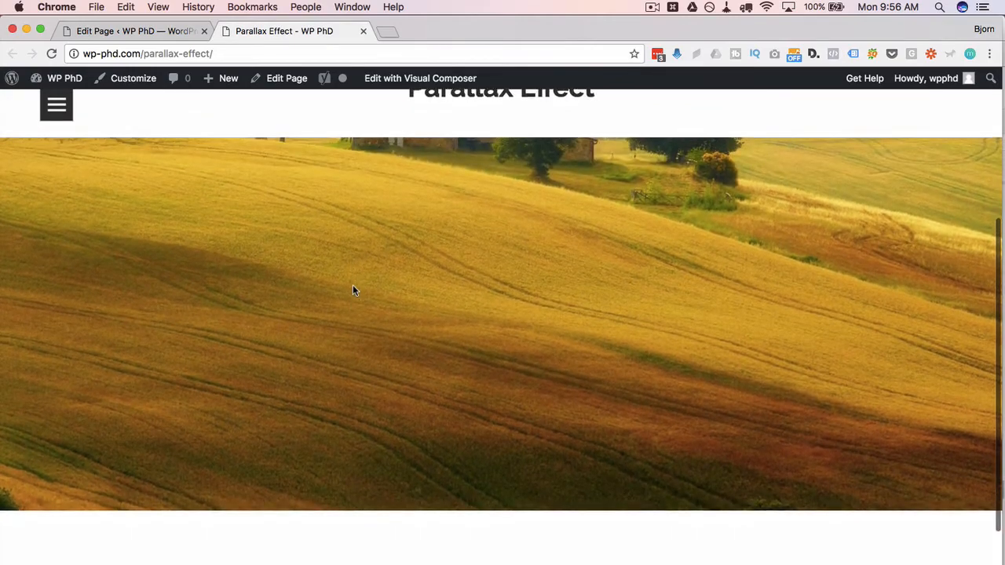
{"action": "scroll", "scroll_direction": "down", "scroll_amount": 3}
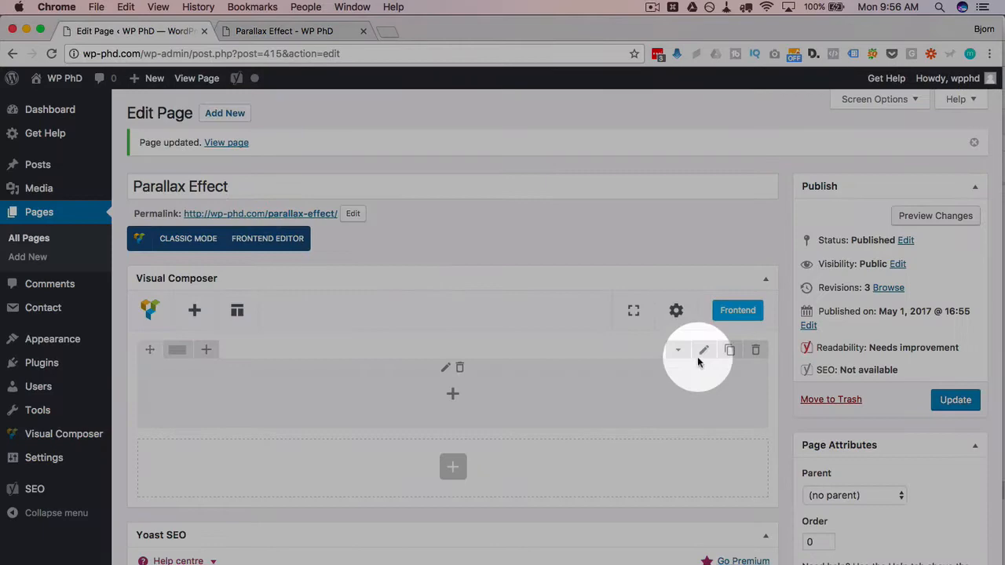
Step: Reopen the row settings showing simple parallax at speed 2.5
{"action": "left_click", "coordinate": [704, 349]}
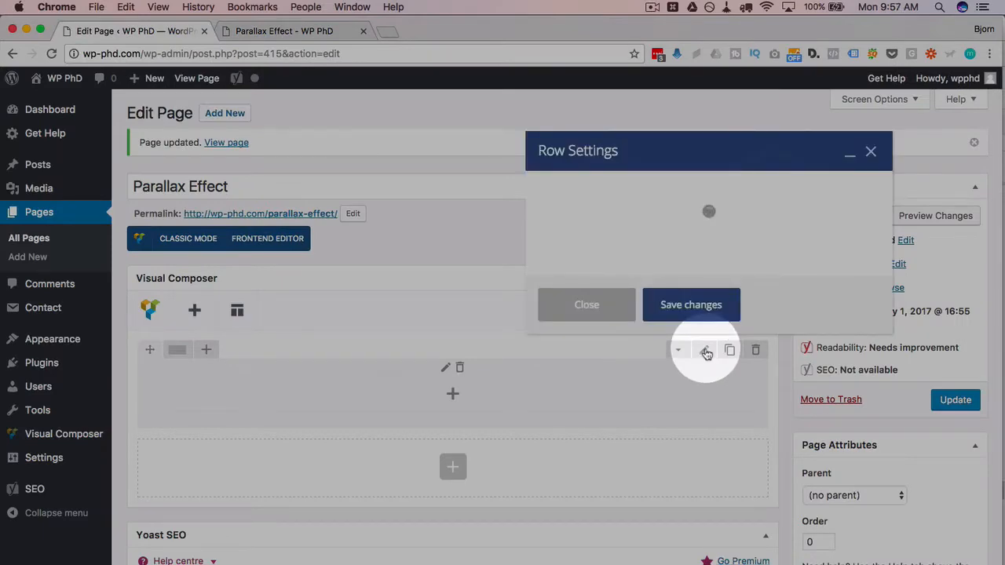
{"action": "left_click", "coordinate": [705, 349]}
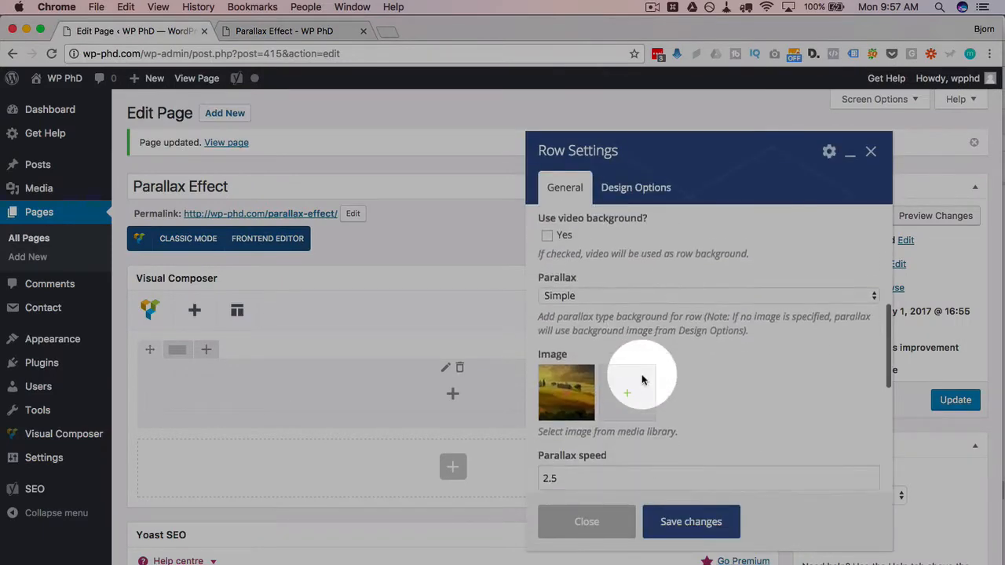
{"action": "scroll", "scroll_direction": "down", "scroll_amount": 3}
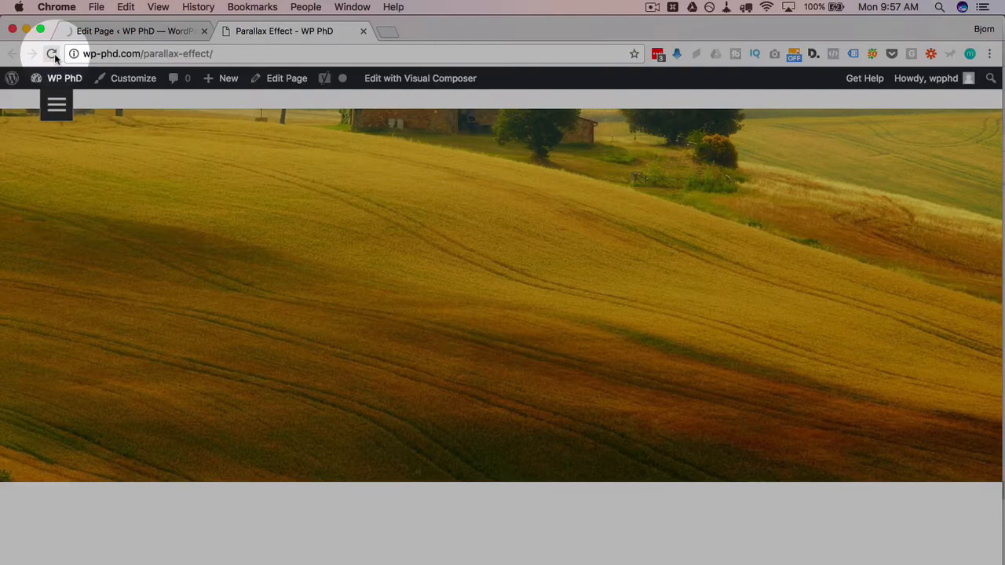
Step: Reload the live Parallax Effect page and scroll to watch the landscape parallax at speed 2.5
{"action": "left_click", "coordinate": [52, 54]}
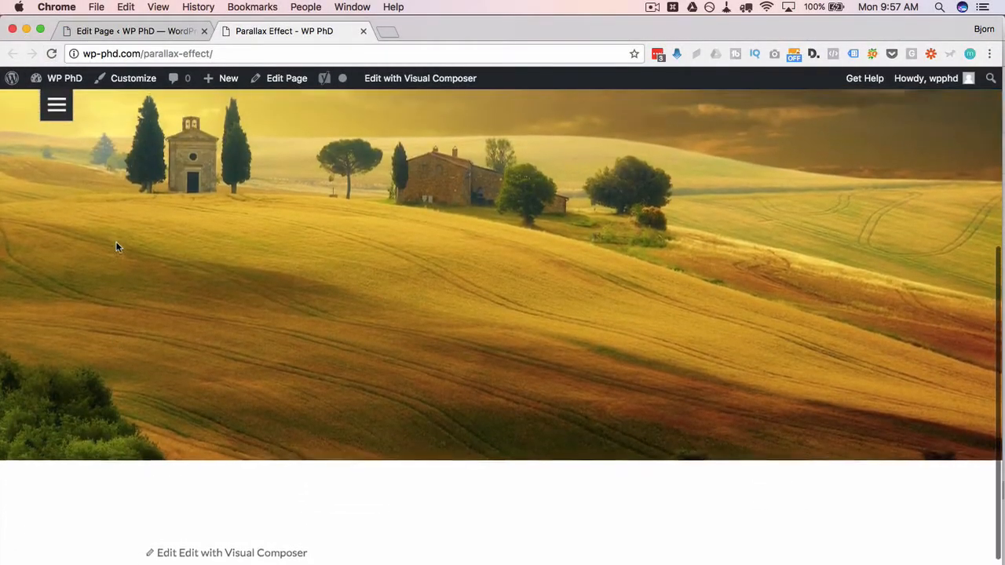
{"action": "scroll", "scroll_direction": "up", "scroll_amount": 3}
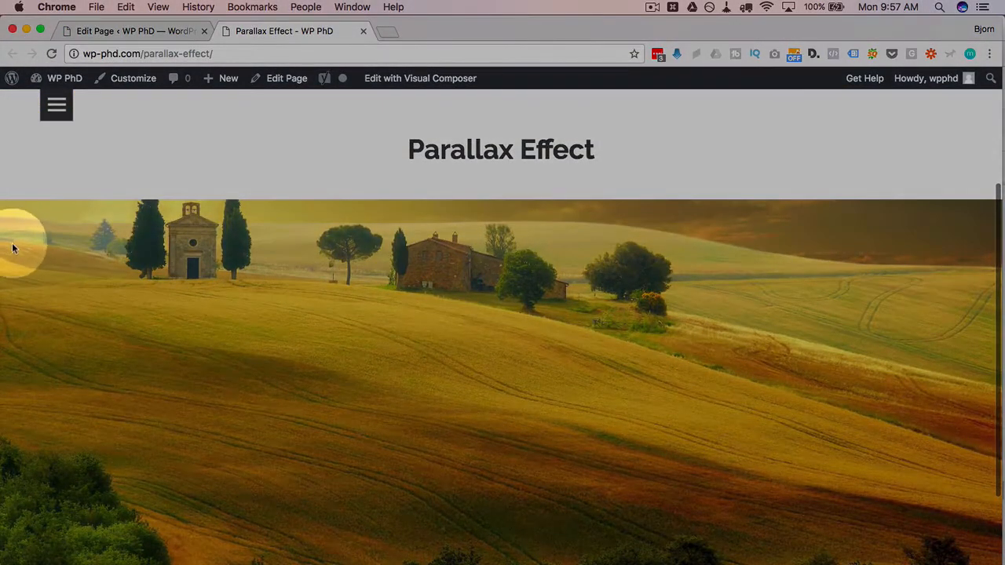
{"action": "mouse_move", "coordinate": [920, 306]}
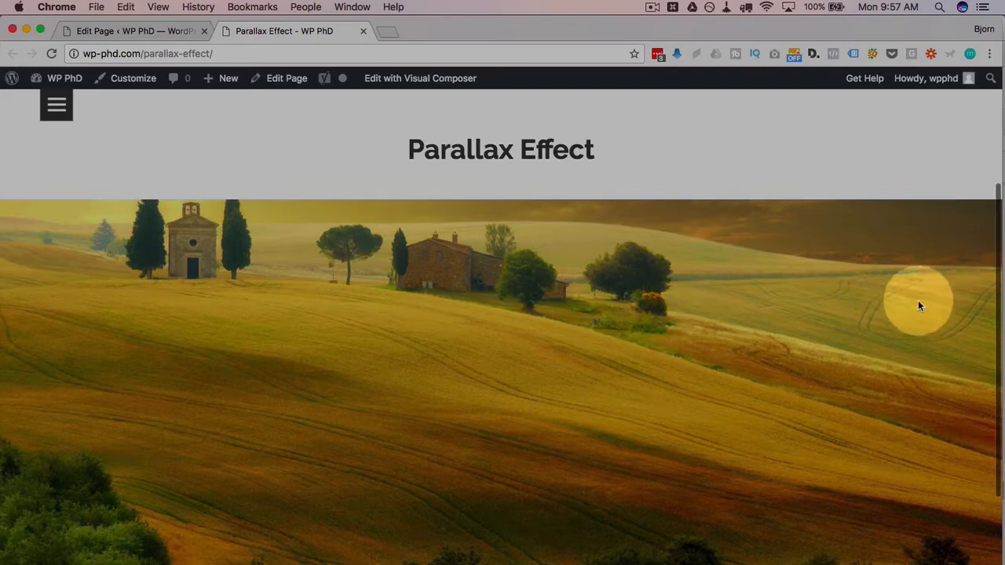
{"action": "mouse_move", "coordinate": [986, 297]}
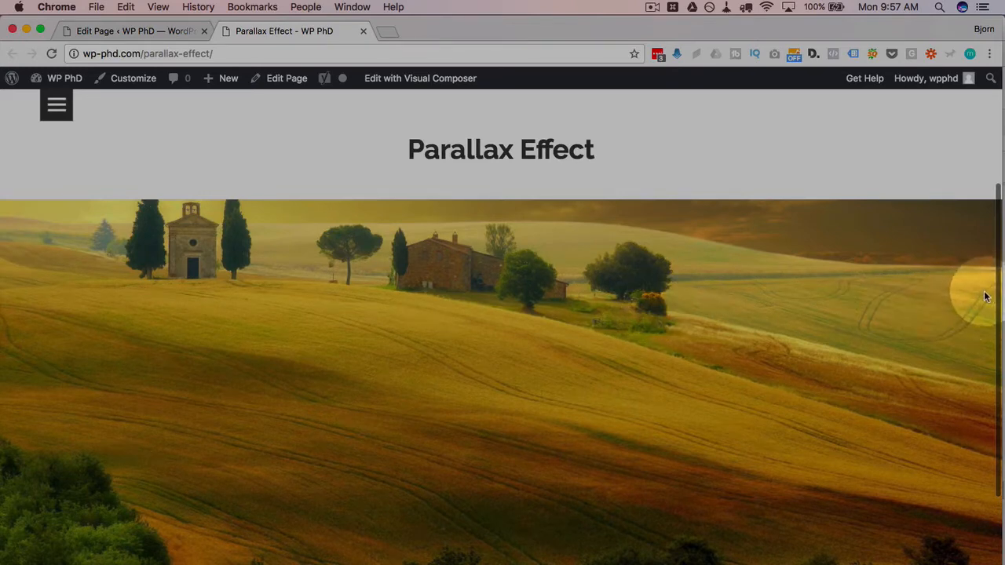
{"action": "scroll", "scroll_direction": "down", "scroll_amount": 3}
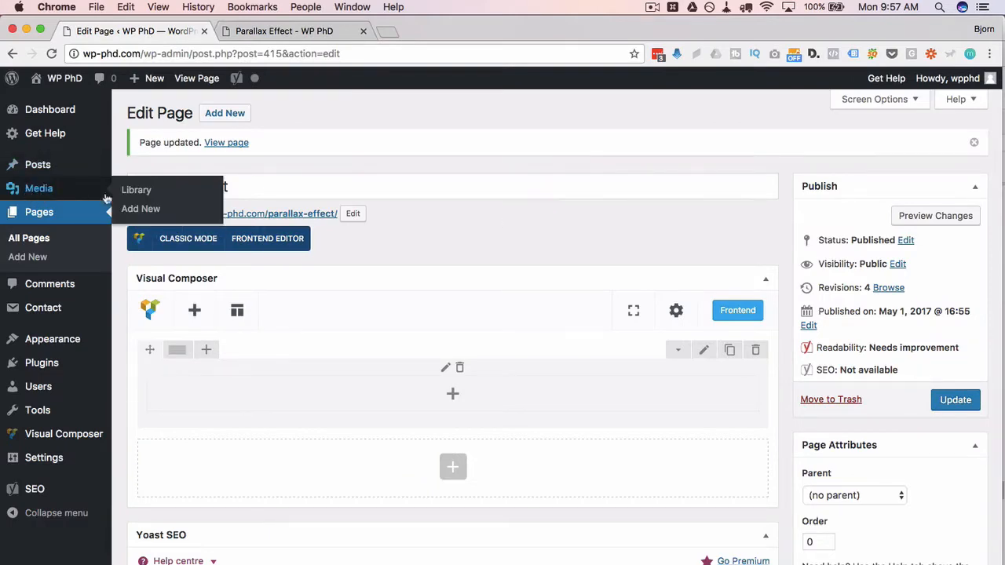
Step: Open the landscape image from the Media Library and drag a crop over fields and sky
{"action": "left_click", "coordinate": [136, 189]}
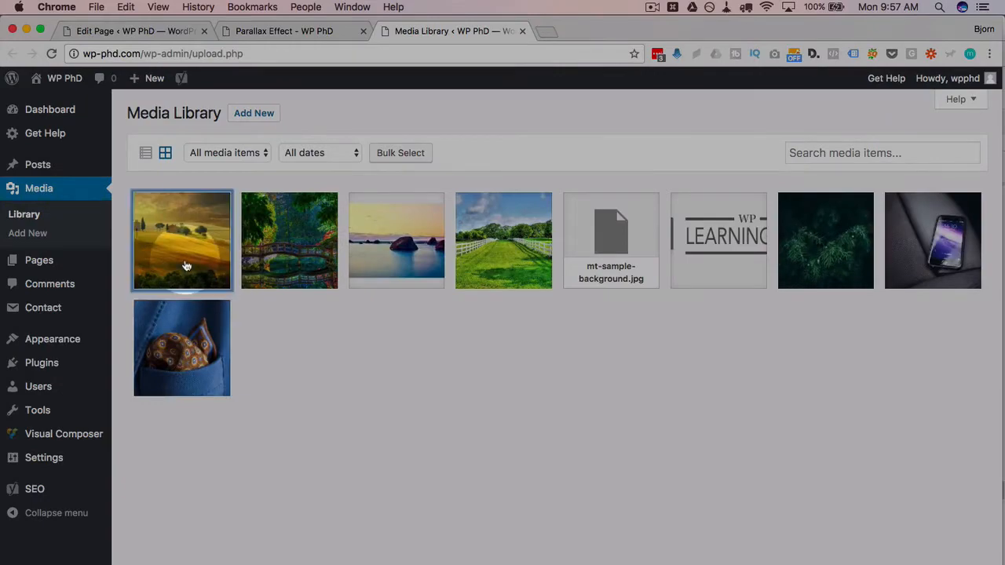
{"action": "left_click", "coordinate": [181, 240]}
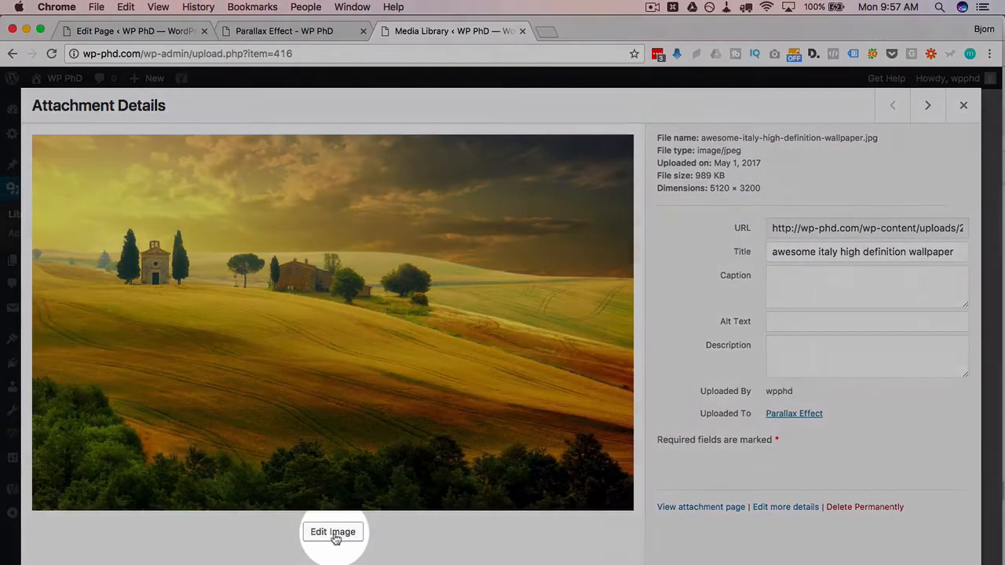
{"action": "left_click", "coordinate": [333, 531]}
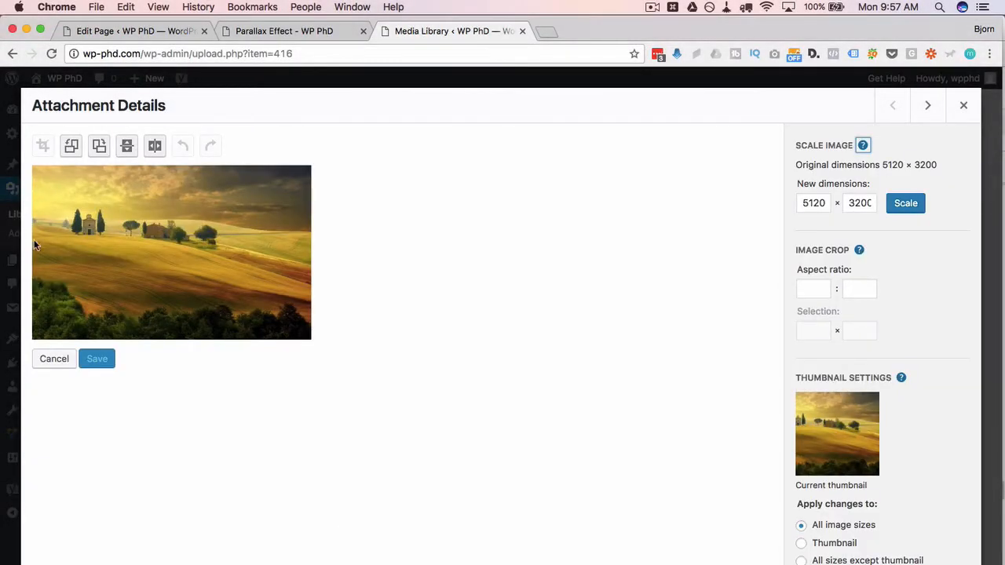
{"action": "mouse_move", "coordinate": [39, 190]}
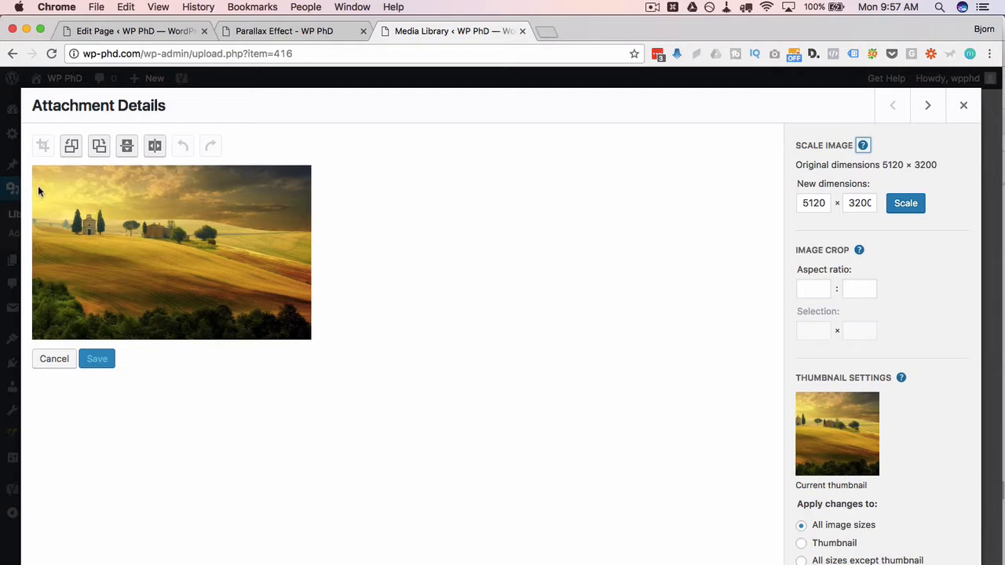
{"action": "left_click_drag", "start_coordinate": [41, 189], "coordinate": [308, 291]}
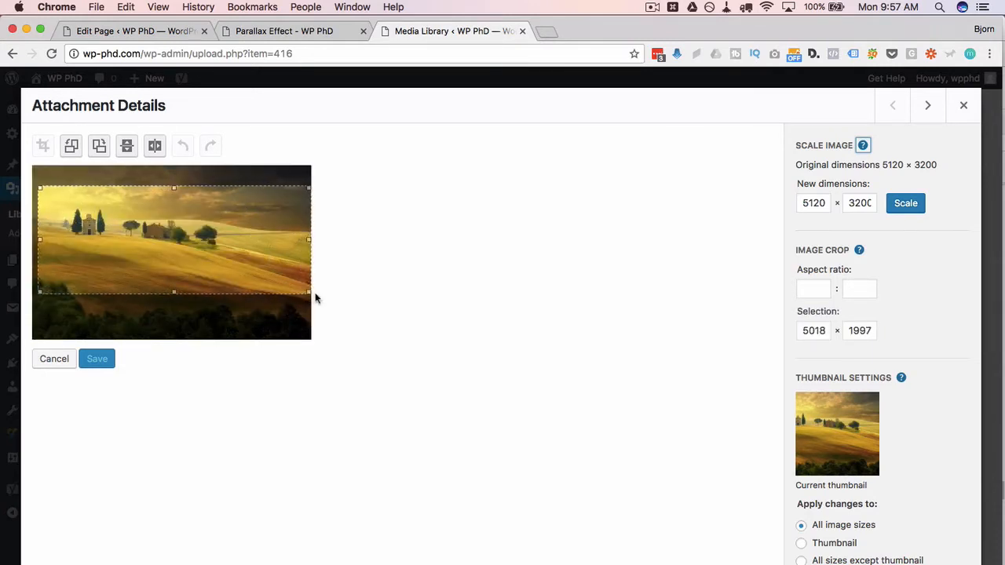
{"action": "left_click_drag", "start_coordinate": [173, 291], "coordinate": [174, 282]}
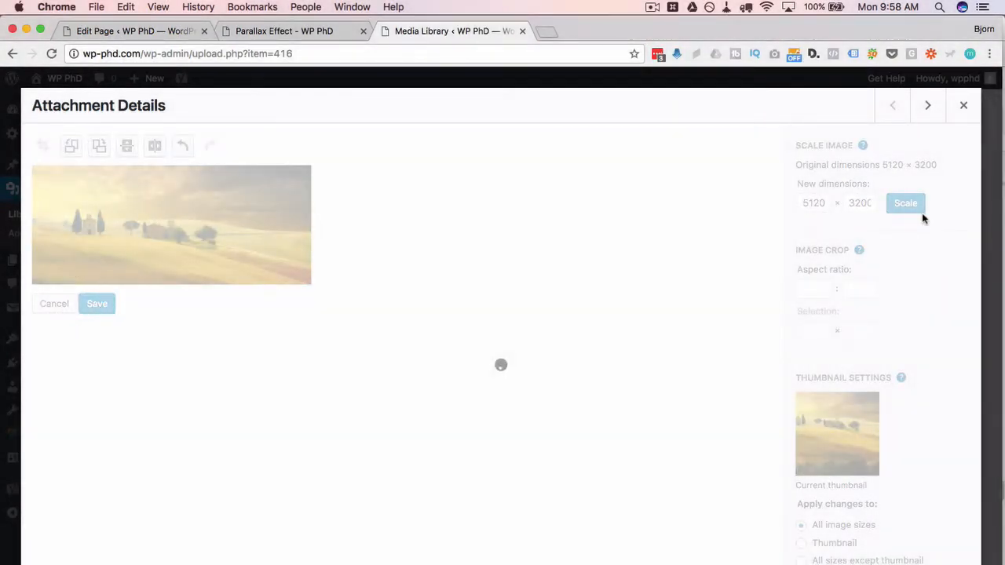
Step: Save the 5120 × 2188 crop, recheck the image editor, then close Attachment Details
{"action": "left_click", "coordinate": [53, 304]}
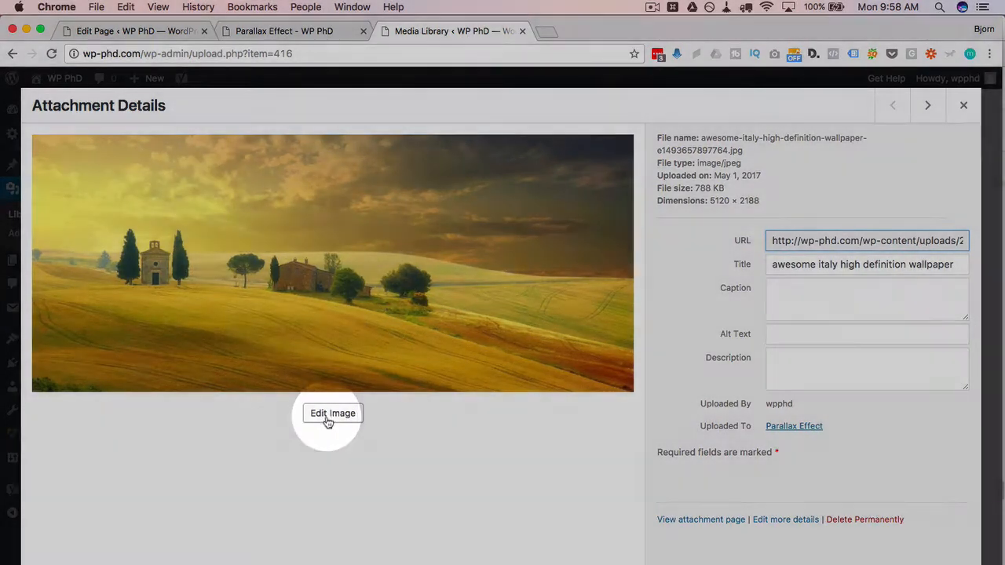
{"action": "left_click", "coordinate": [332, 413]}
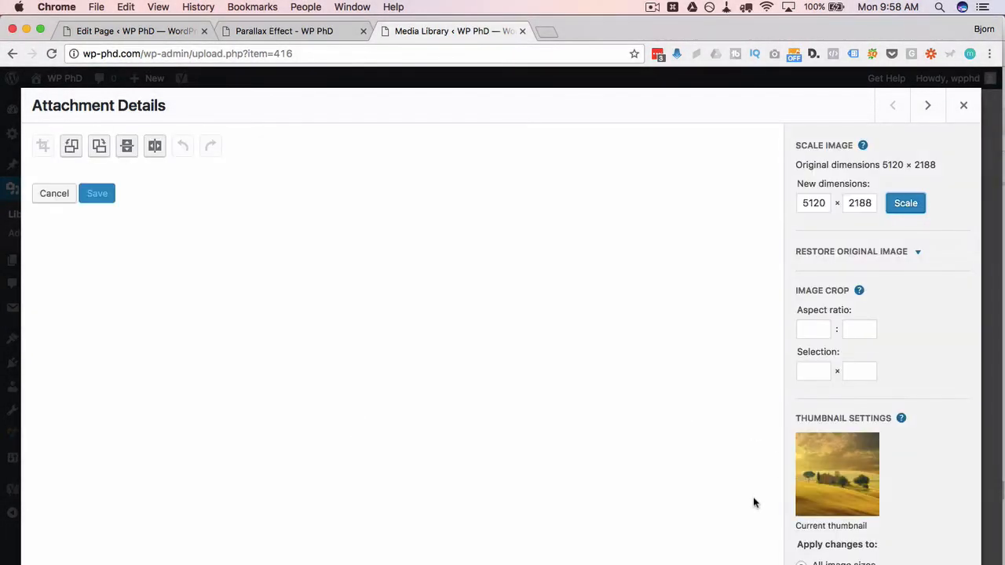
{"action": "scroll", "scroll_direction": "down", "scroll_amount": 3}
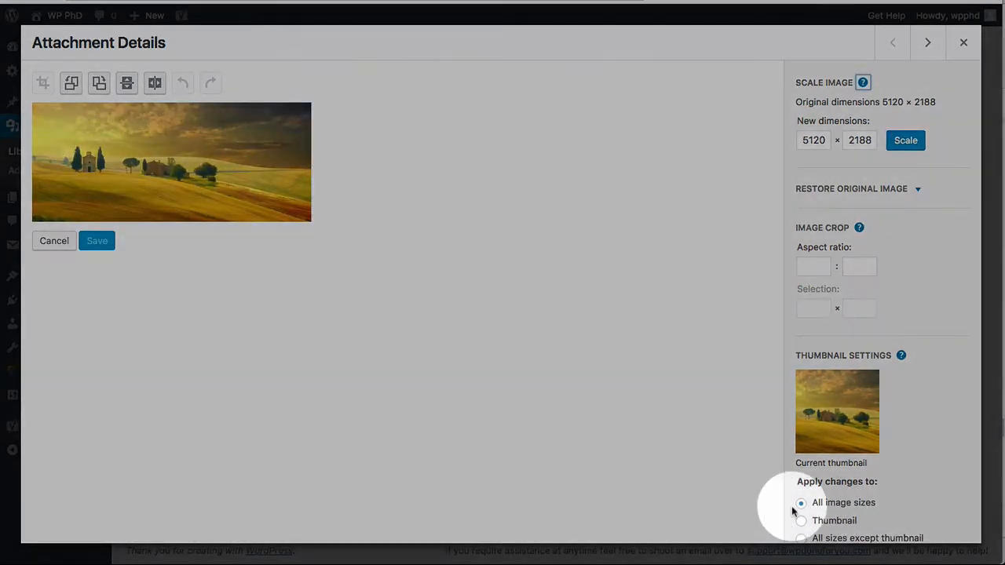
{"action": "mouse_move", "coordinate": [864, 508]}
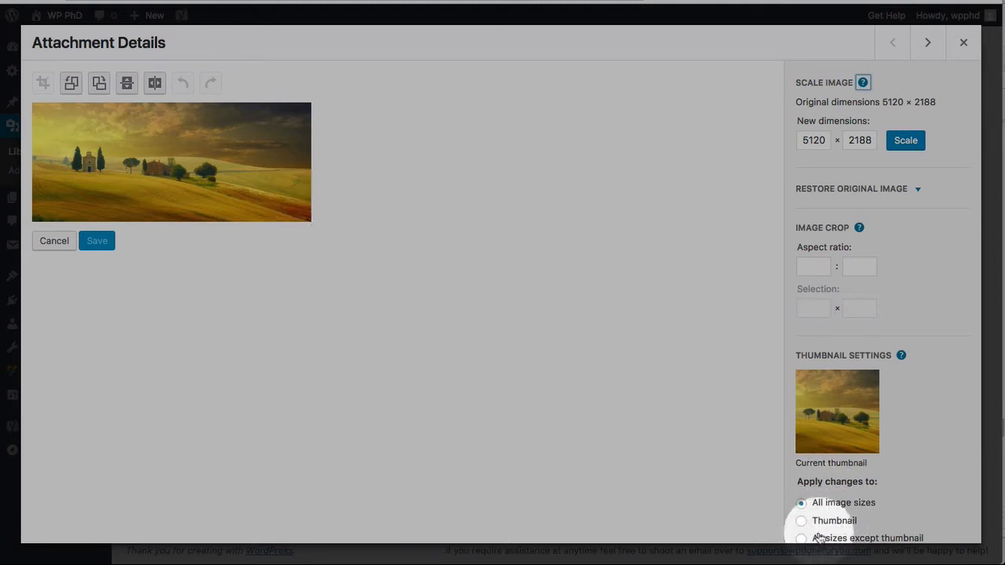
{"action": "mouse_move", "coordinate": [961, 42]}
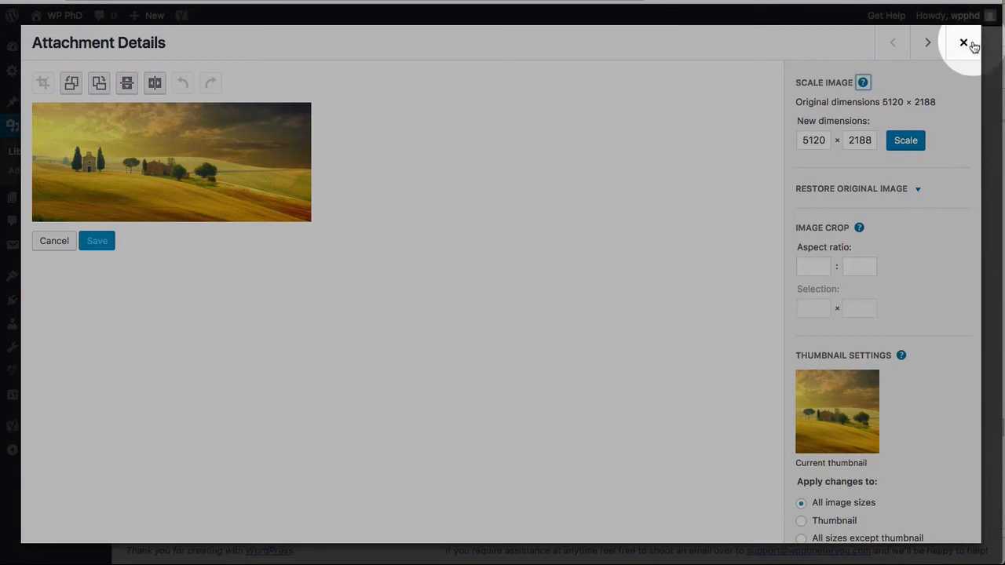
{"action": "left_click", "coordinate": [961, 42]}
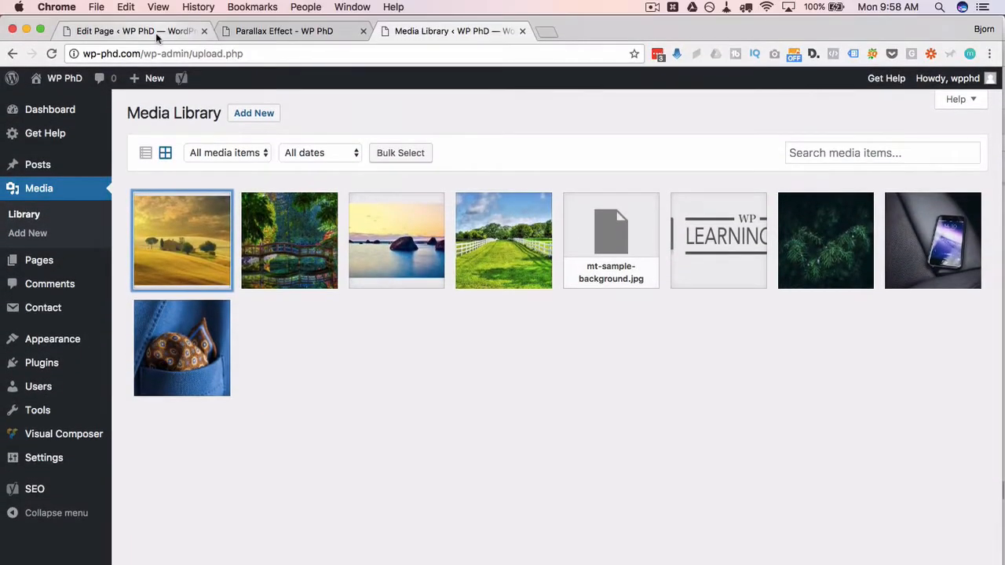
Step: View the live Parallax Effect page and scroll through the cropped landscape row
{"action": "left_click", "coordinate": [282, 31]}
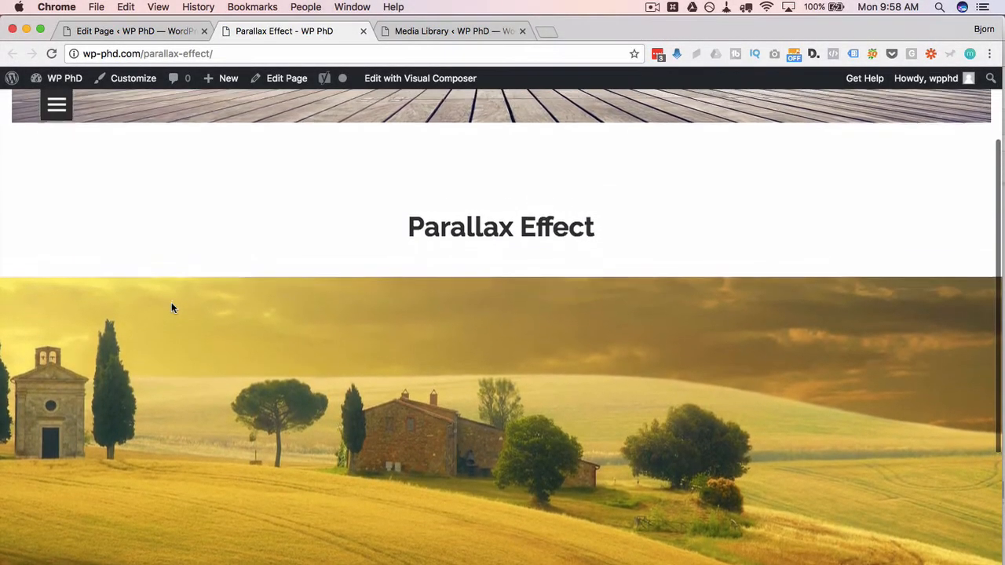
{"action": "scroll", "scroll_direction": "down", "scroll_amount": 3}
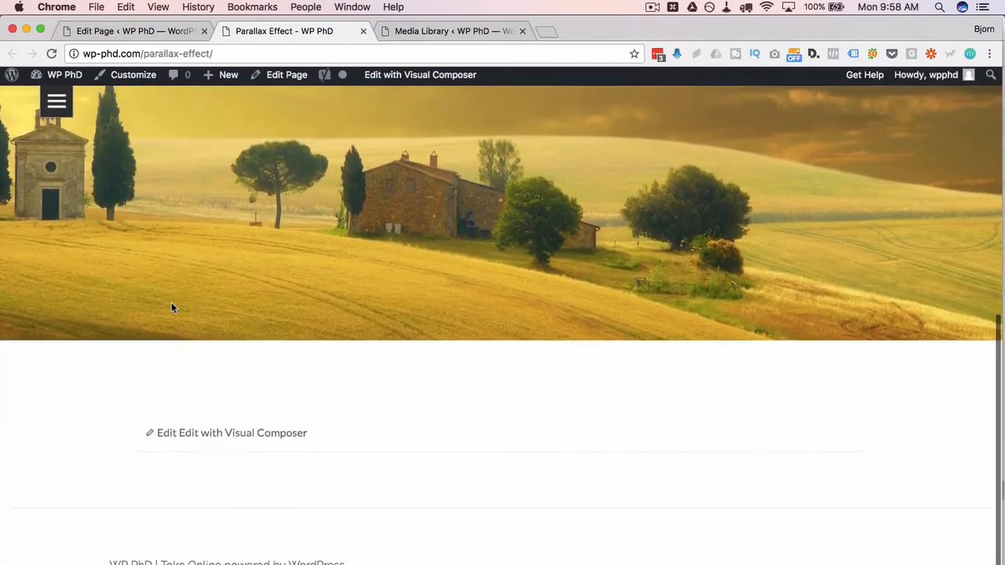
{"action": "scroll", "scroll_direction": "up", "scroll_amount": 3}
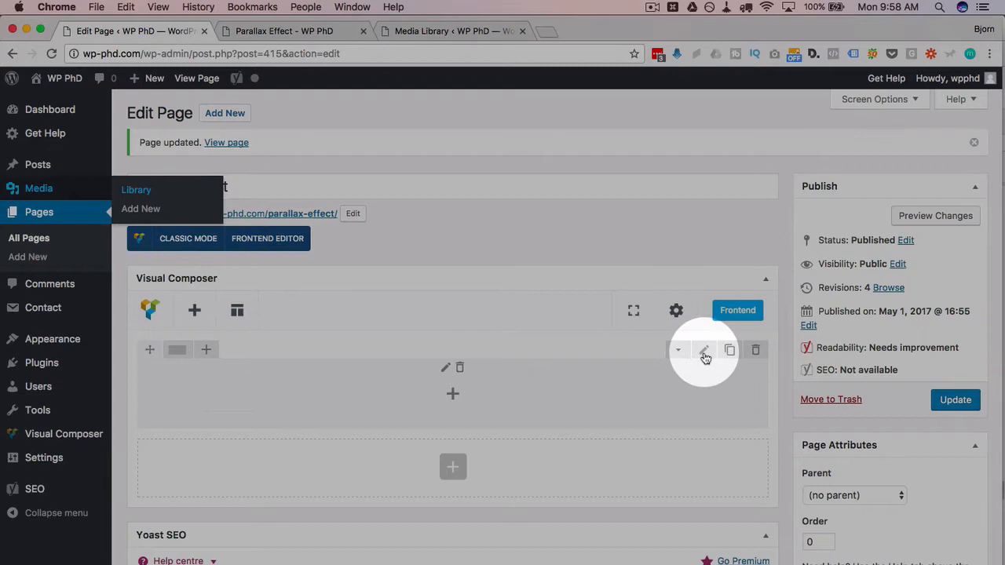
Step: Review the landscape row's Row Settings, then update the Parallax Effect page
{"action": "left_click", "coordinate": [704, 350]}
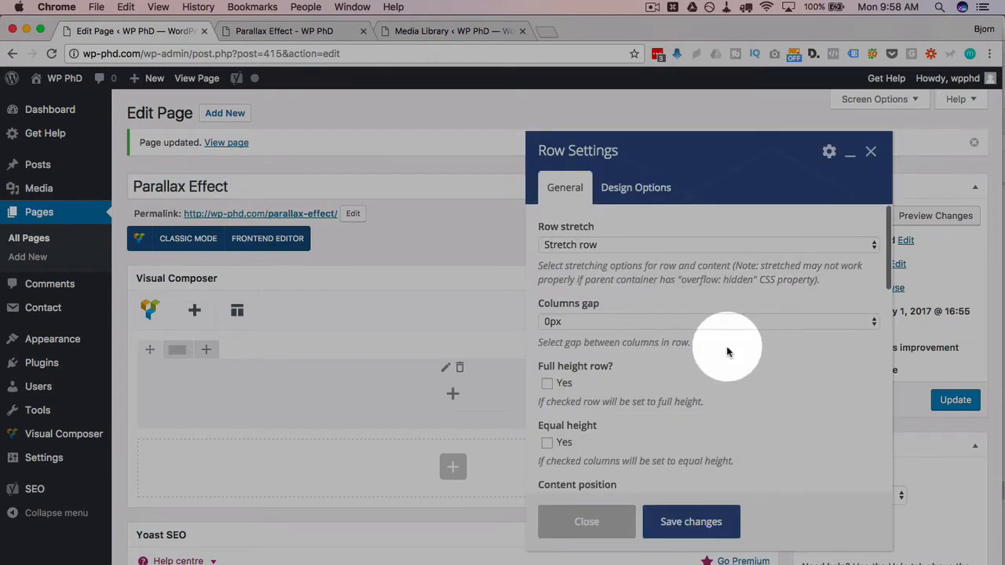
{"action": "scroll", "scroll_direction": "down", "scroll_amount": 3}
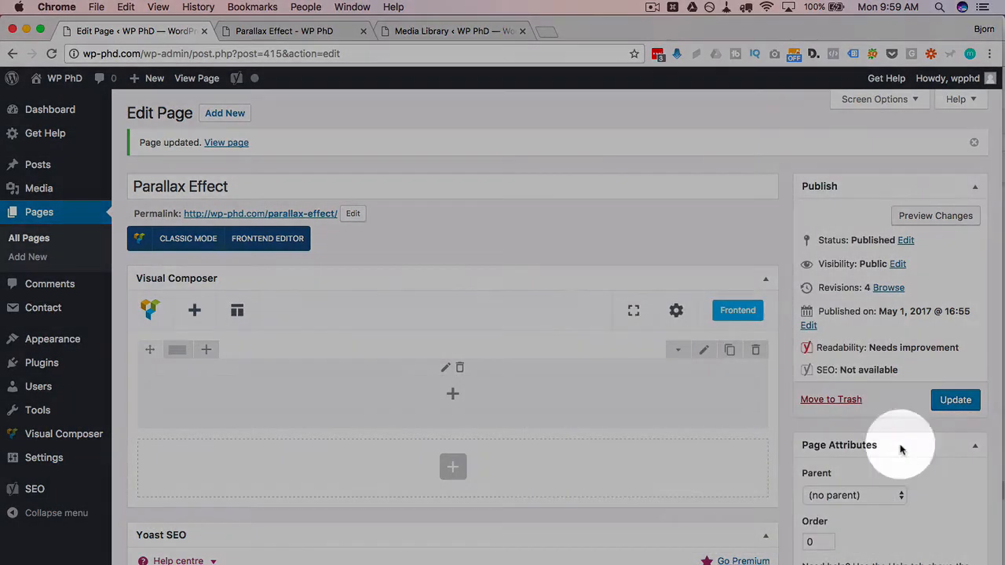
{"action": "left_click", "coordinate": [955, 400]}
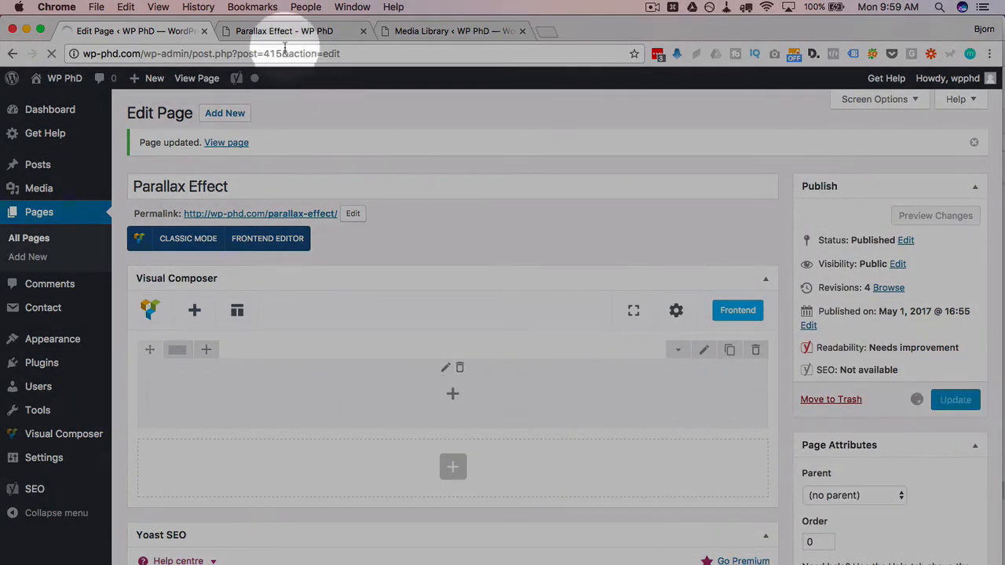
{"action": "mouse_move", "coordinate": [284, 30]}
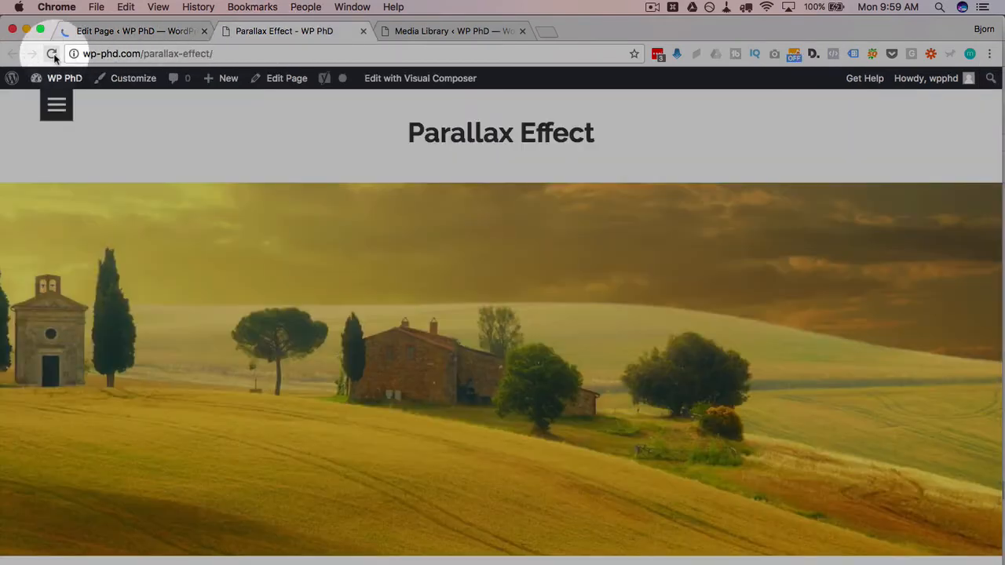
Step: Reload the live page, scroll through the landscape parallax, and return to the editor
{"action": "left_click", "coordinate": [53, 53]}
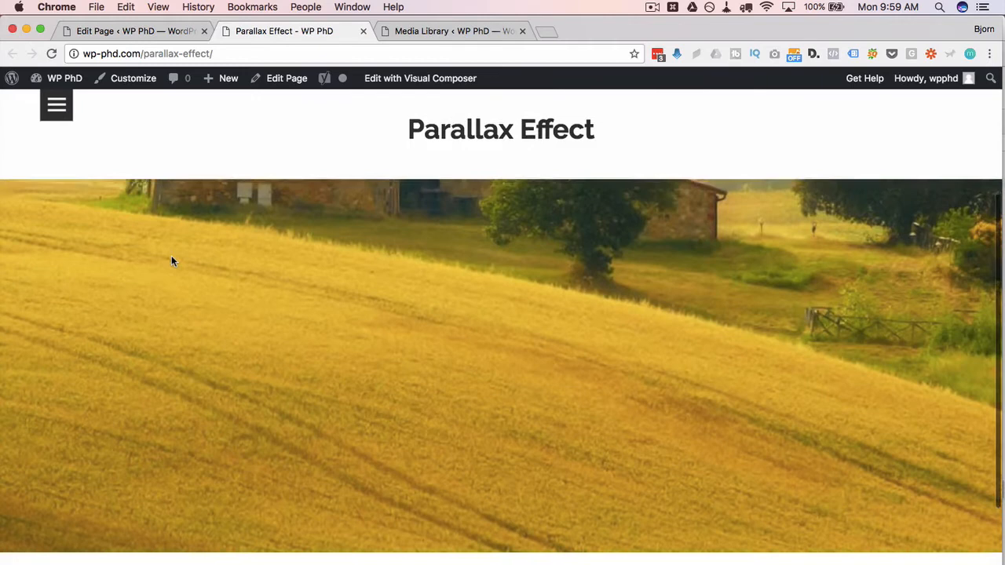
{"action": "scroll", "scroll_direction": "down", "scroll_amount": 3}
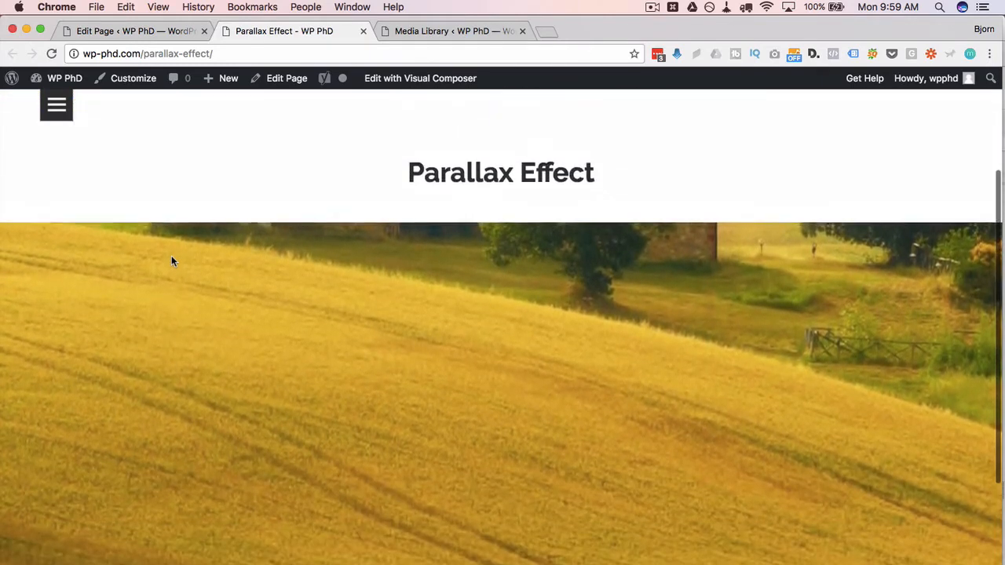
{"action": "scroll", "scroll_direction": "down", "scroll_amount": 3}
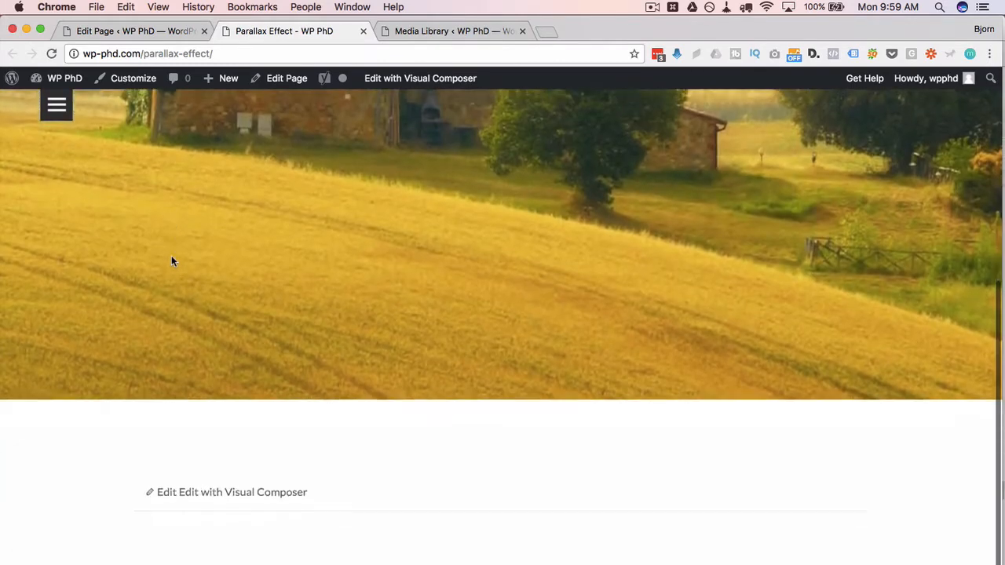
{"action": "left_click", "coordinate": [134, 31]}
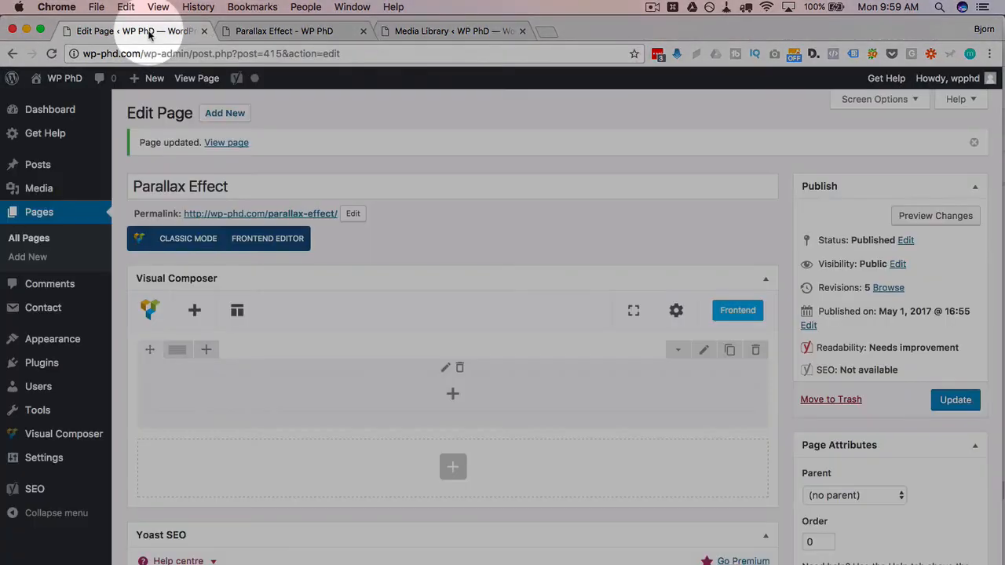
Step: Reopen the landscape row's settings with Parallax kept on Simple and close them
{"action": "left_click", "coordinate": [704, 350]}
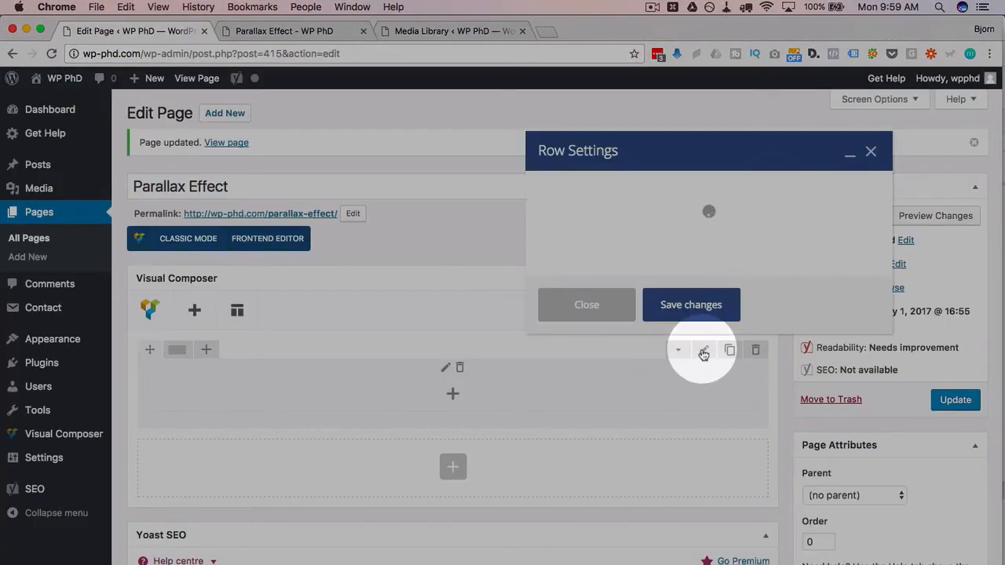
{"action": "left_click", "coordinate": [703, 352]}
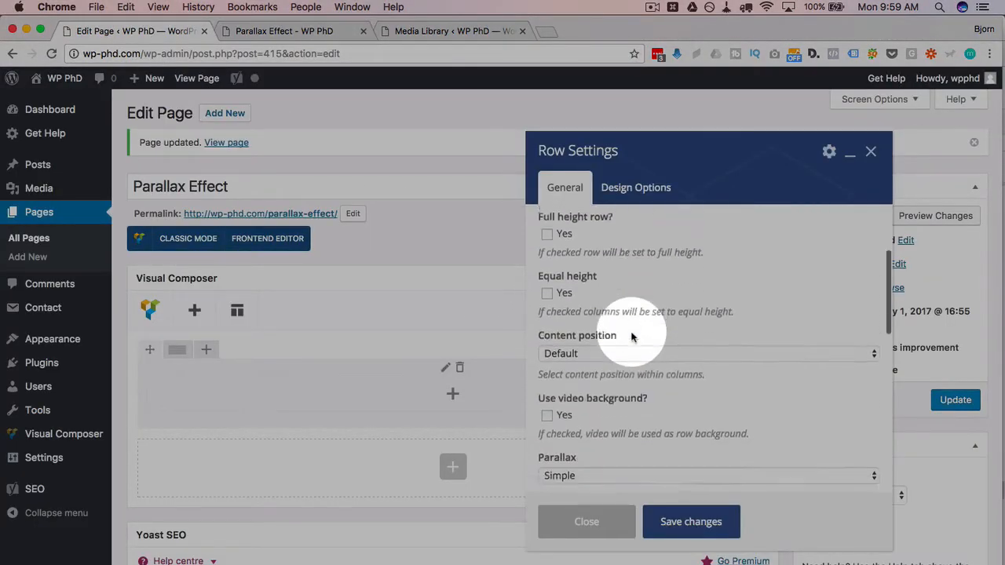
{"action": "scroll", "scroll_direction": "down", "scroll_amount": 3}
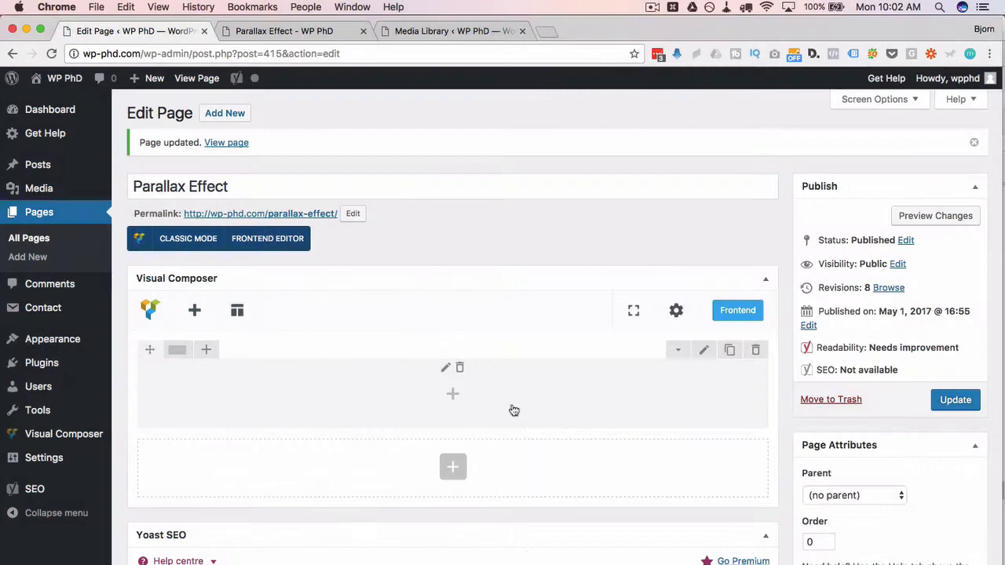
{"action": "left_click", "coordinate": [283, 30]}
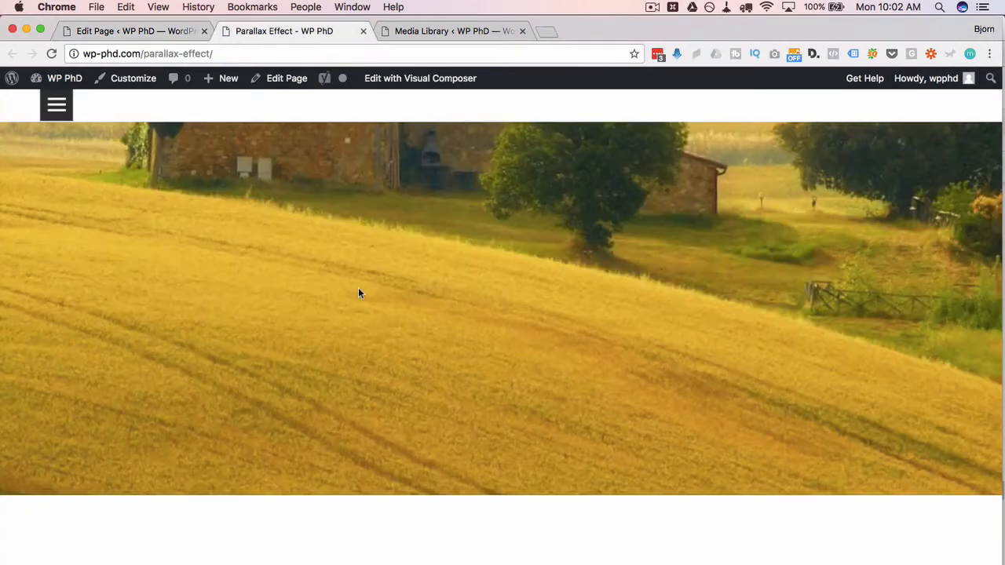
{"action": "mouse_move", "coordinate": [460, 303]}
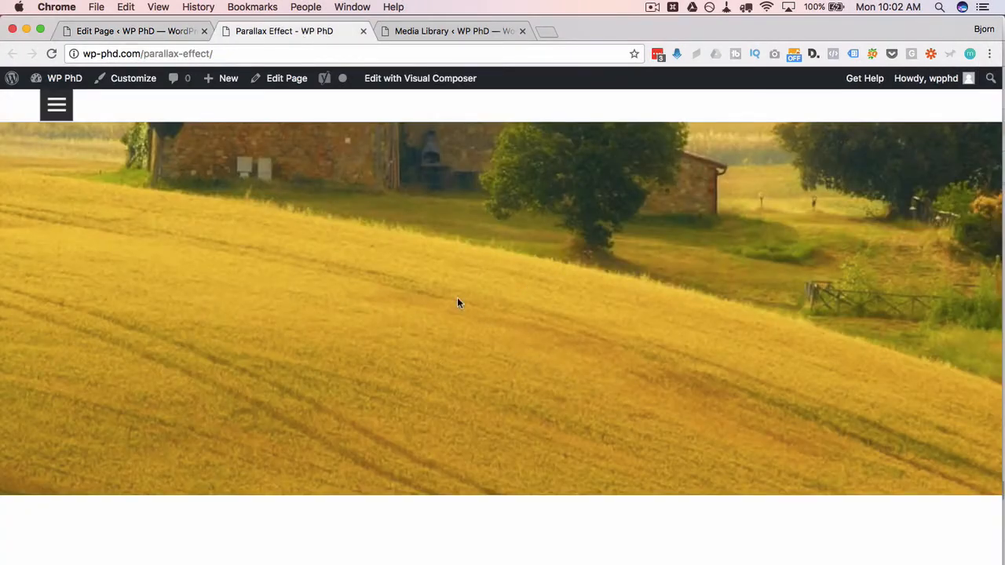
{"action": "mouse_move", "coordinate": [400, 293]}
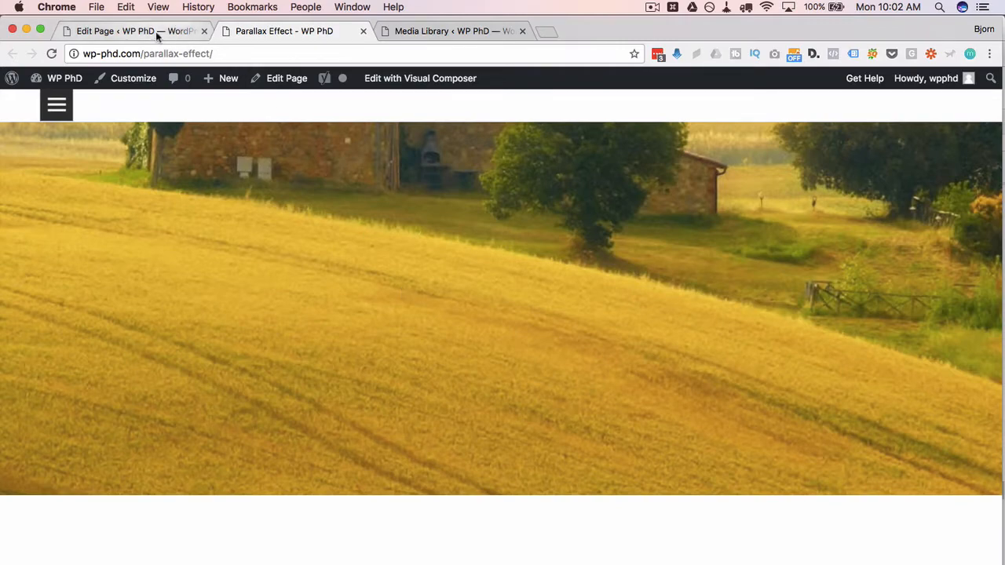
{"action": "left_click", "coordinate": [285, 77]}
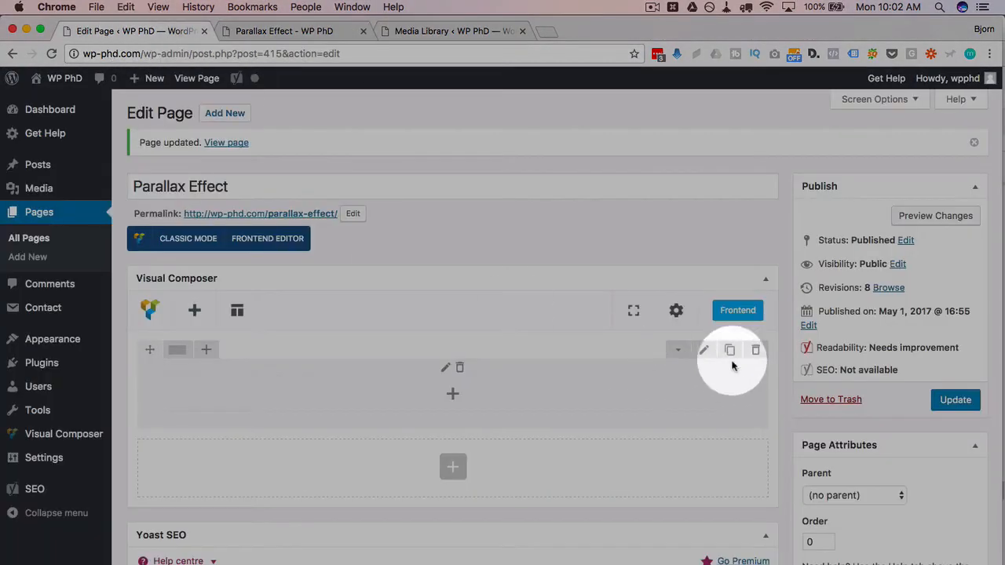
{"action": "left_click", "coordinate": [703, 350]}
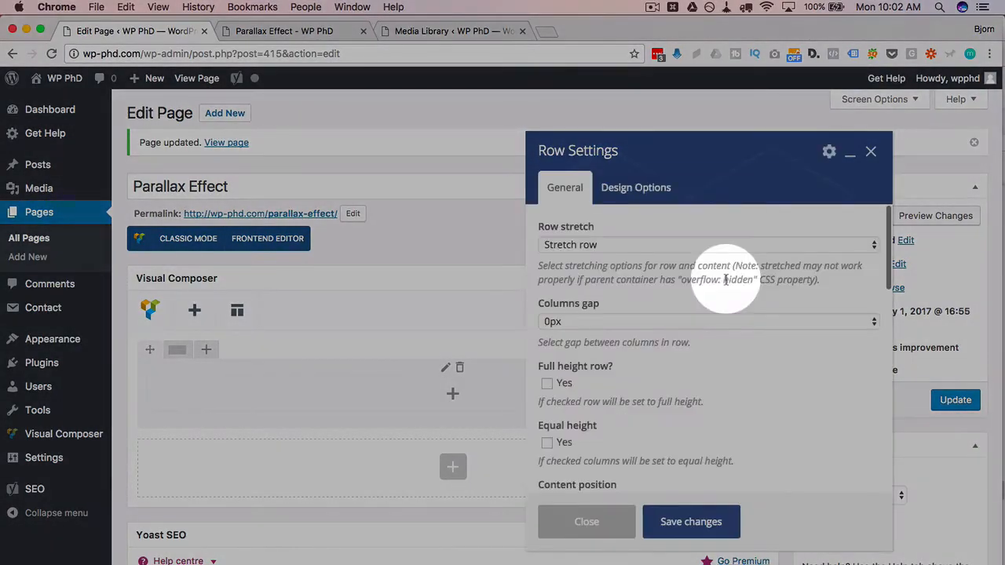
{"action": "scroll", "scroll_direction": "down", "scroll_amount": 3}
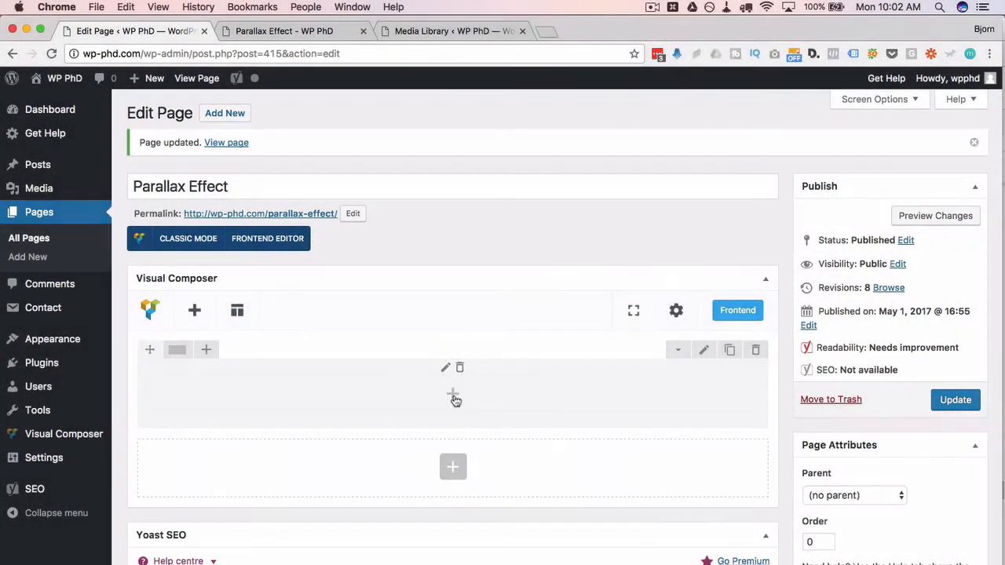
Step: Add a Custom Heading to the row with text align set to center, and save it
{"action": "left_click", "coordinate": [453, 395]}
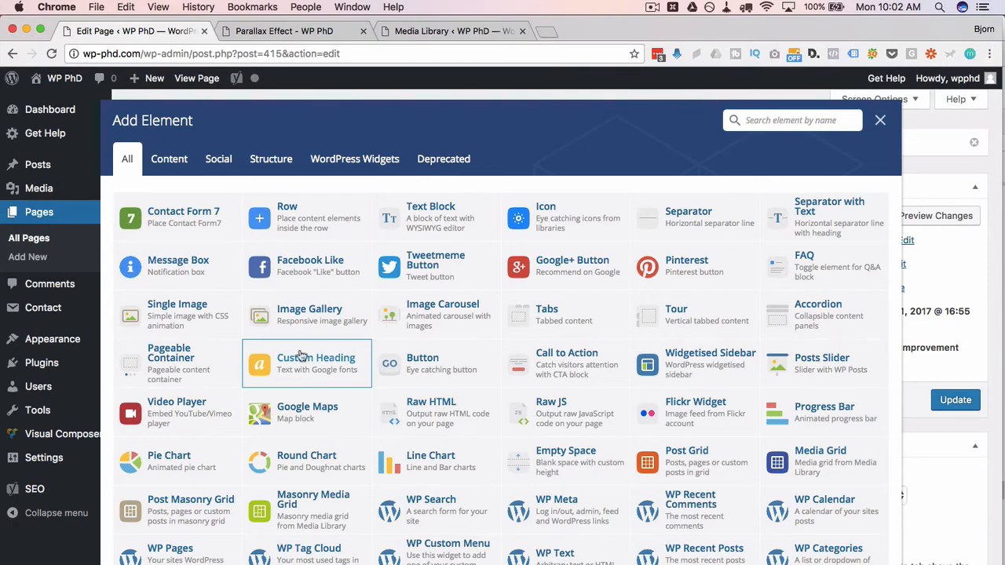
{"action": "left_click", "coordinate": [315, 362]}
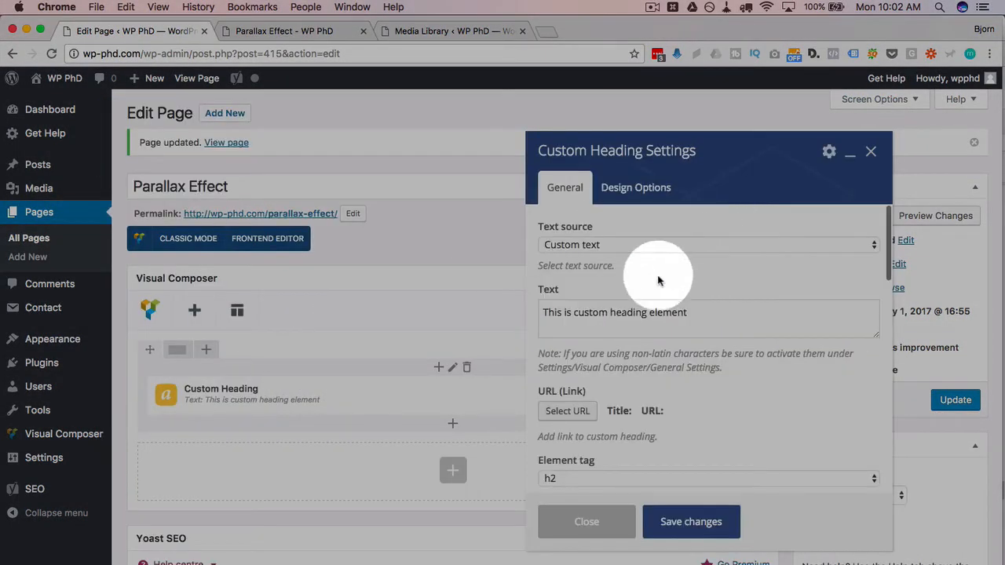
{"action": "scroll", "scroll_direction": "down", "scroll_amount": 3}
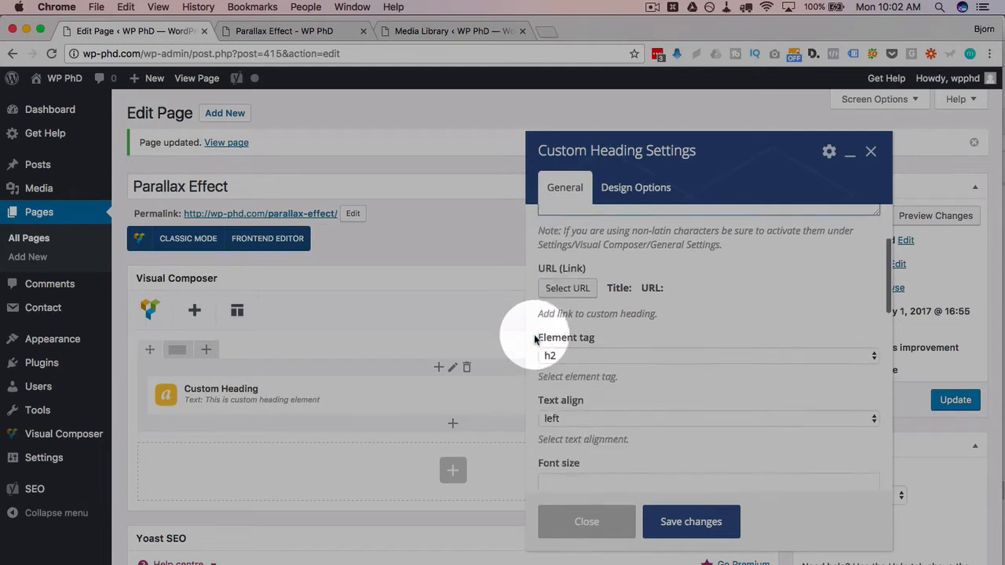
{"action": "left_click", "coordinate": [706, 417]}
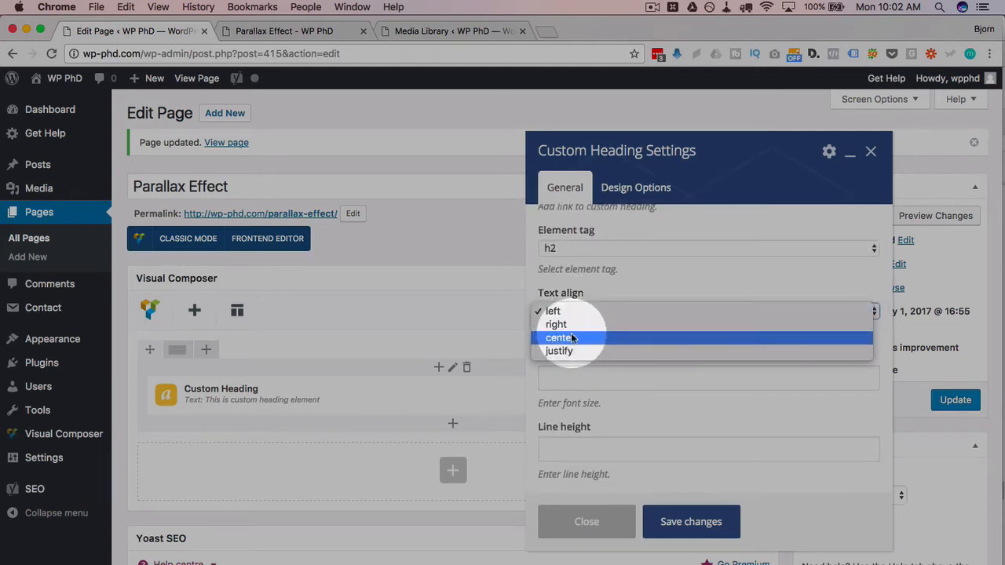
{"action": "left_click", "coordinate": [558, 337]}
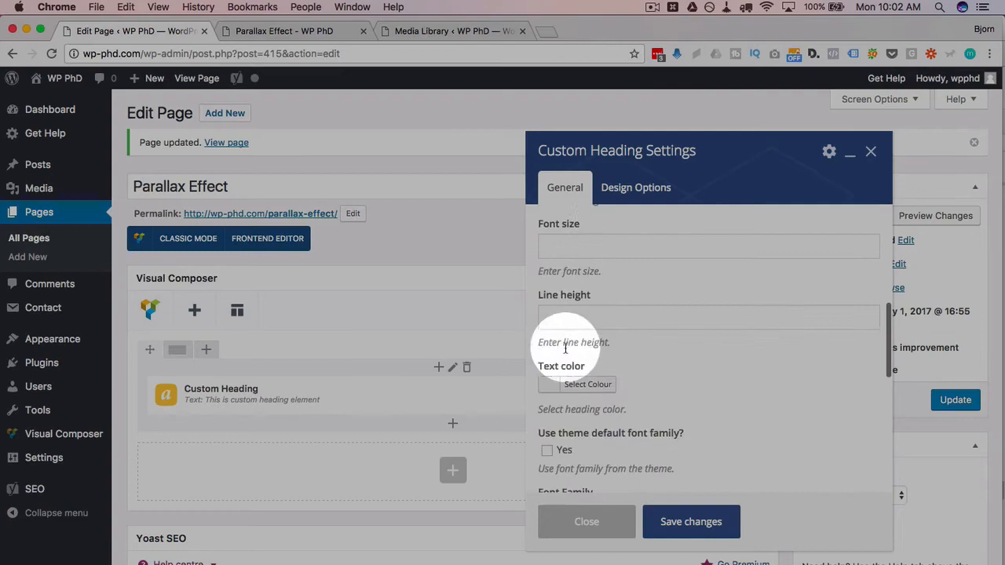
{"action": "left_click", "coordinate": [587, 384]}
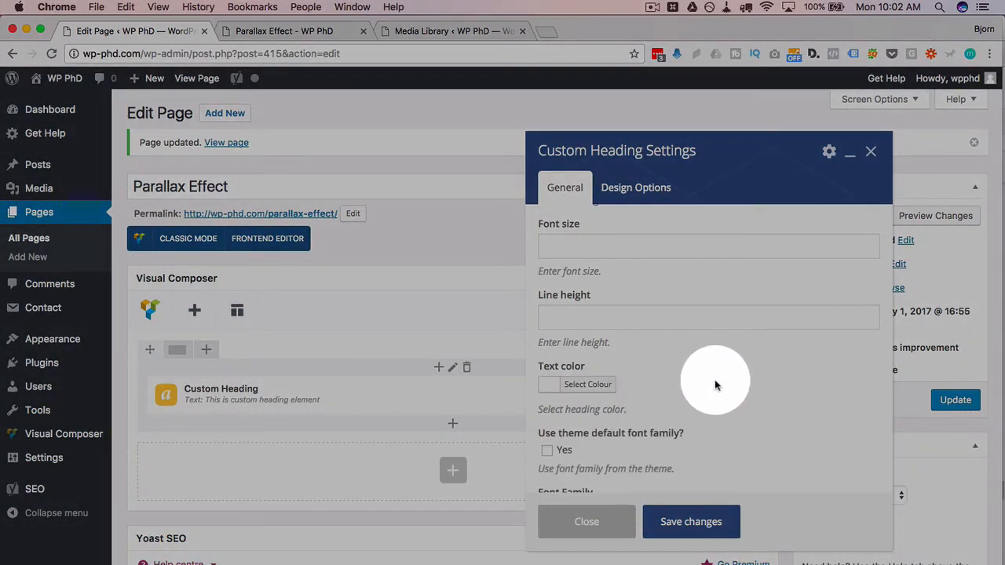
{"action": "scroll", "scroll_direction": "down", "scroll_amount": 3}
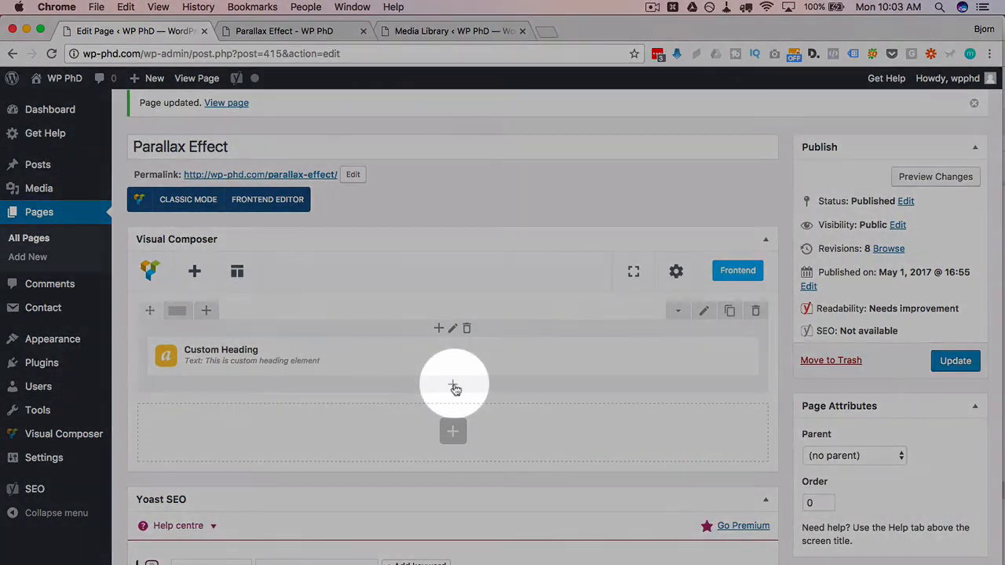
{"action": "mouse_move", "coordinate": [453, 387]}
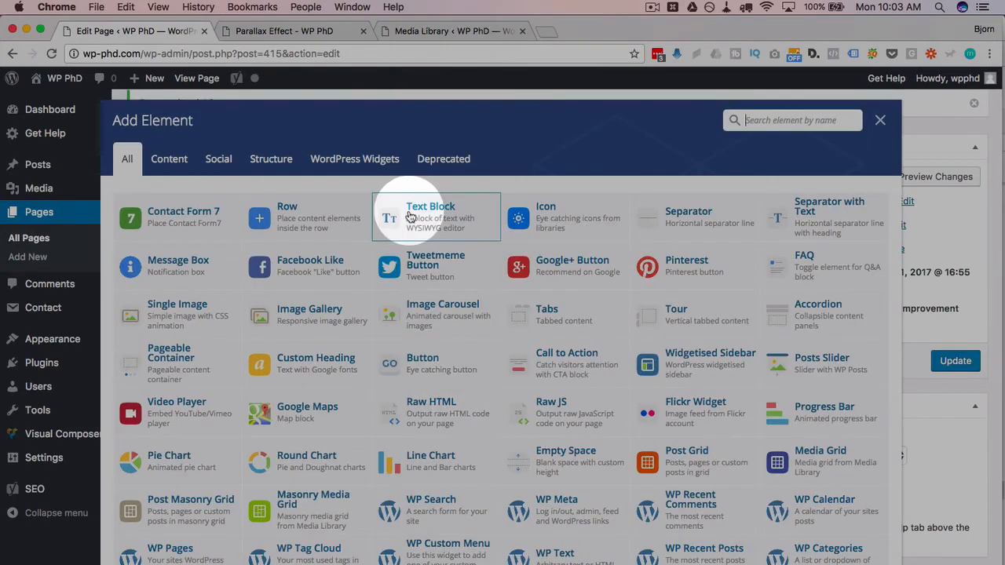
Step: Insert a Text Block below the heading and save its settings
{"action": "left_click", "coordinate": [408, 218]}
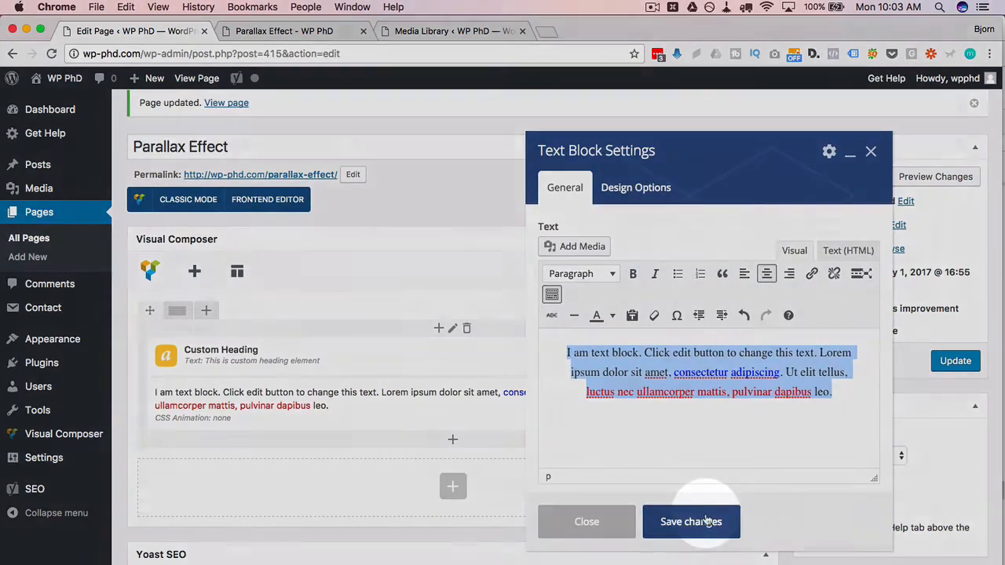
{"action": "left_click", "coordinate": [690, 521]}
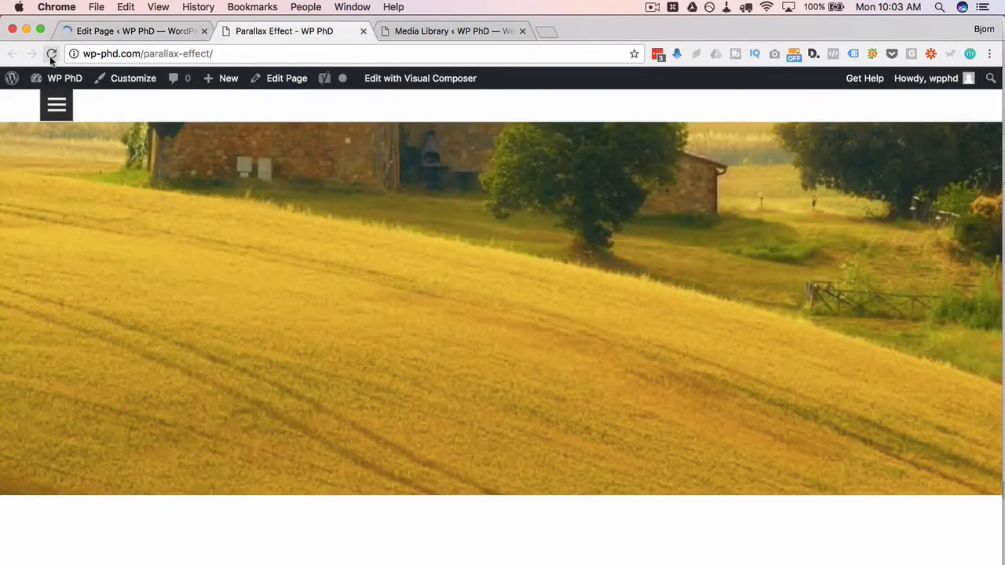
Step: Reload the live page to view the centred heading and text over the parallax landscape
{"action": "left_click", "coordinate": [52, 53]}
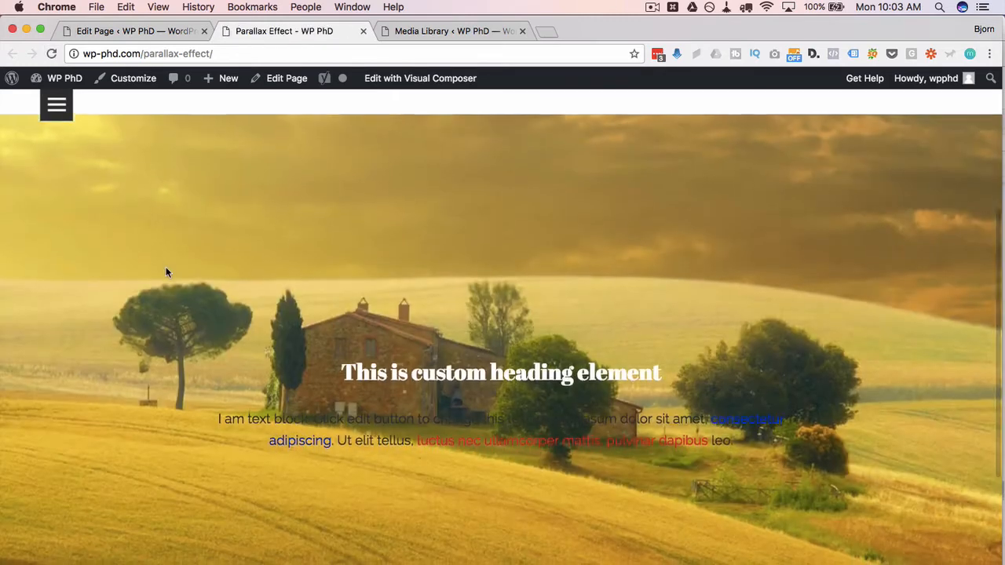
{"action": "scroll", "scroll_direction": "down", "scroll_amount": 3}
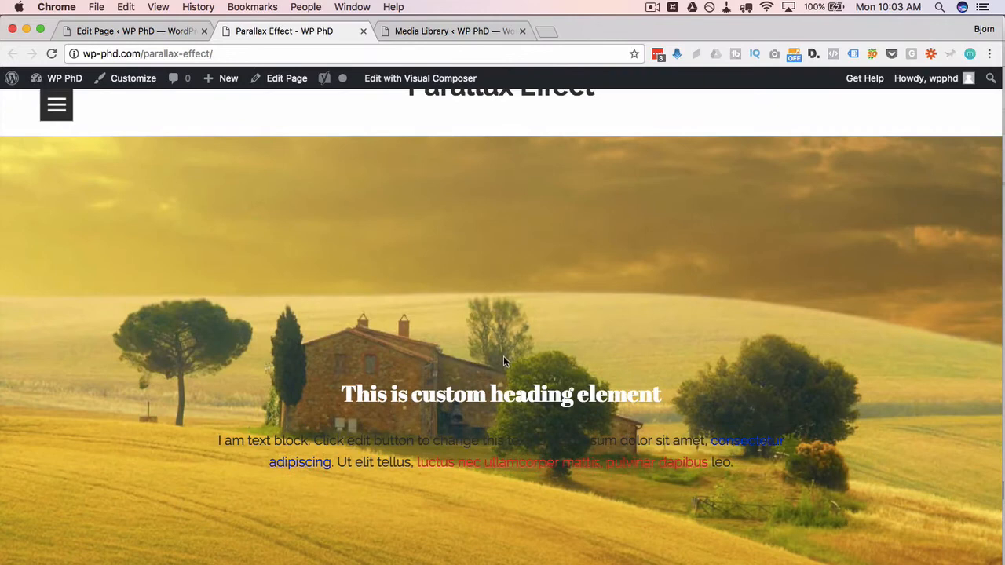
{"action": "scroll", "scroll_direction": "down", "scroll_amount": 3}
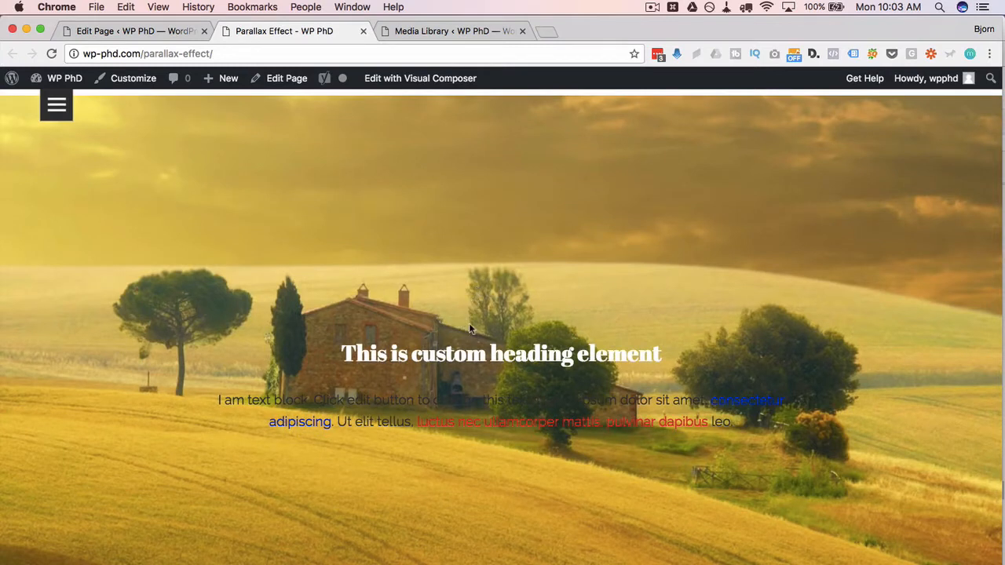
{"action": "mouse_move", "coordinate": [481, 339]}
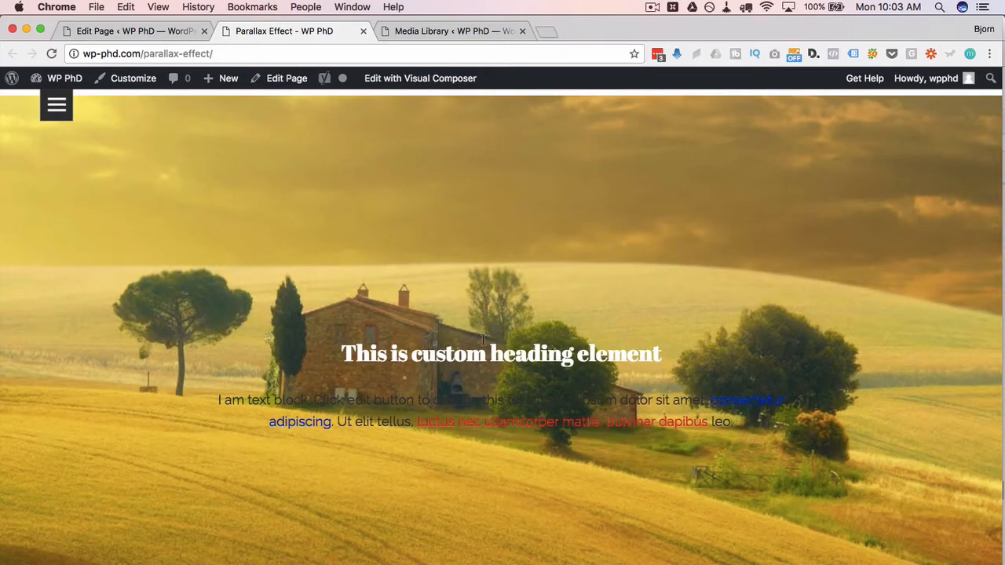
{"action": "scroll", "scroll_direction": "down", "scroll_amount": 3}
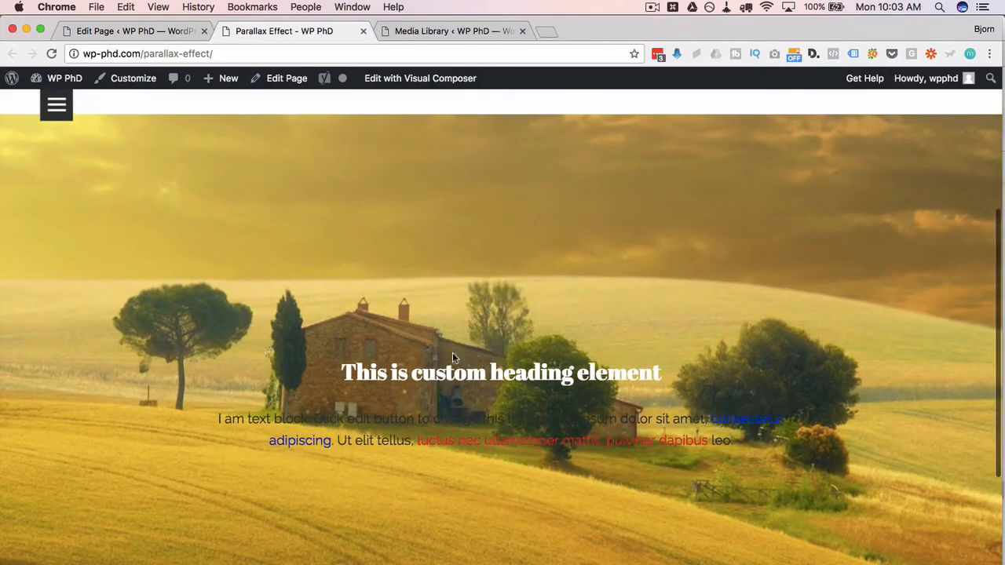
{"action": "scroll", "scroll_direction": "down", "scroll_amount": 3}
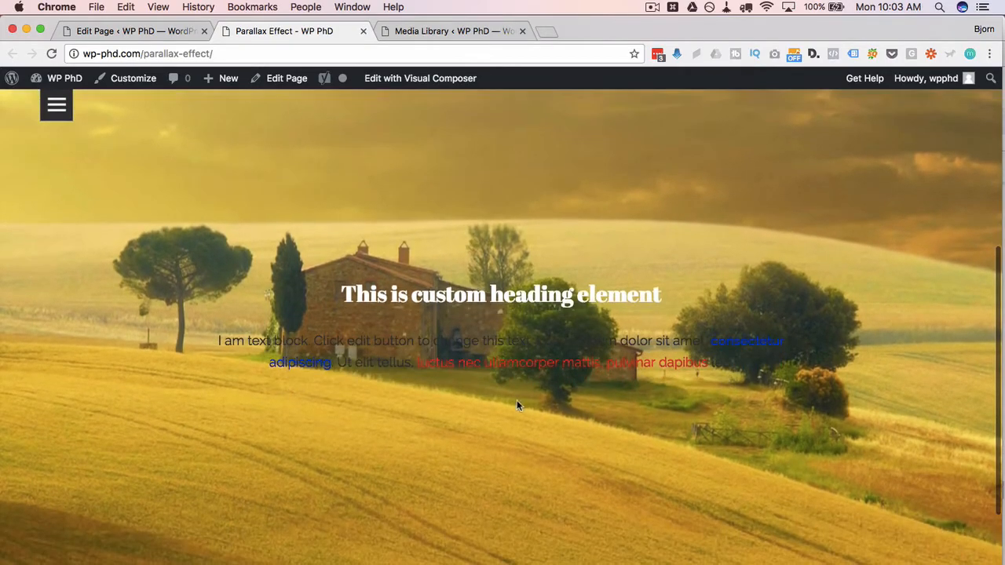
{"action": "left_click", "coordinate": [129, 31]}
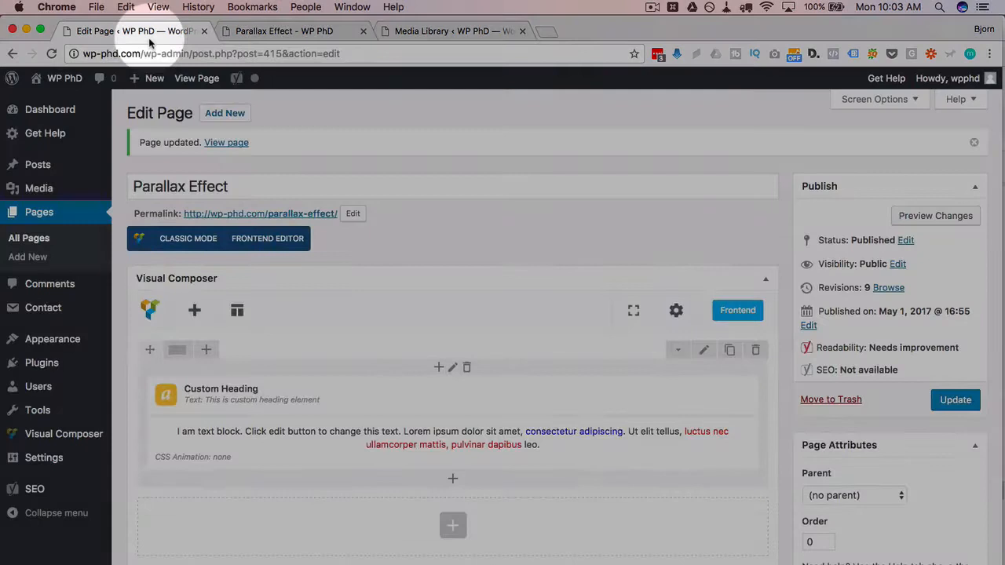
Step: Review the landscape row's design options and update the published page
{"action": "left_click", "coordinate": [702, 349]}
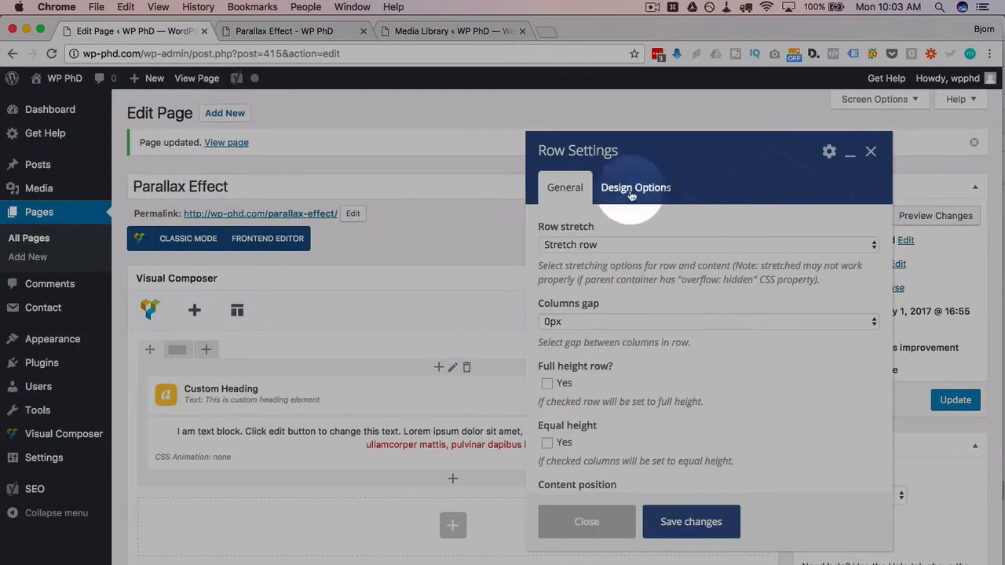
{"action": "left_click", "coordinate": [635, 187]}
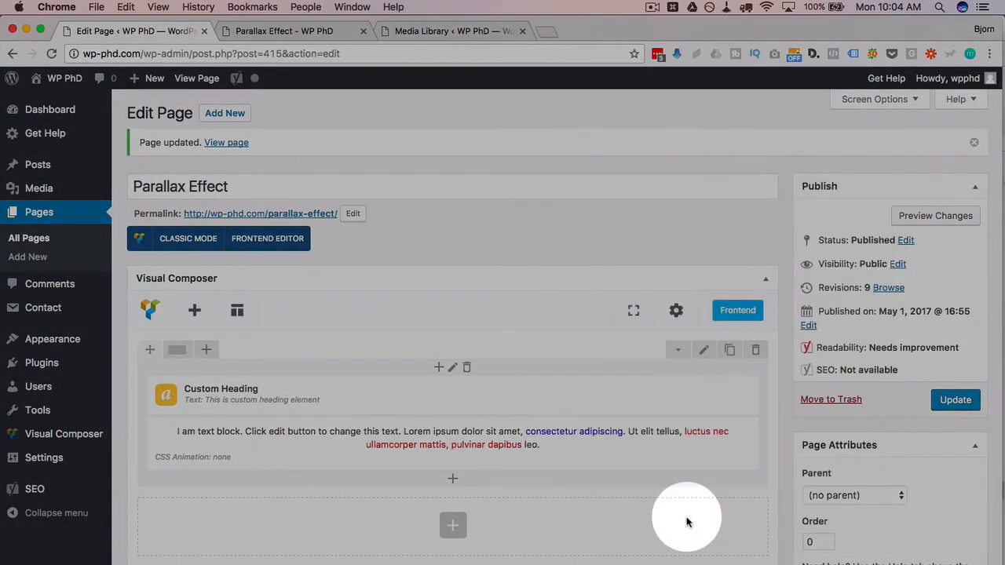
{"action": "left_click", "coordinate": [955, 400]}
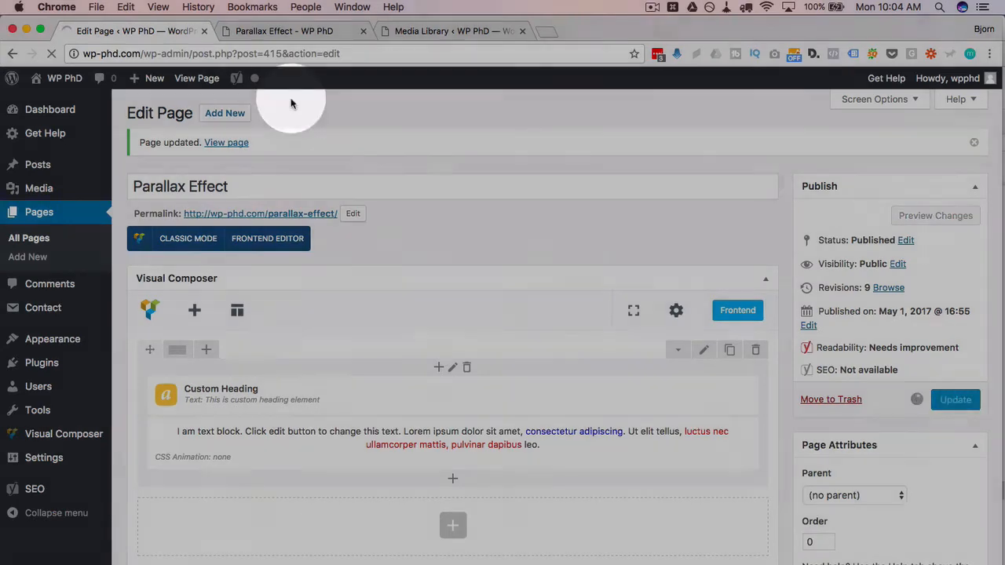
Step: Scroll through the live Parallax Effect page, then return to the page editor
{"action": "left_click", "coordinate": [226, 142]}
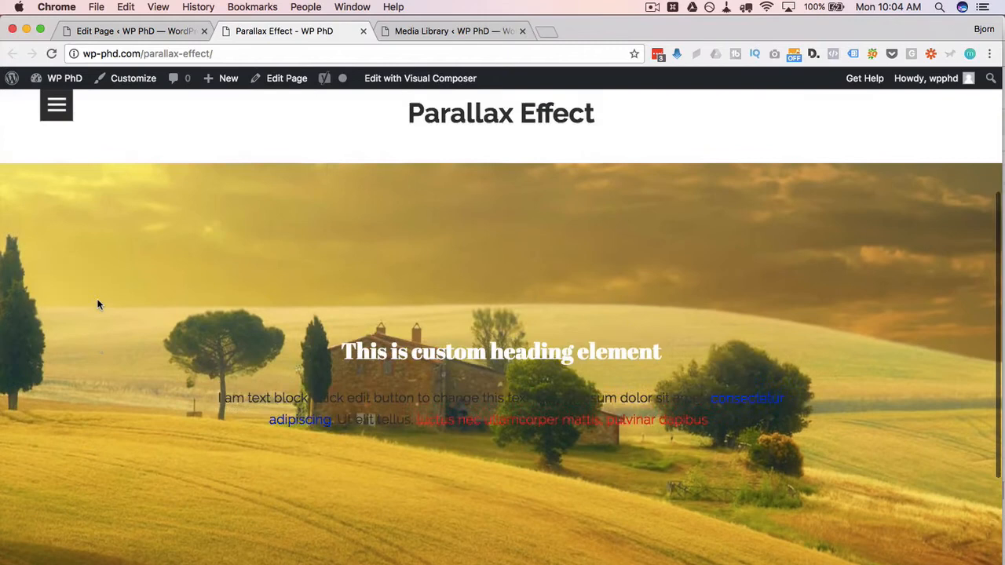
{"action": "scroll", "scroll_direction": "down", "scroll_amount": 3}
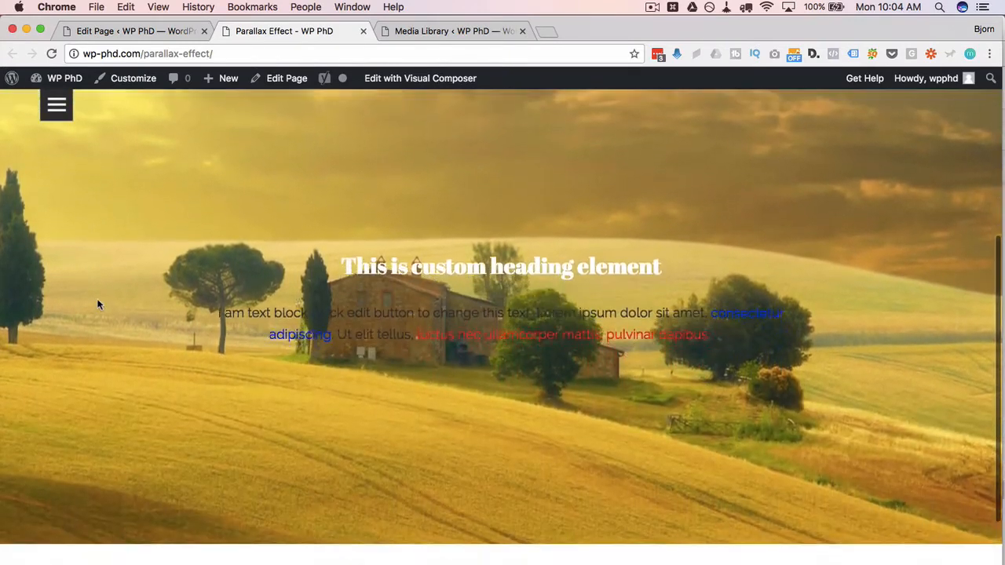
{"action": "scroll", "scroll_direction": "down", "scroll_amount": 3}
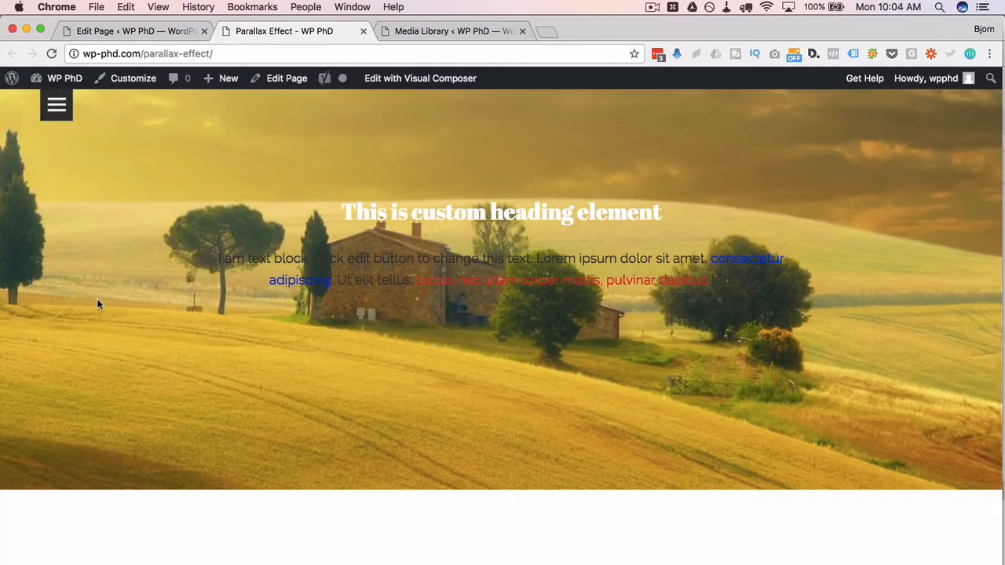
{"action": "scroll", "scroll_direction": "down", "scroll_amount": 3}
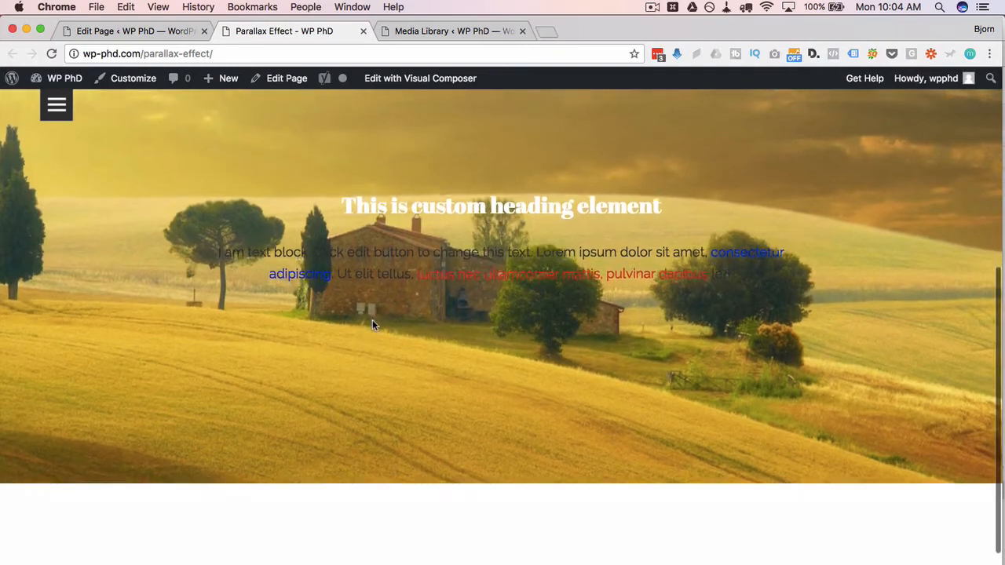
{"action": "left_click", "coordinate": [286, 78]}
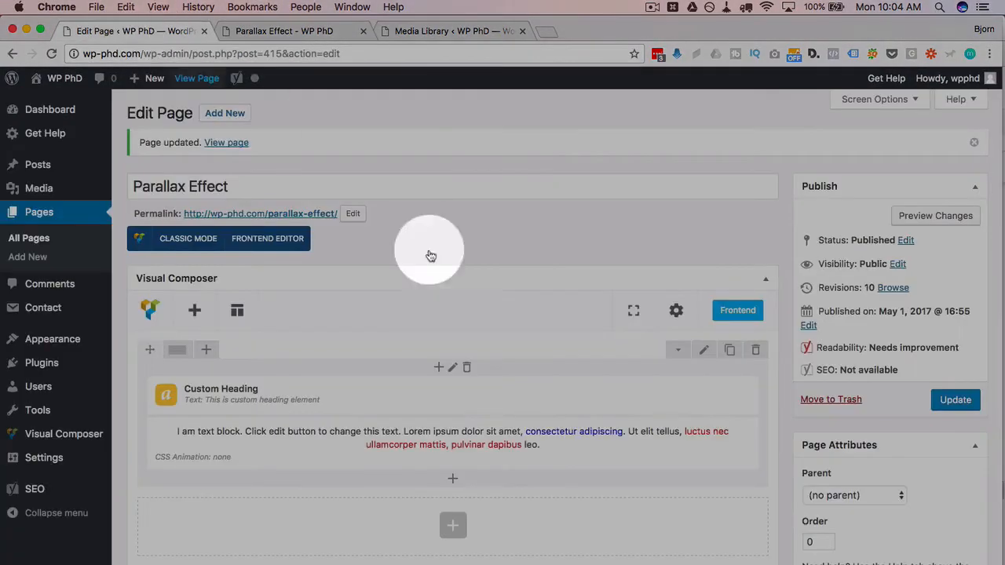
Step: Set the landscape row to Stretch row, update the page, and scroll the live result
{"action": "left_click", "coordinate": [703, 349]}
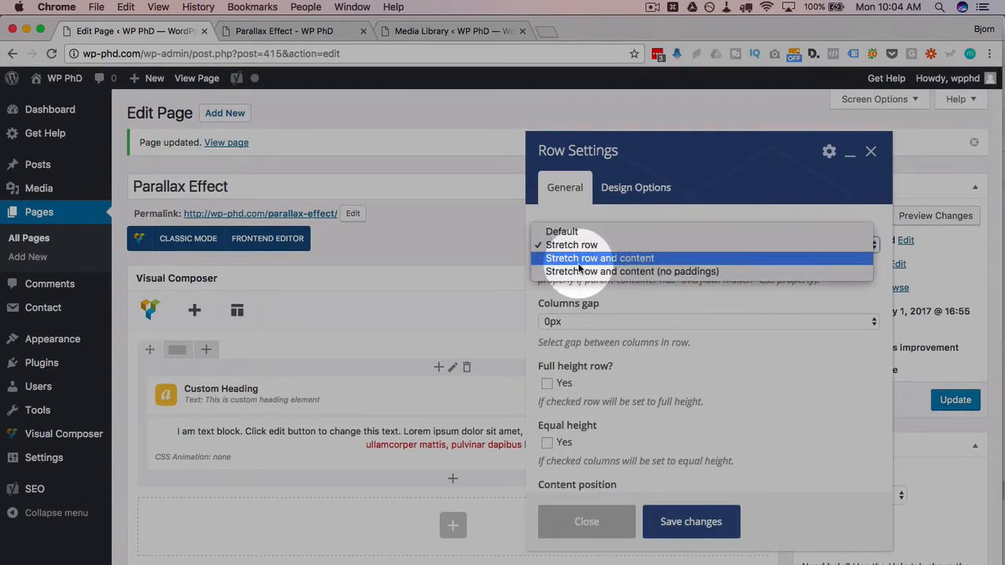
{"action": "left_click", "coordinate": [572, 244]}
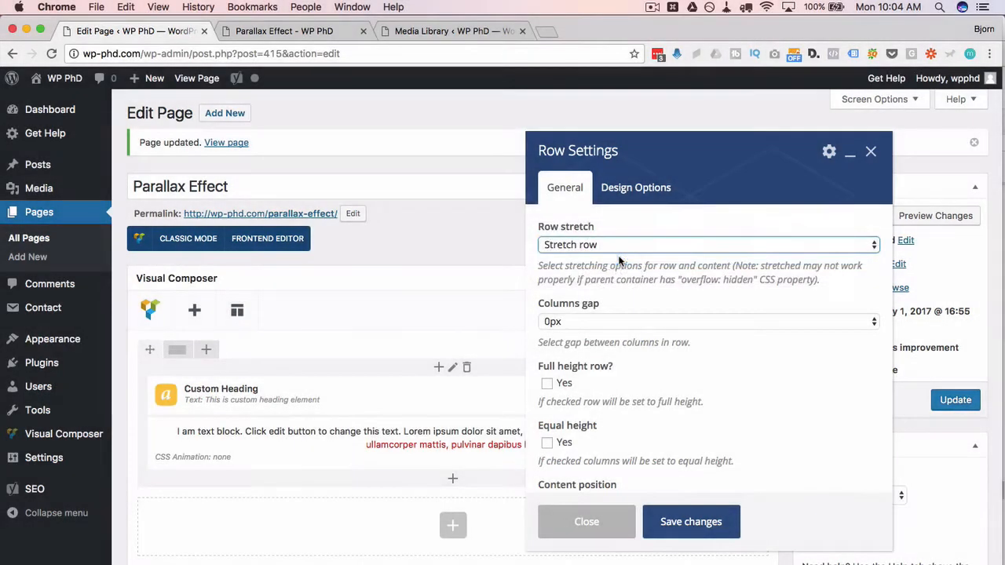
{"action": "left_click", "coordinate": [587, 522]}
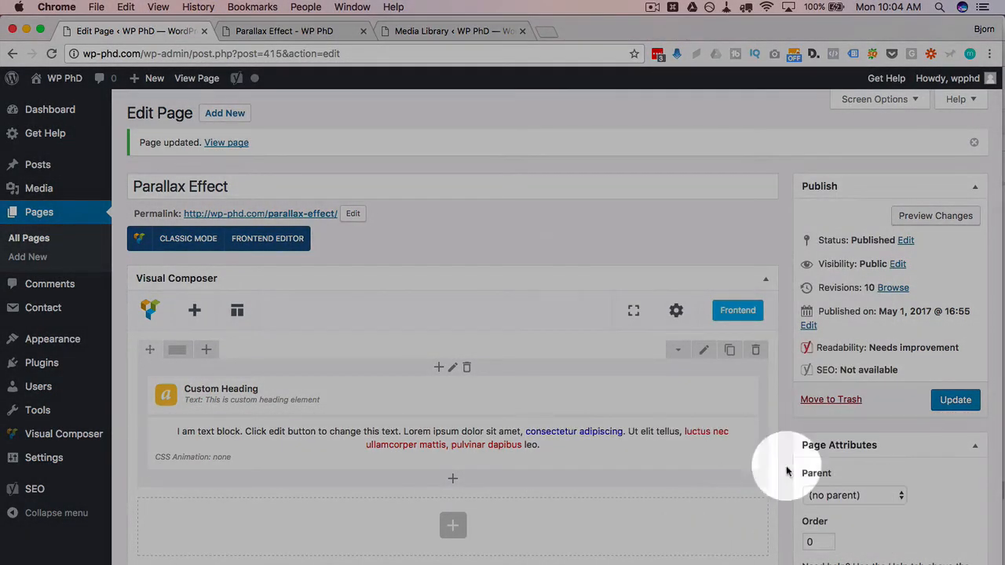
{"action": "left_click", "coordinate": [956, 400]}
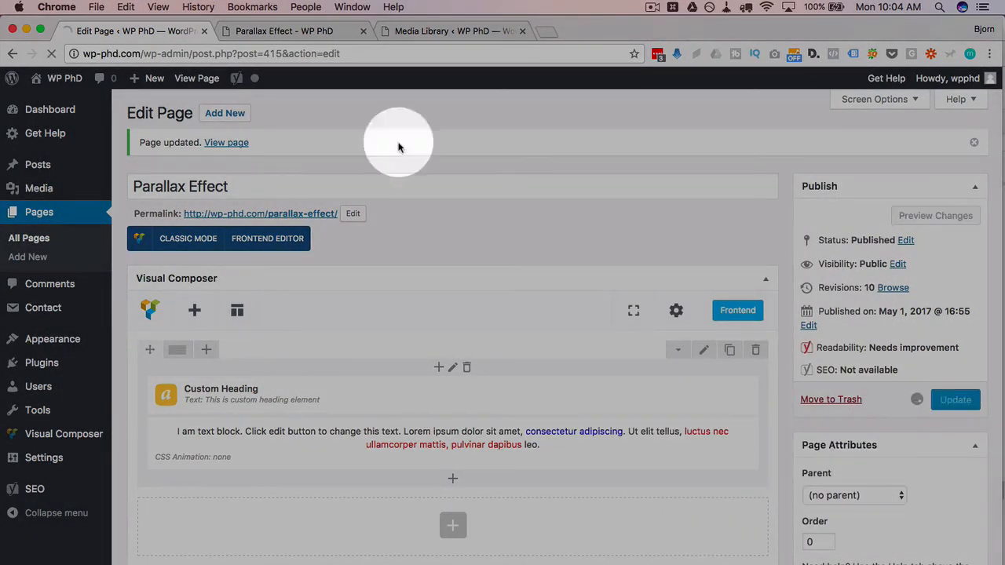
{"action": "left_click", "coordinate": [227, 142]}
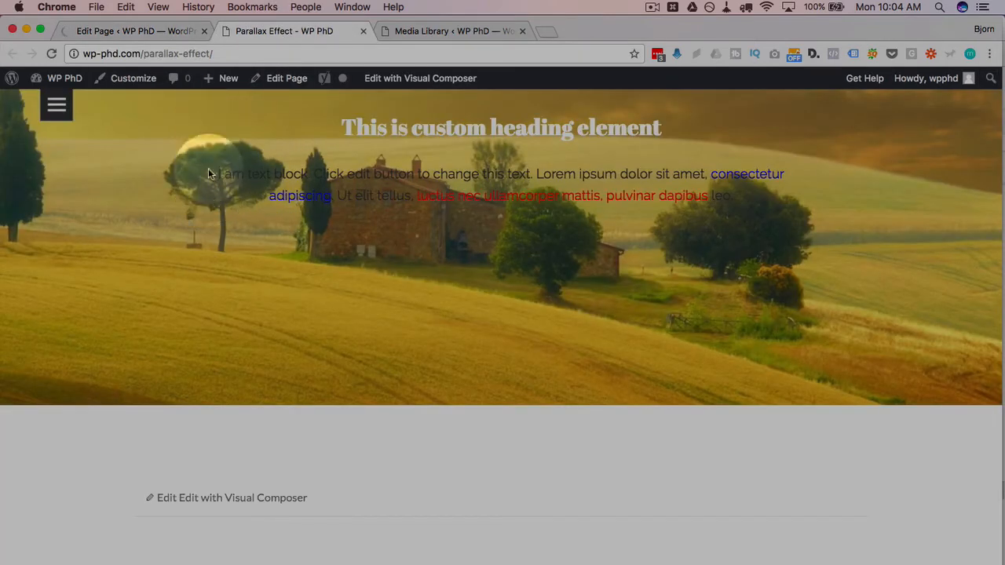
{"action": "mouse_move", "coordinate": [274, 420]}
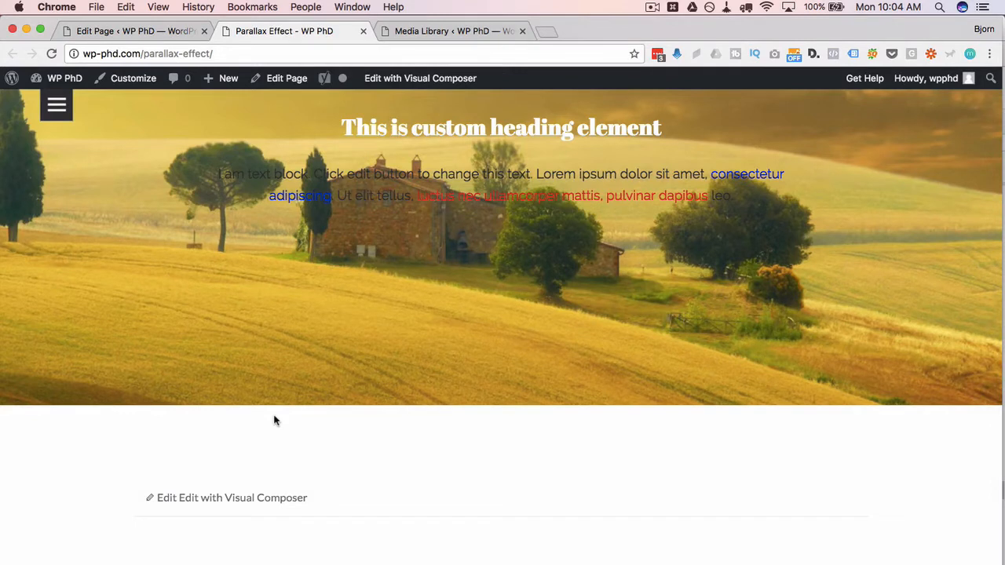
{"action": "mouse_move", "coordinate": [246, 221]}
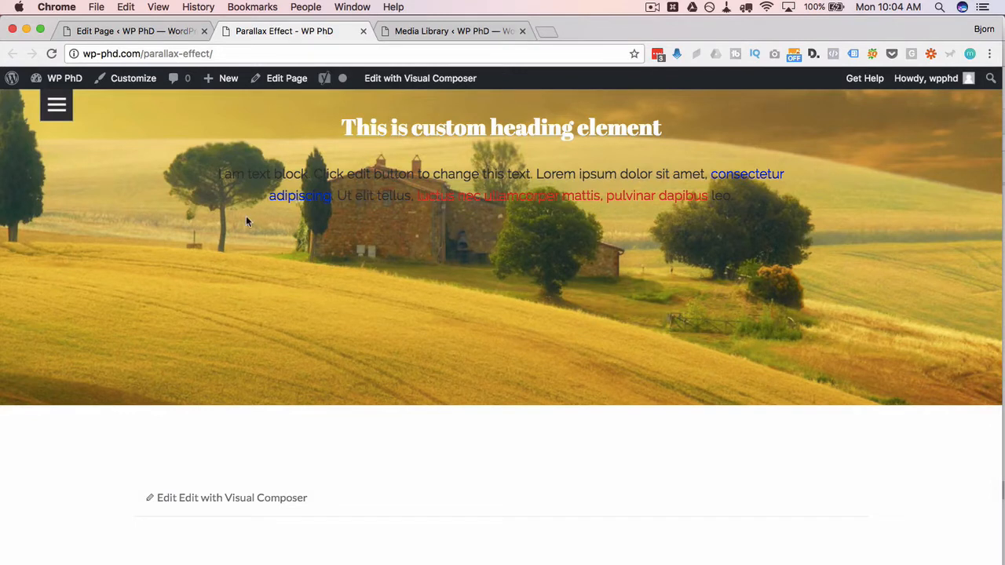
{"action": "mouse_move", "coordinate": [198, 178]}
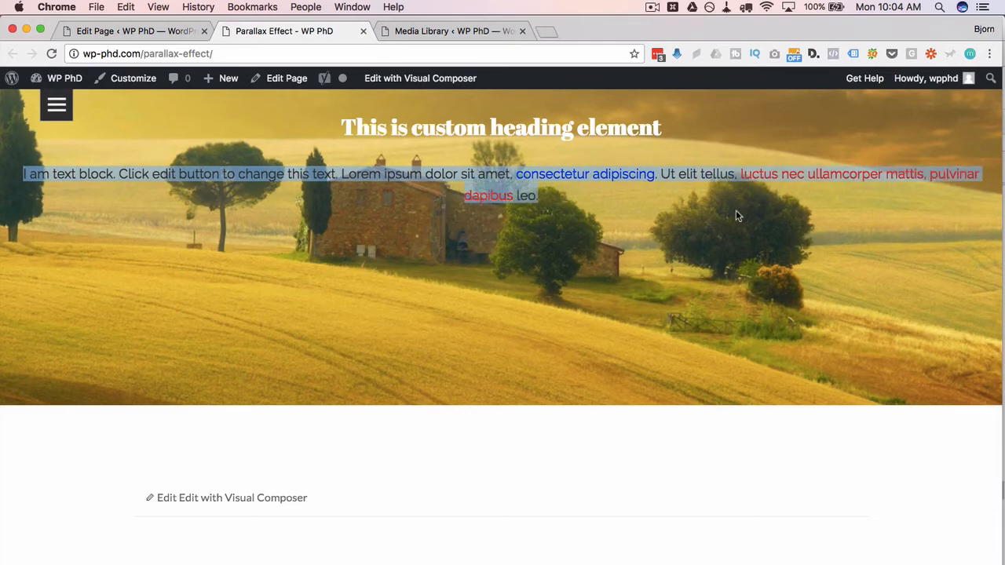
{"action": "mouse_move", "coordinate": [255, 285]}
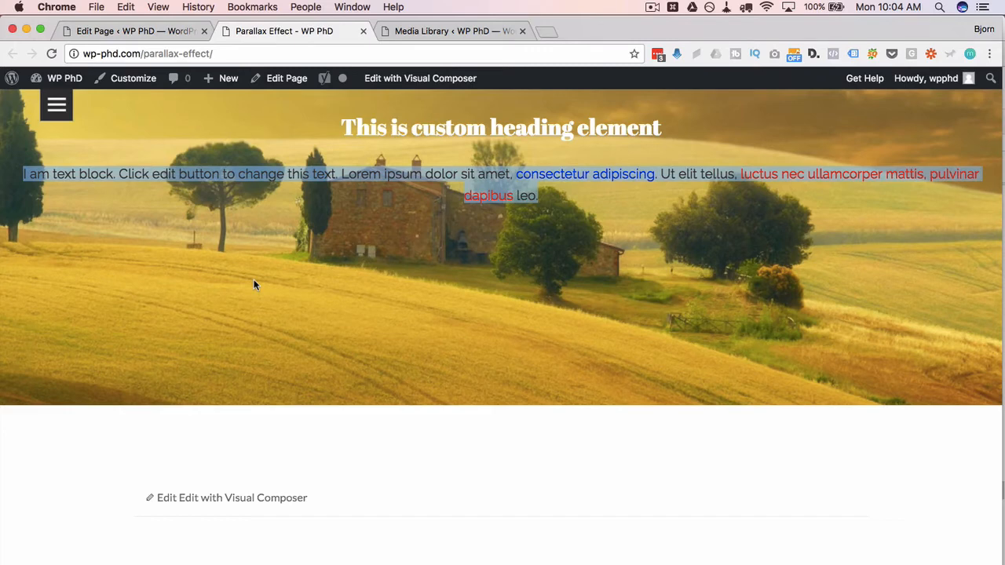
{"action": "scroll", "scroll_direction": "down", "scroll_amount": 3}
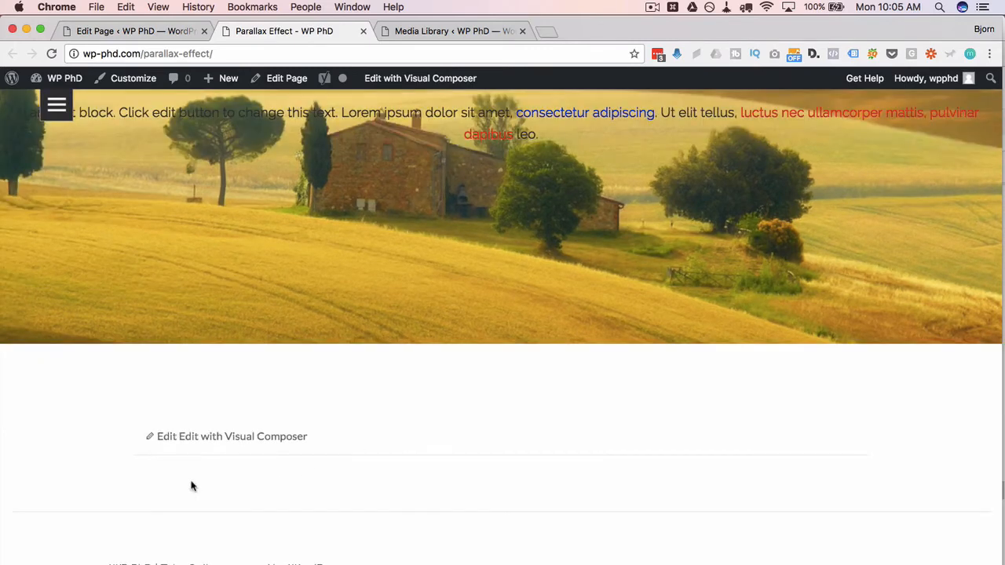
{"action": "mouse_move", "coordinate": [735, 462]}
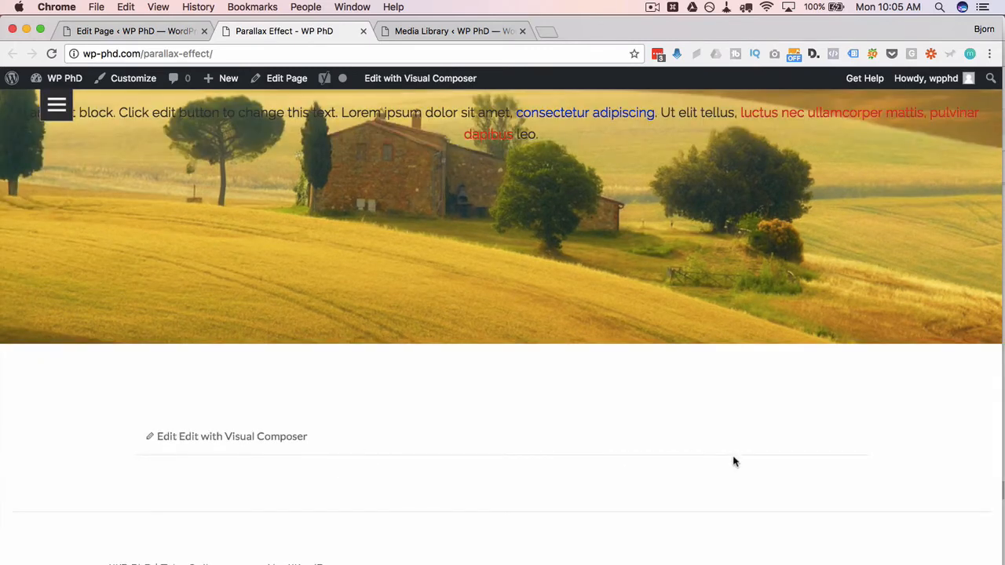
{"action": "mouse_move", "coordinate": [600, 457]}
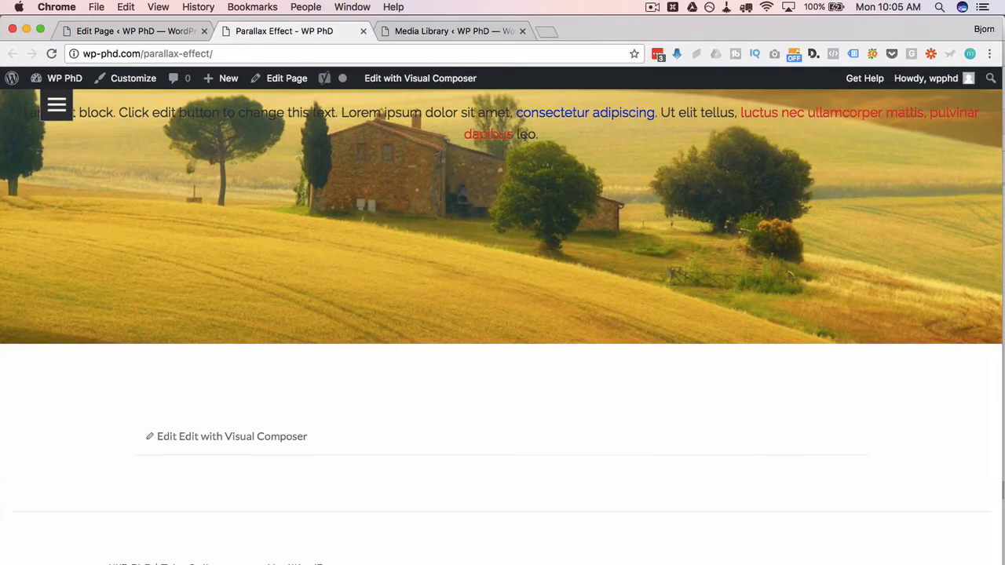
Step: Recheck the landscape row settings in the editor, update, and reload the live page
{"action": "left_click", "coordinate": [287, 78]}
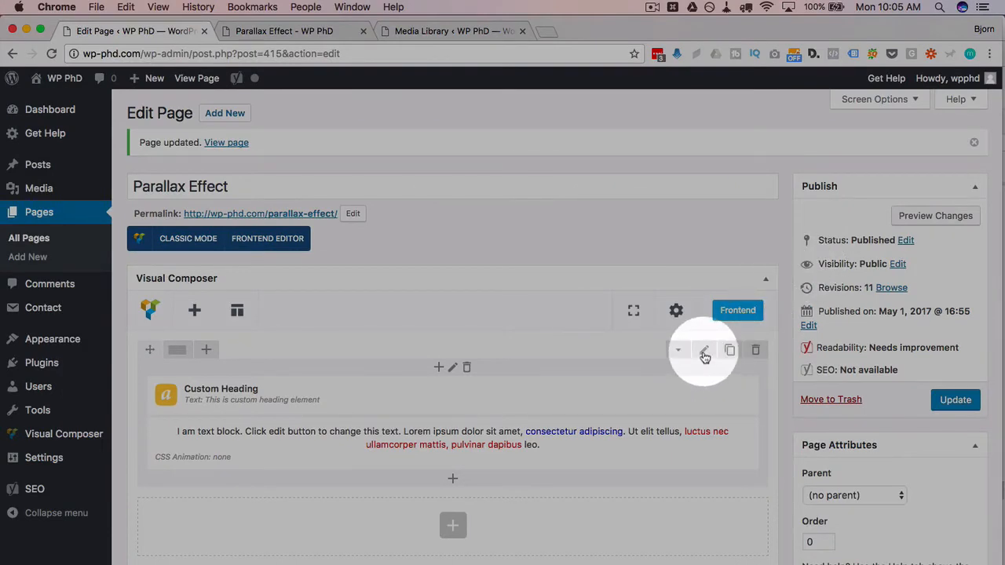
{"action": "left_click", "coordinate": [704, 355]}
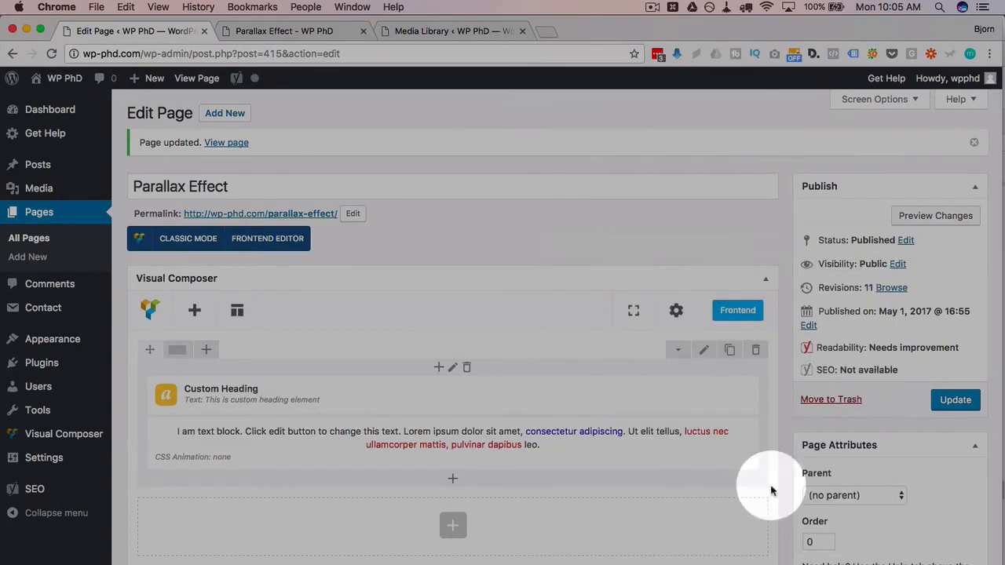
{"action": "left_click", "coordinate": [956, 400]}
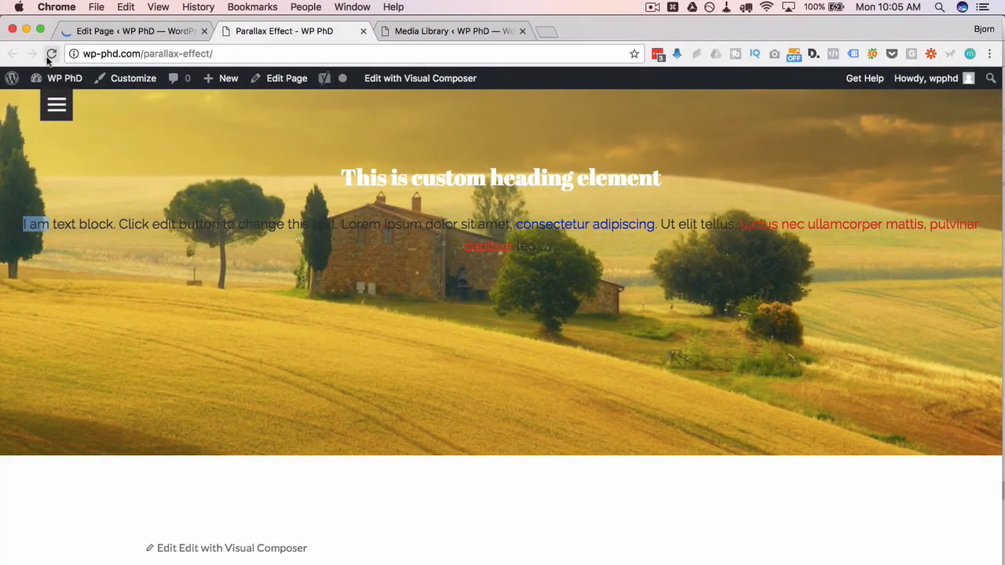
{"action": "left_click", "coordinate": [52, 53]}
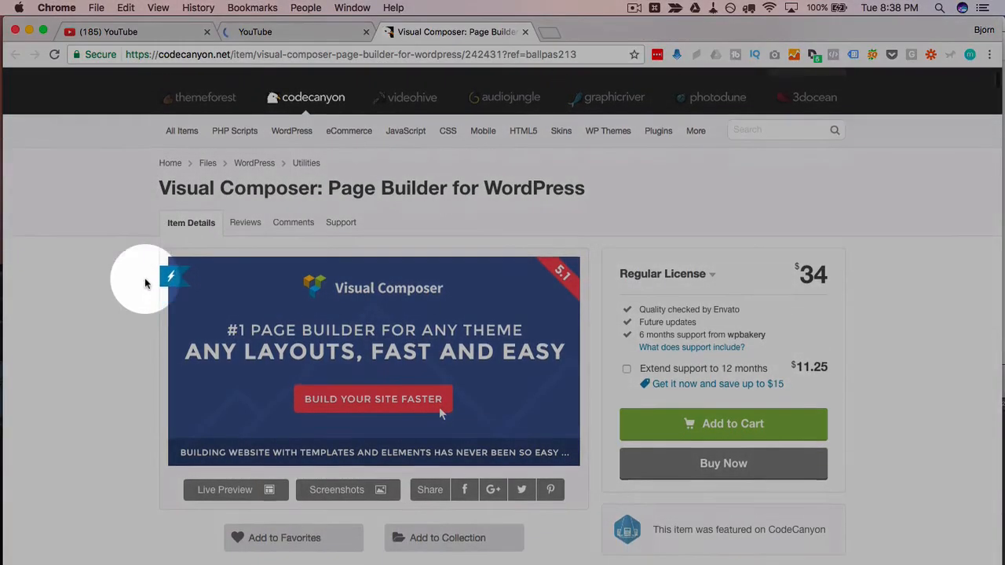
Step: Add Visual Composer to the cart with standard support, then check out via PayPal login
{"action": "scroll", "scroll_direction": "down", "scroll_amount": 3}
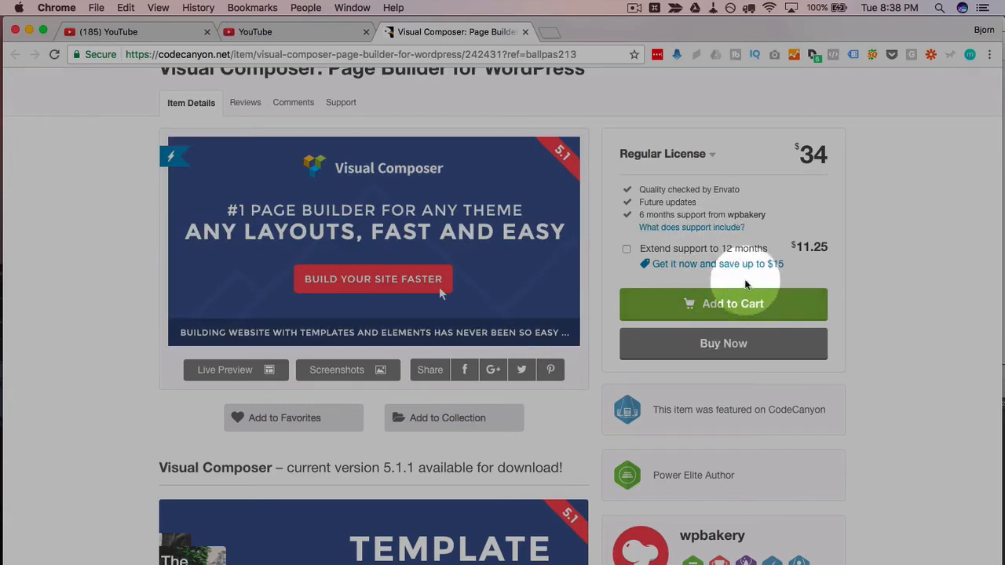
{"action": "mouse_move", "coordinate": [726, 318]}
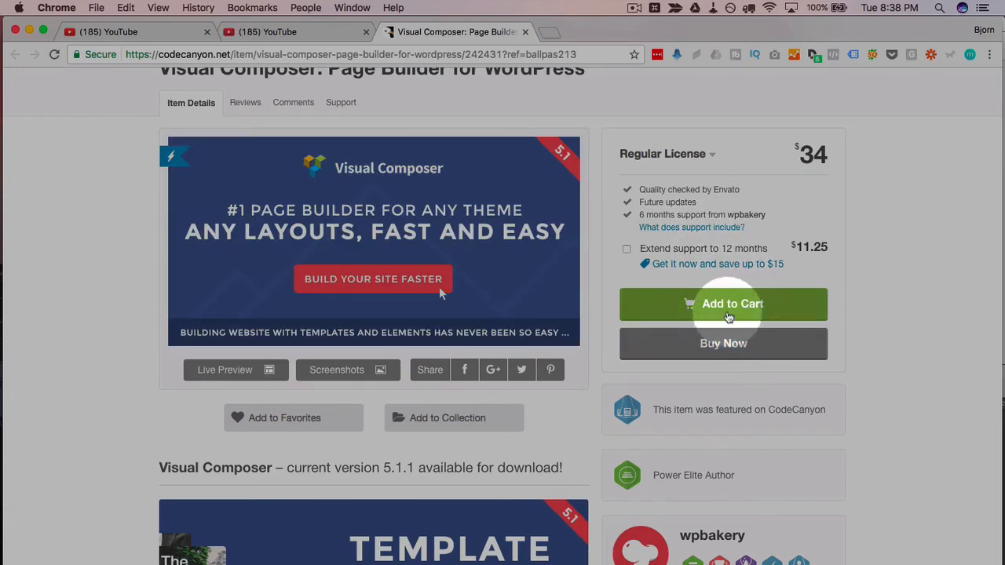
{"action": "left_click", "coordinate": [723, 304]}
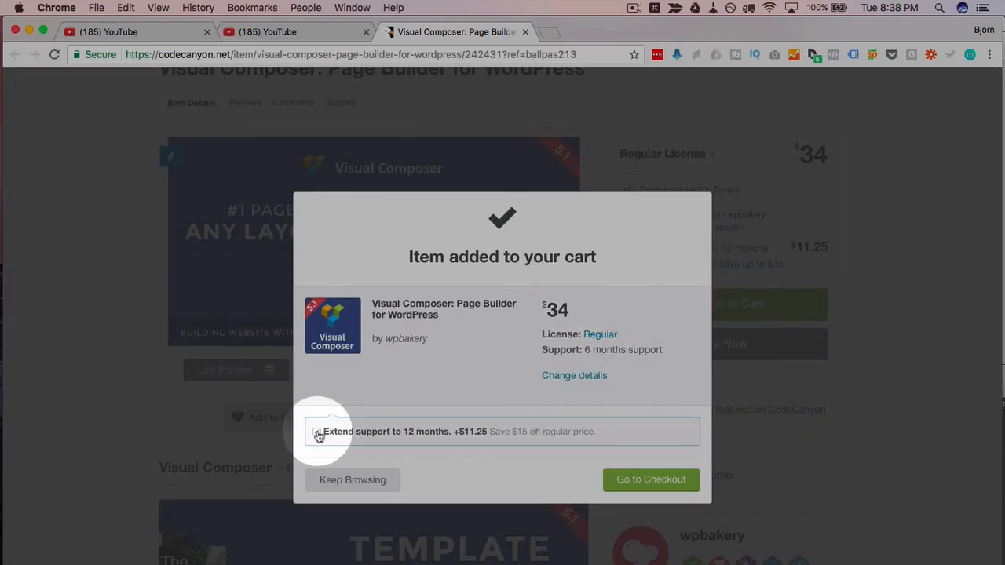
{"action": "left_click", "coordinate": [317, 431]}
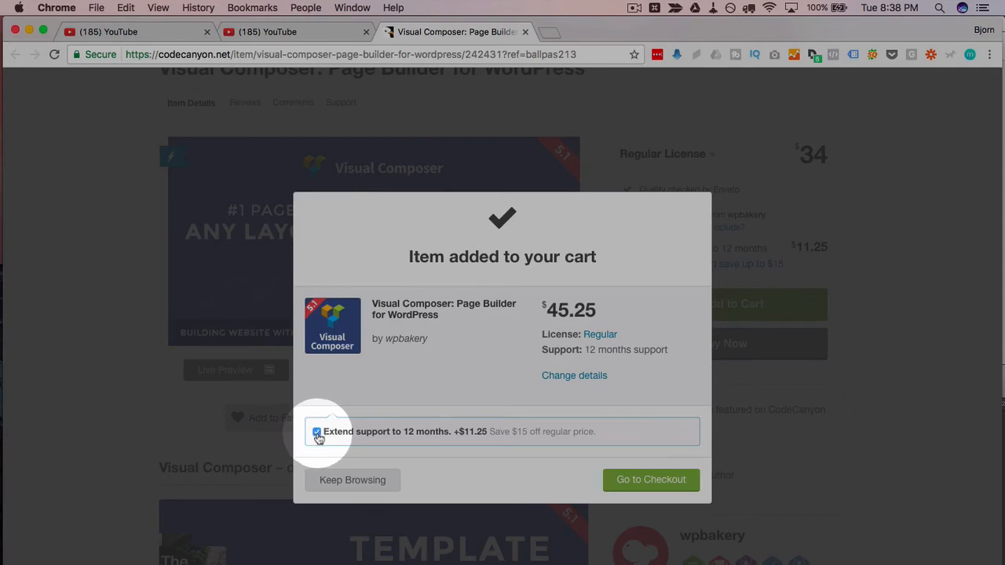
{"action": "left_click", "coordinate": [316, 431]}
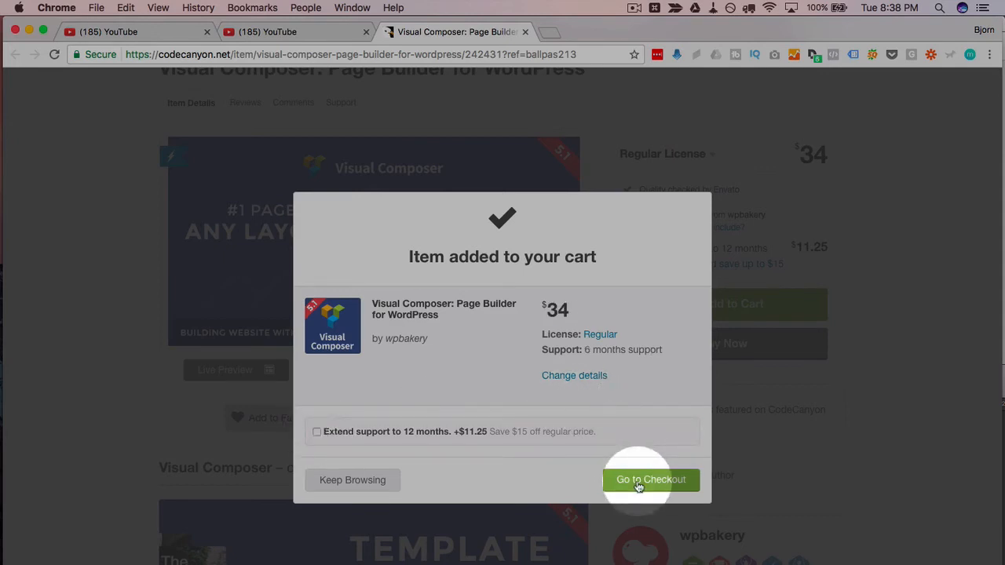
{"action": "left_click", "coordinate": [651, 479]}
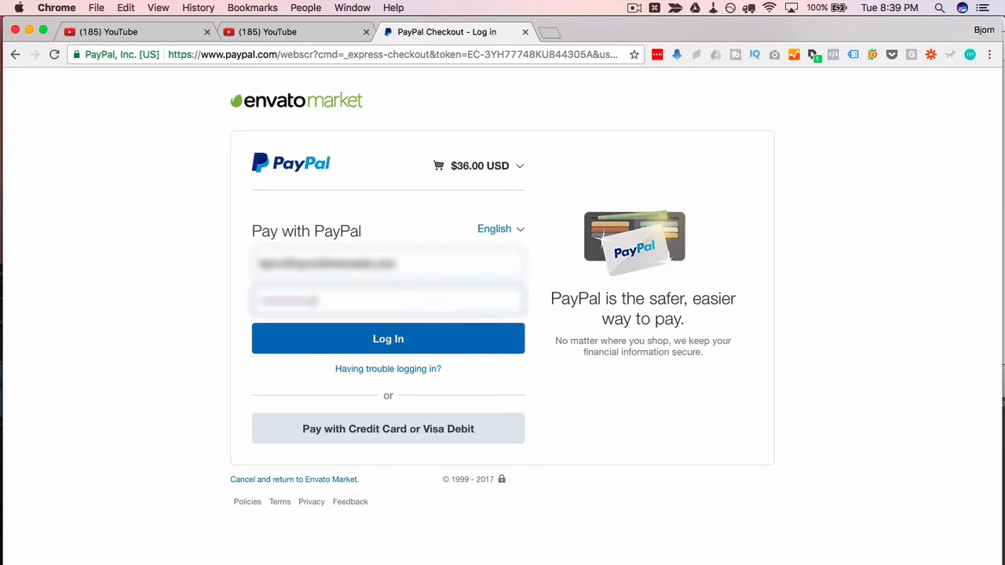
{"action": "mouse_move", "coordinate": [424, 348]}
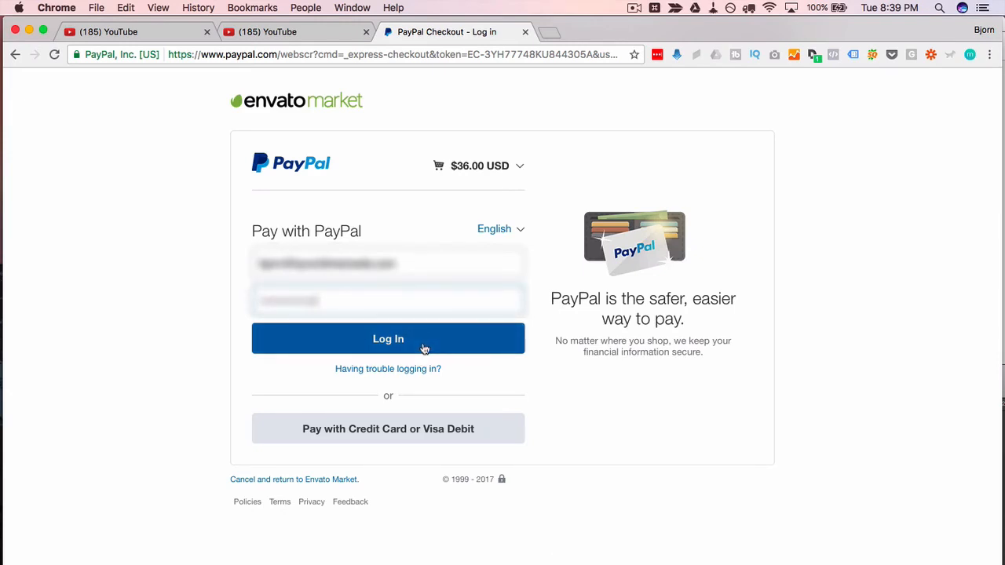
{"action": "left_click", "coordinate": [388, 338]}
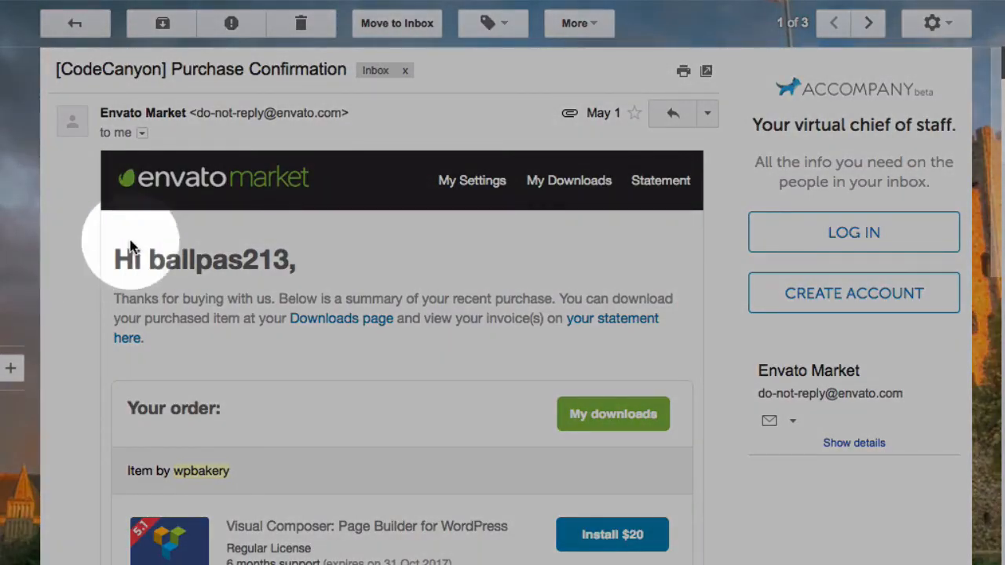
Step: Forward the CodeCanyon purchase confirmation to Bjorn Allpas at wplearninglab.com
{"action": "left_click", "coordinate": [705, 113]}
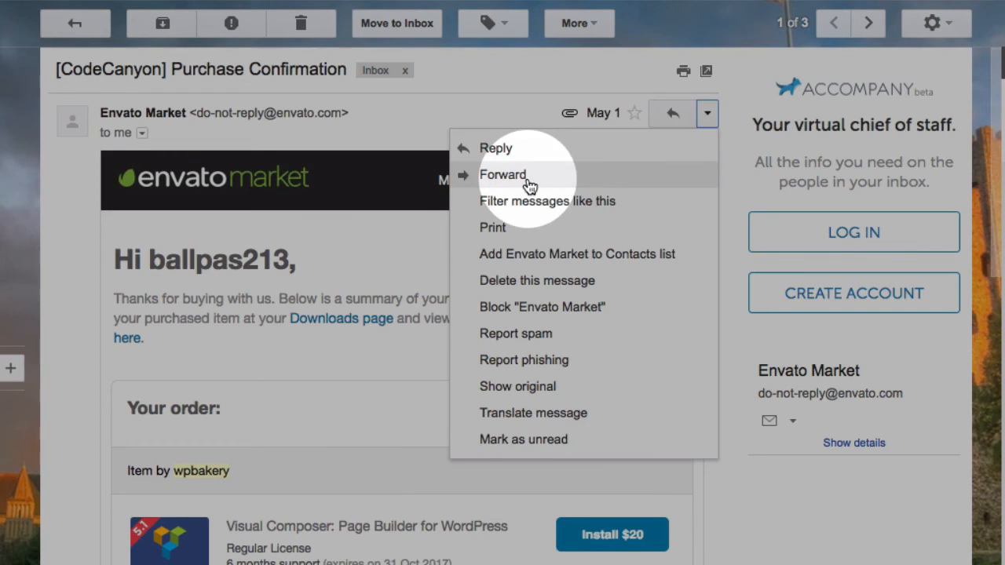
{"action": "left_click", "coordinate": [502, 174]}
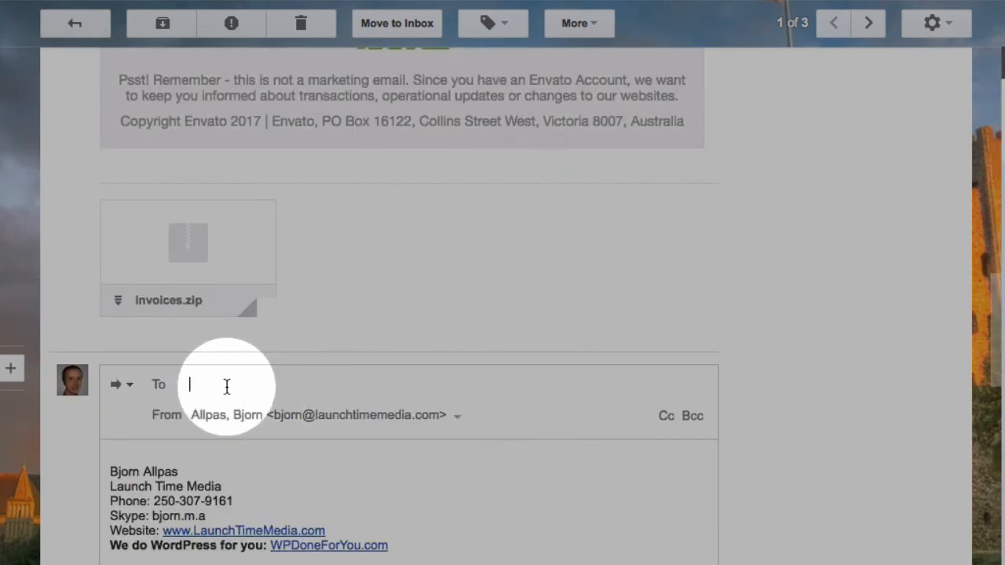
{"action": "type", "text": "bjorn@w"}
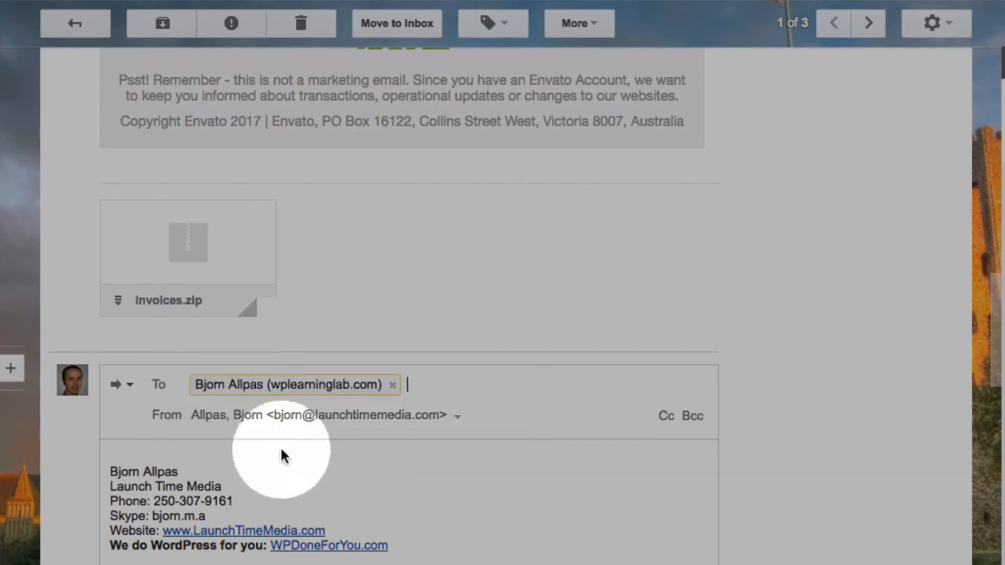
{"action": "scroll", "scroll_direction": "down", "scroll_amount": 3}
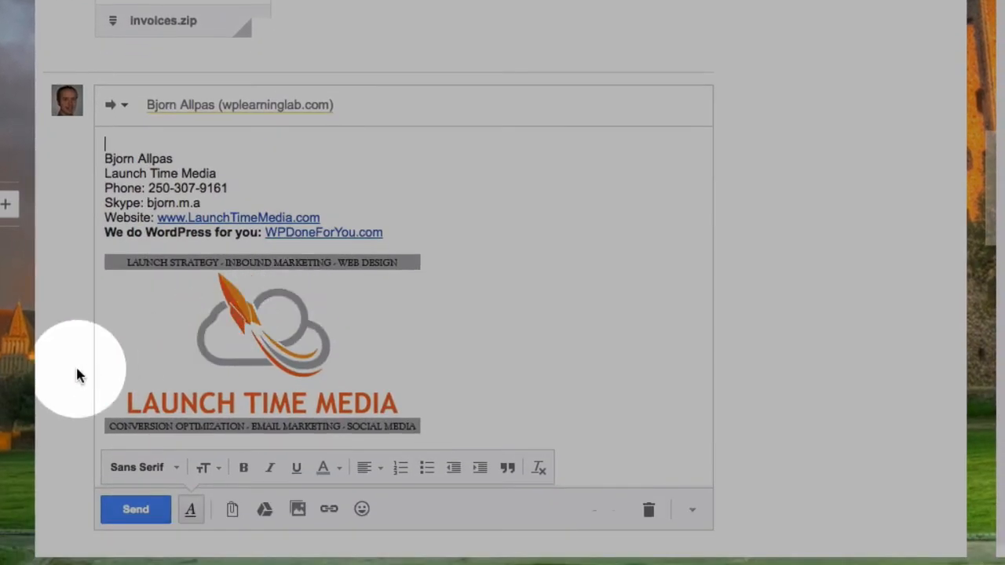